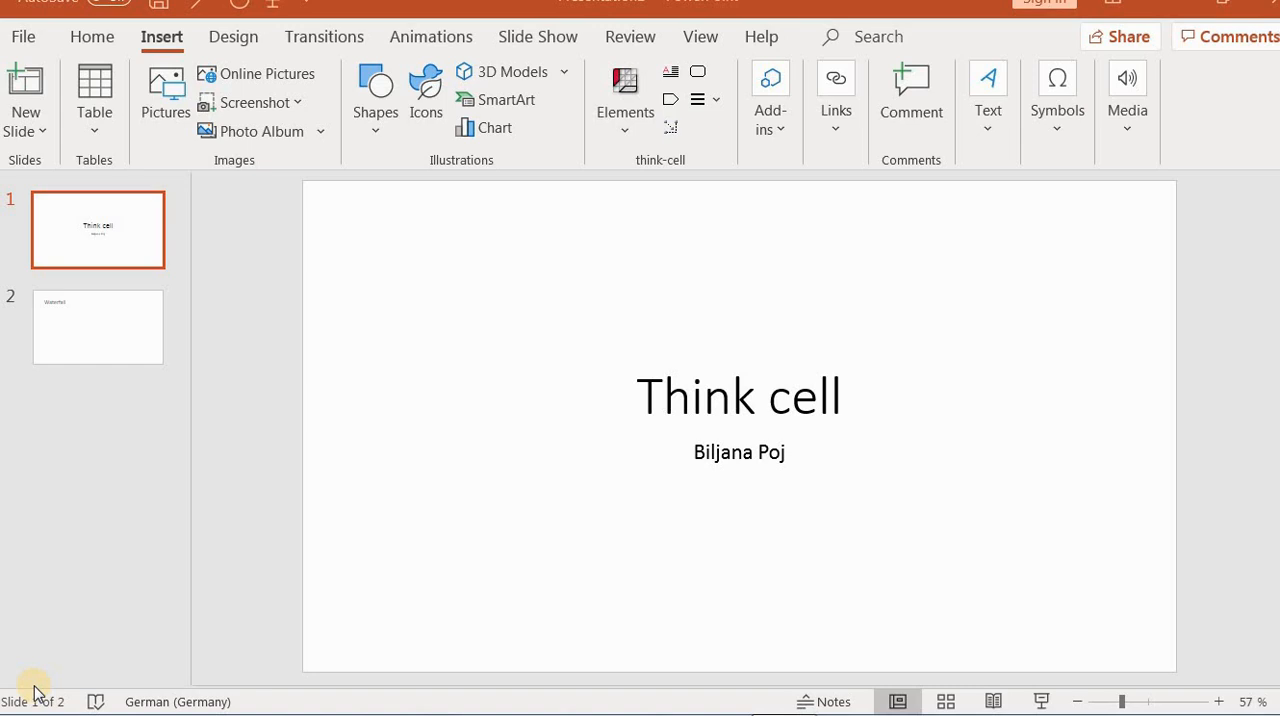
{"action": "mouse_move", "coordinate": [80, 487]}
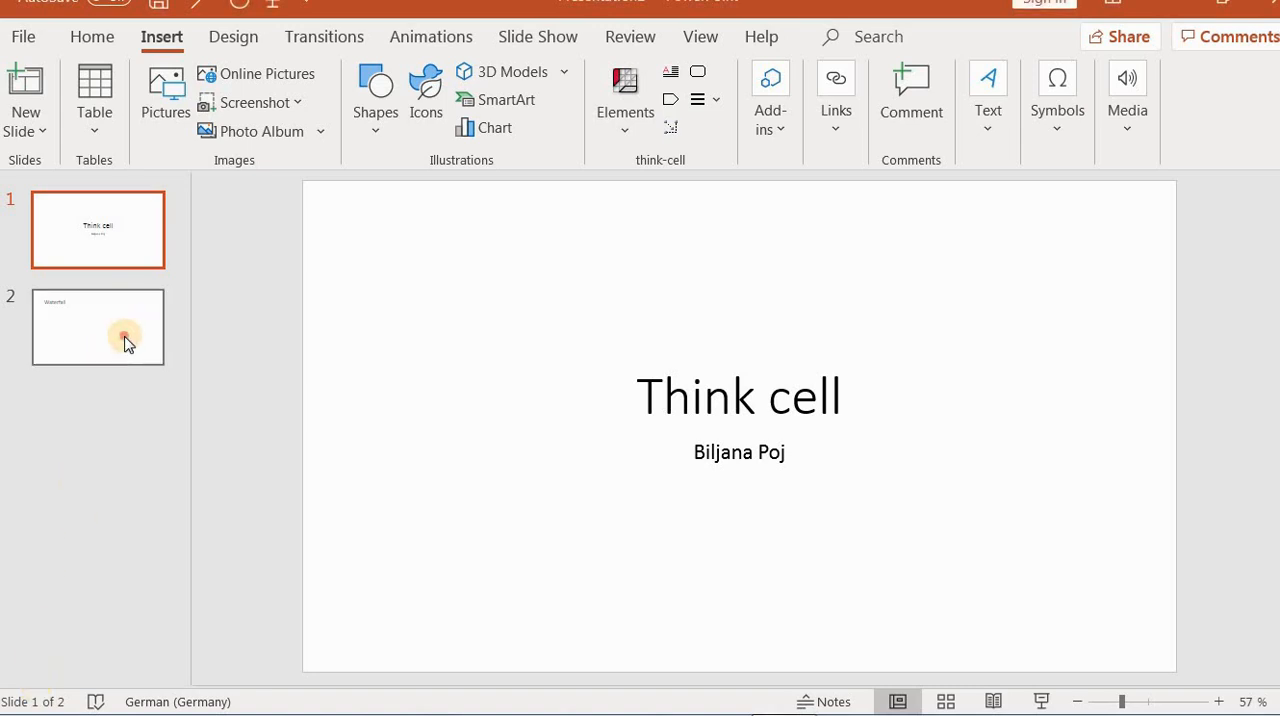
Insert a think-cell build-down waterfall chart on the Waterfall slide (slide 2).
{"action": "left_click", "coordinate": [97, 326]}
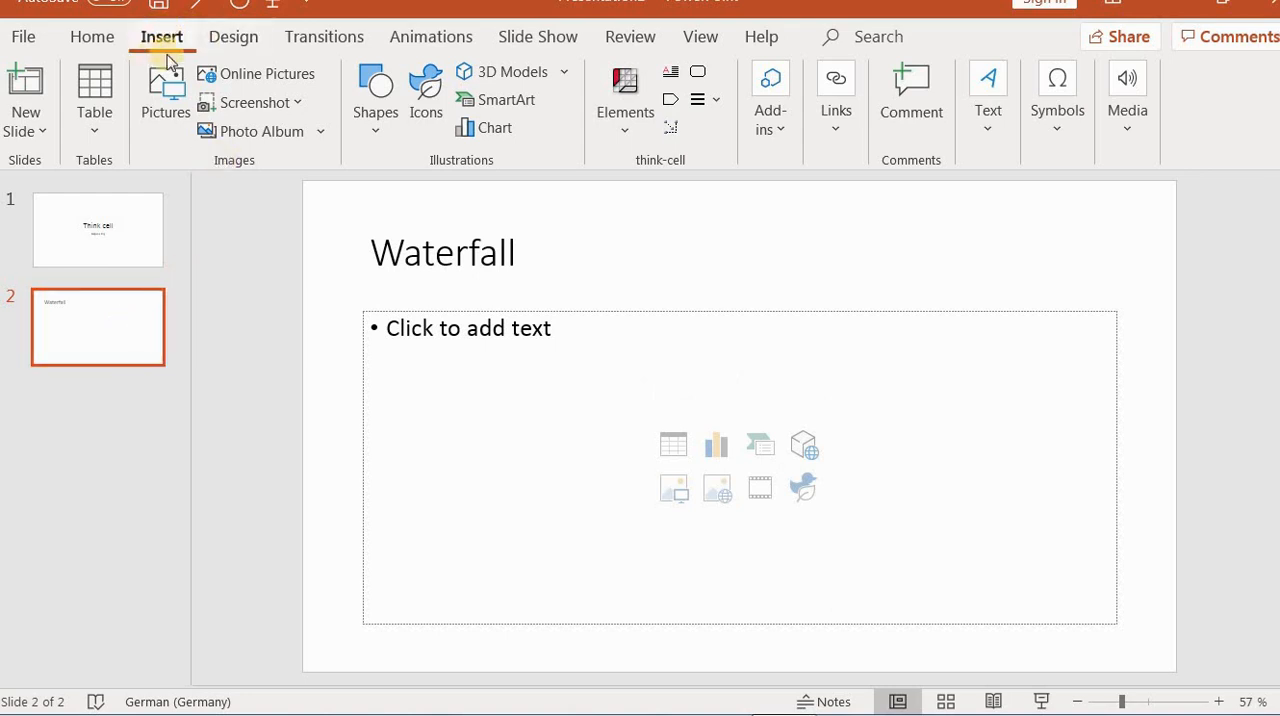
{"action": "mouse_move", "coordinate": [260, 45]}
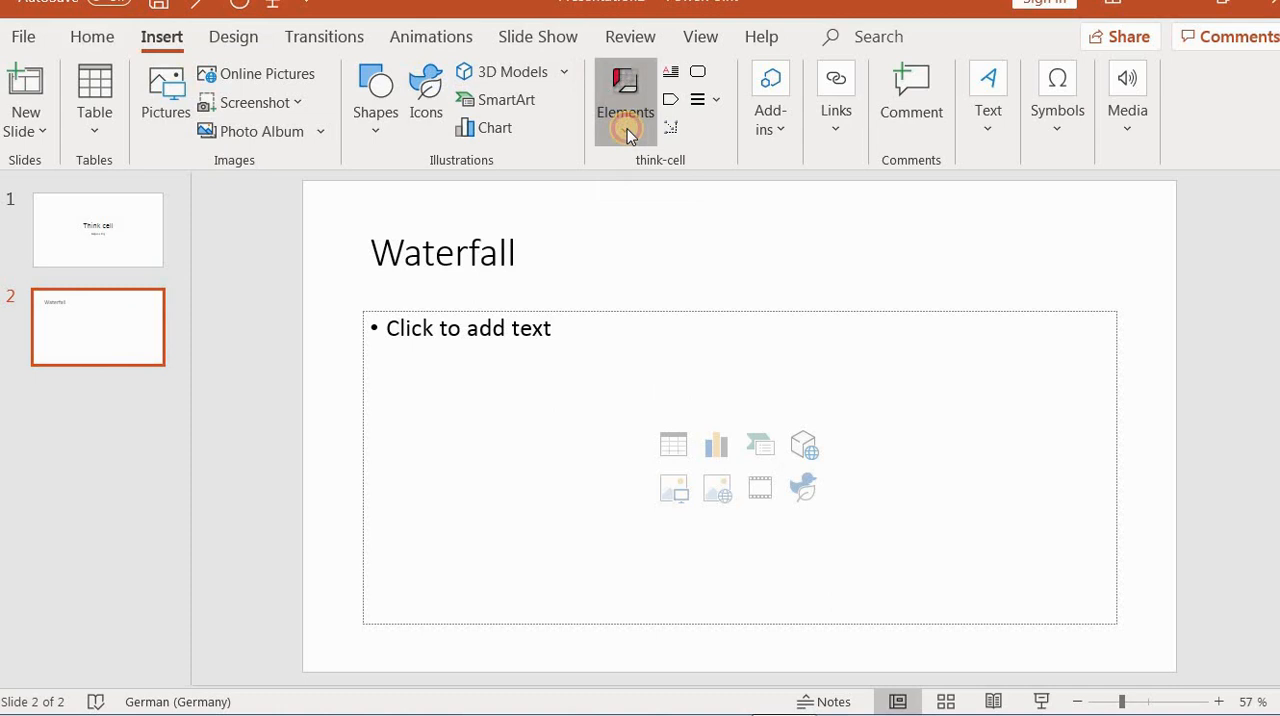
{"action": "left_click", "coordinate": [625, 100]}
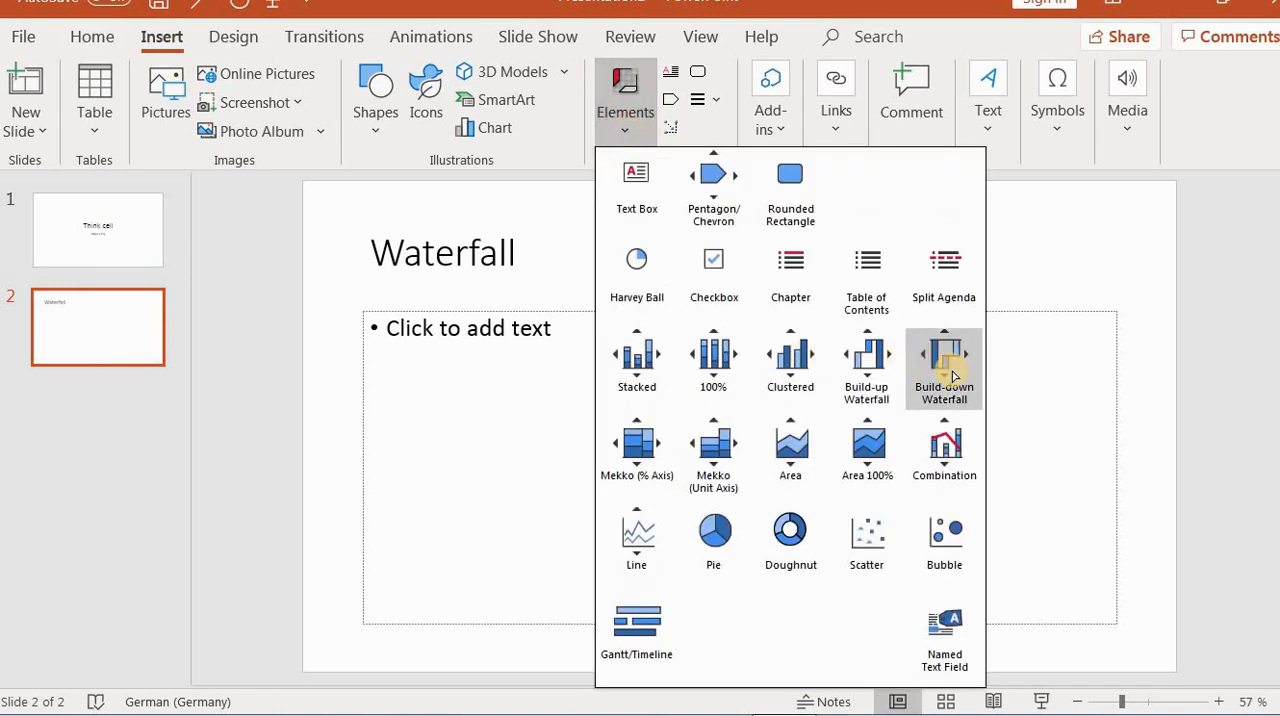
{"action": "left_click", "coordinate": [943, 368]}
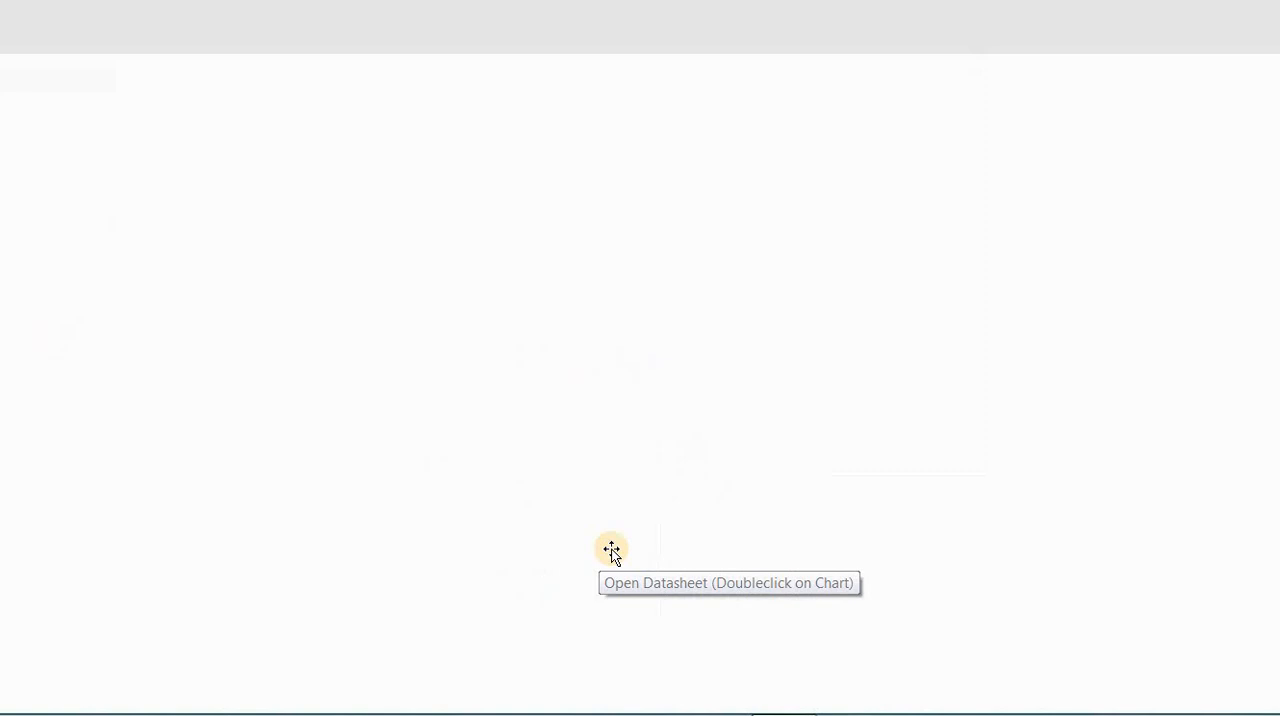
Open the waterfall datasheet and enter categories 2019, Jan, Feb, Mar and 1 Q 2020.
{"action": "double_click", "coordinate": [611, 551]}
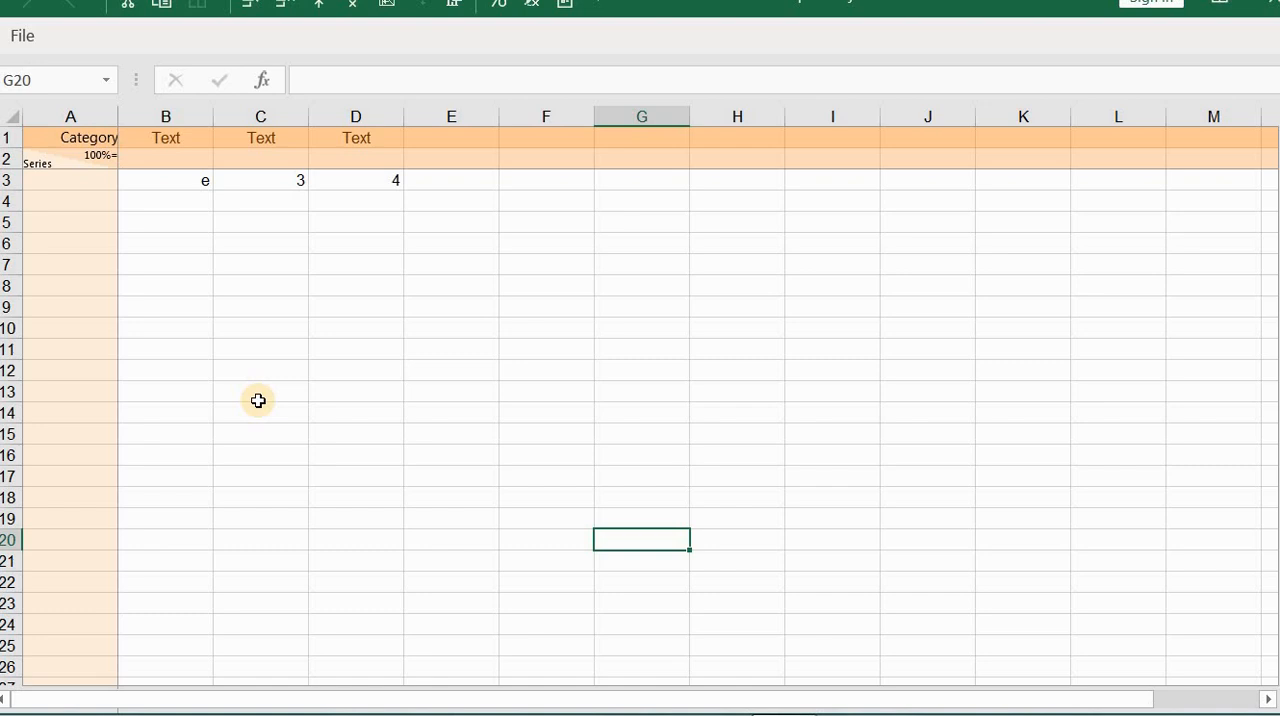
{"action": "mouse_move", "coordinate": [143, 137]}
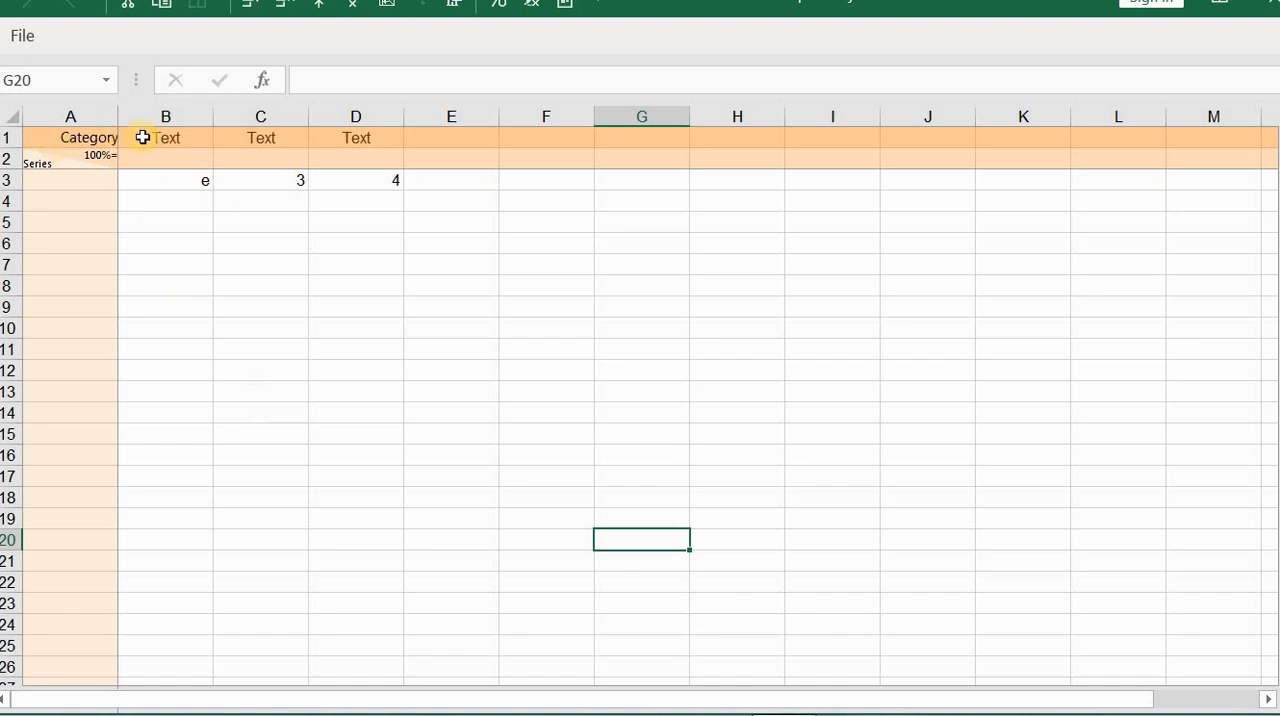
{"action": "left_click", "coordinate": [165, 138]}
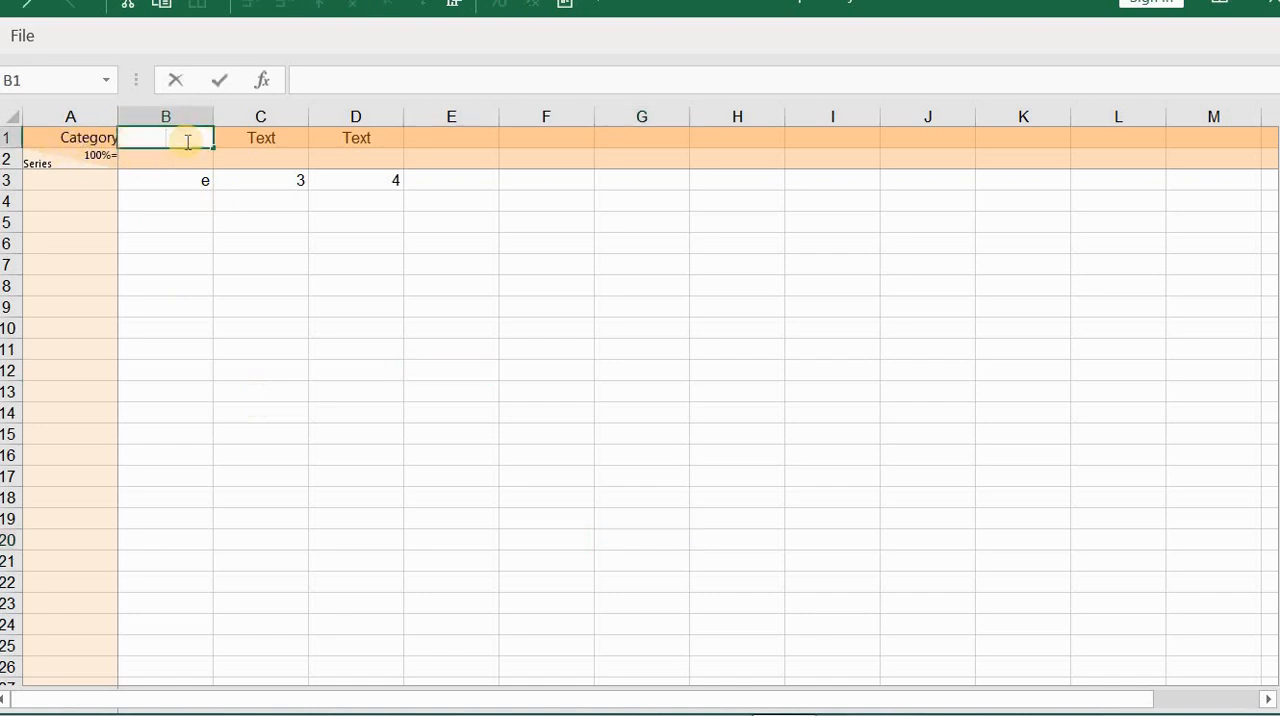
{"action": "type", "text": "2019"}
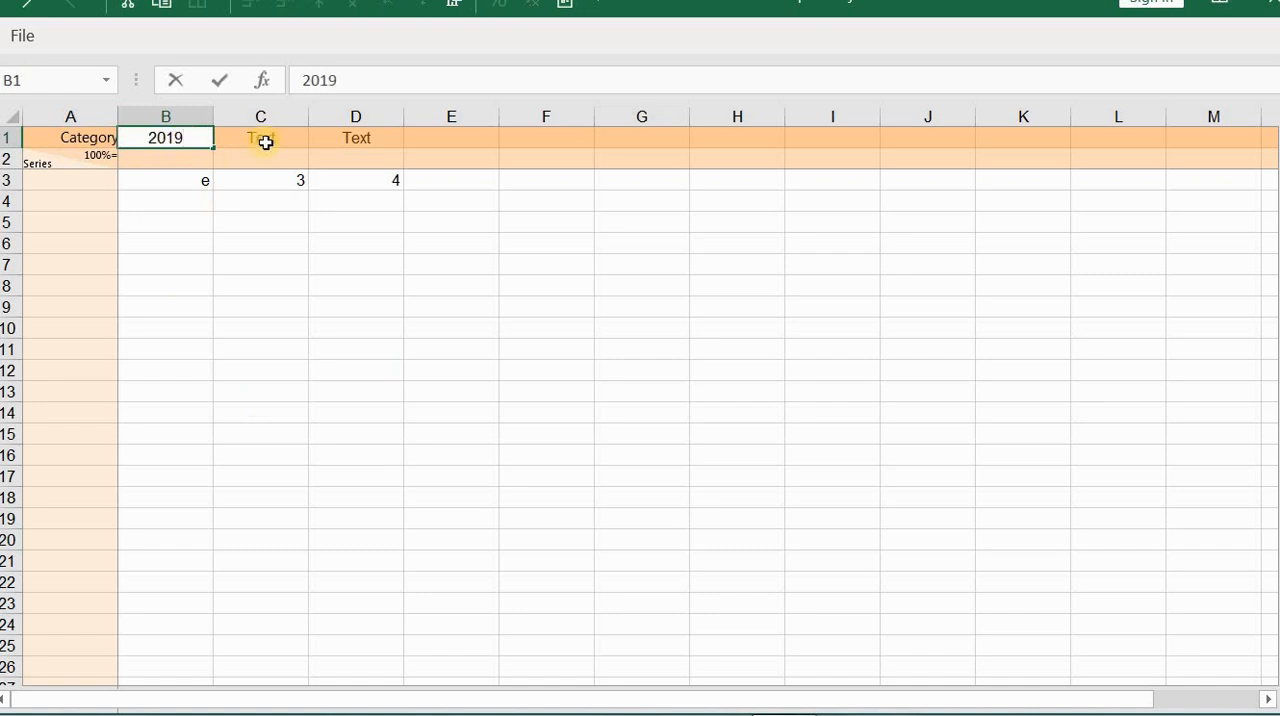
{"action": "left_click", "coordinate": [260, 137]}
{"action": "type", "text": "Jan"}
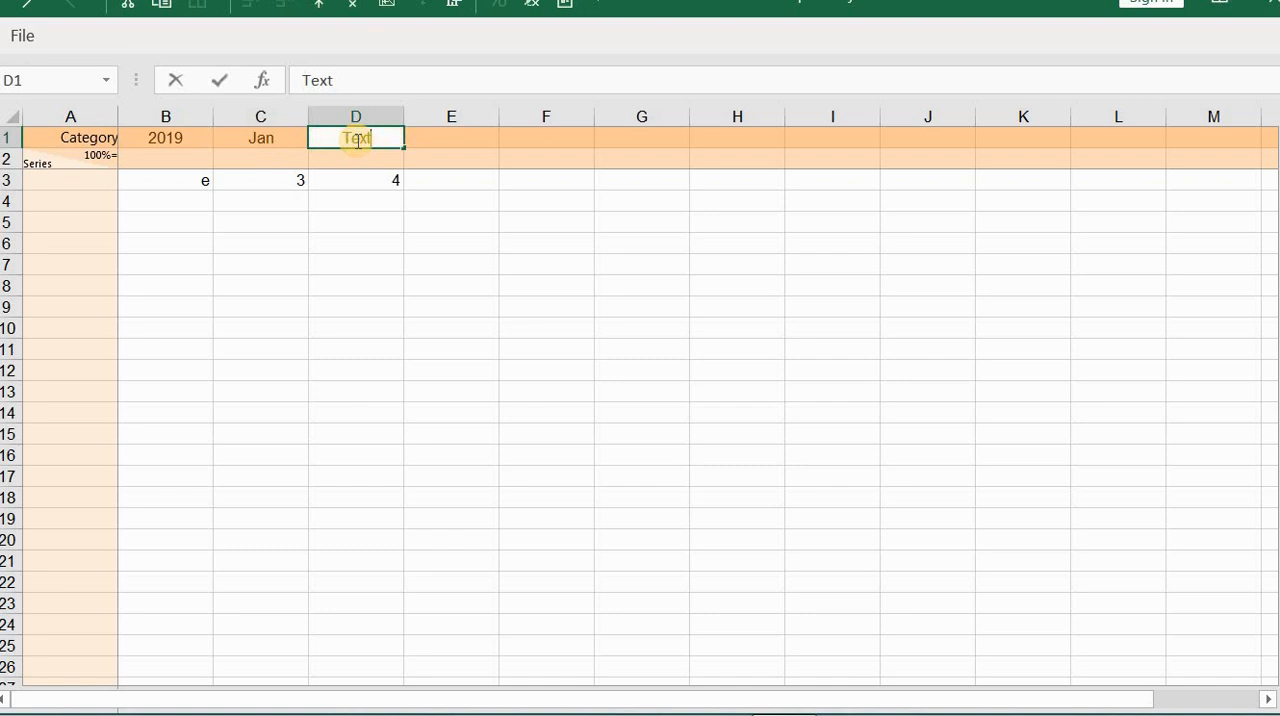
{"action": "type", "text": "Feb"}
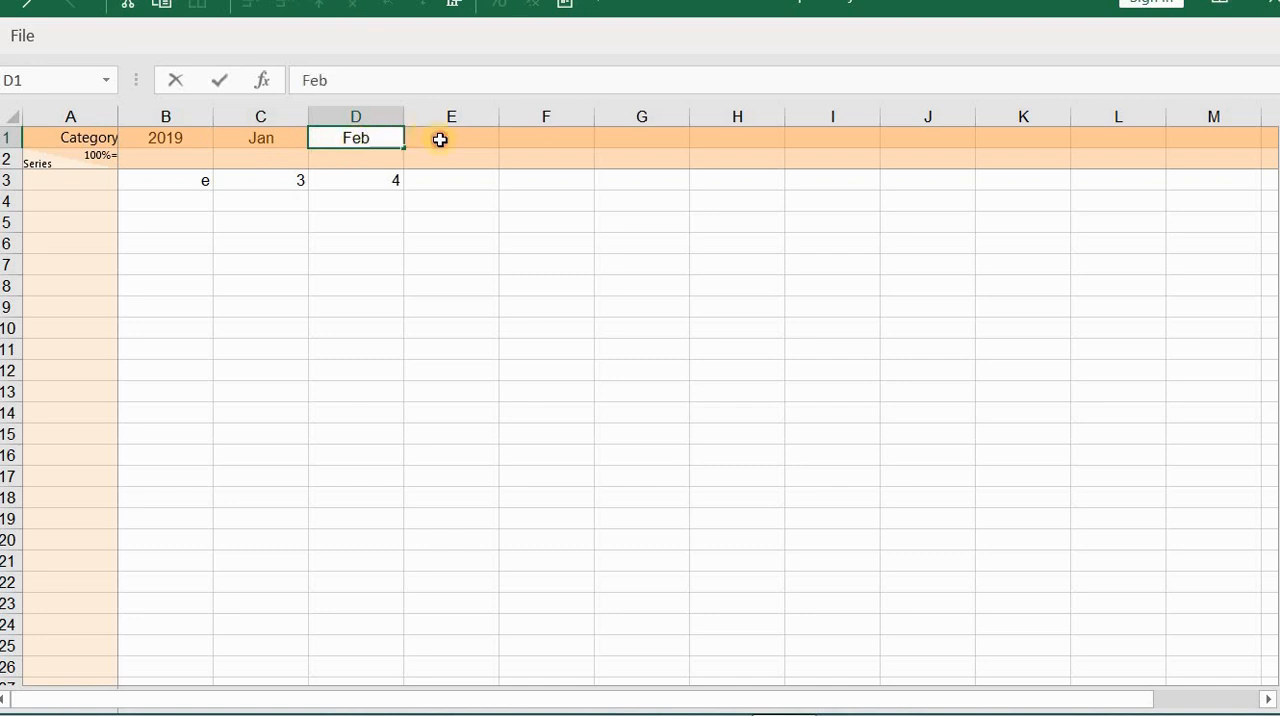
{"action": "type", "text": "Mar"}
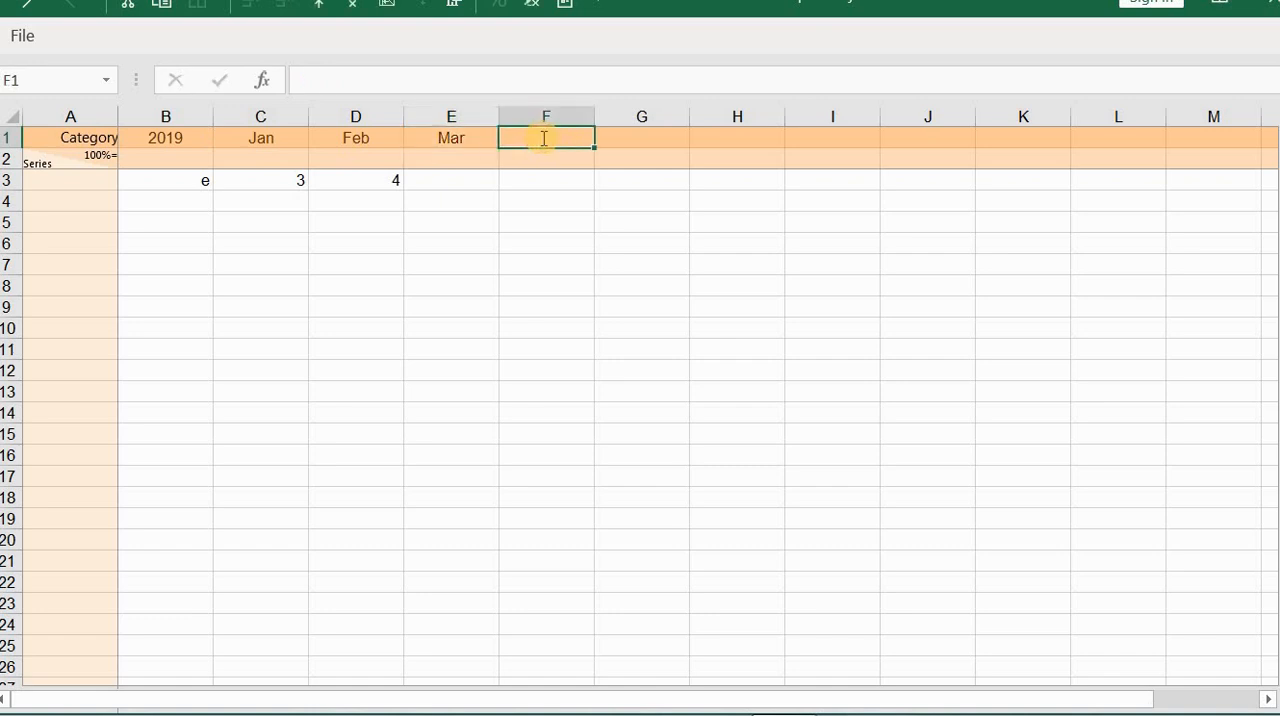
{"action": "type", "text": "1 Q"}
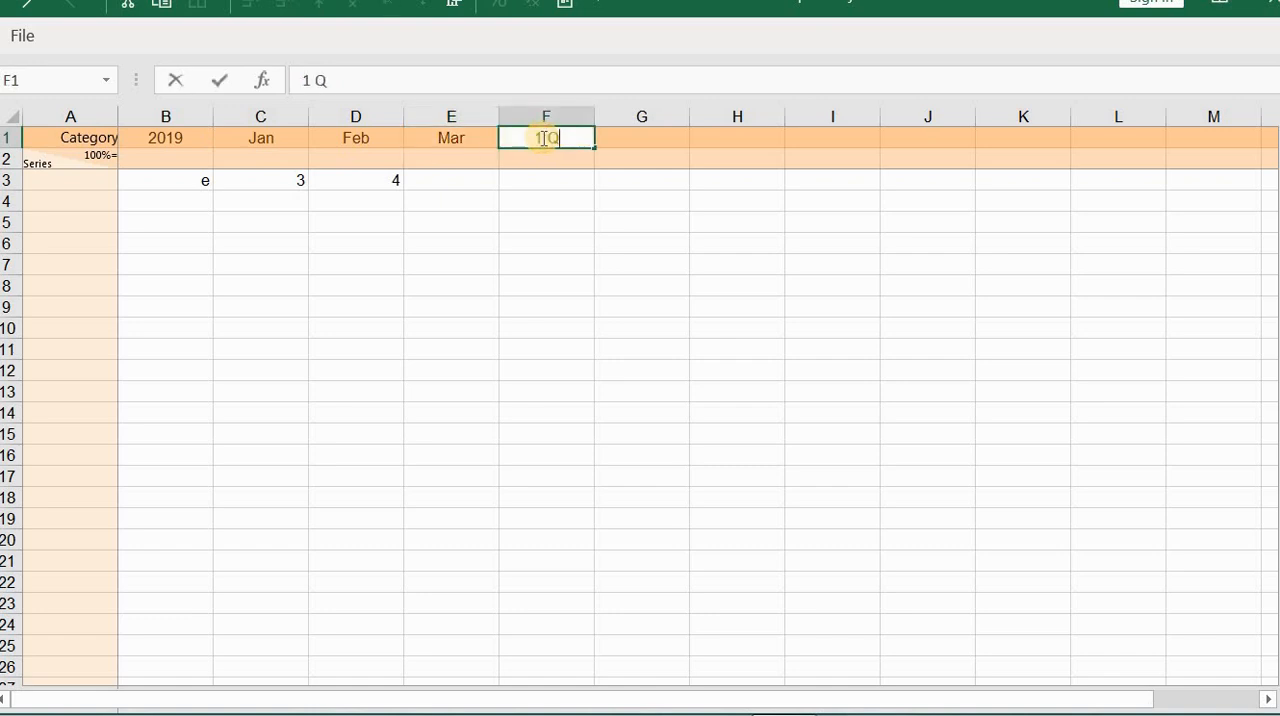
{"action": "type", "text": "2020"}
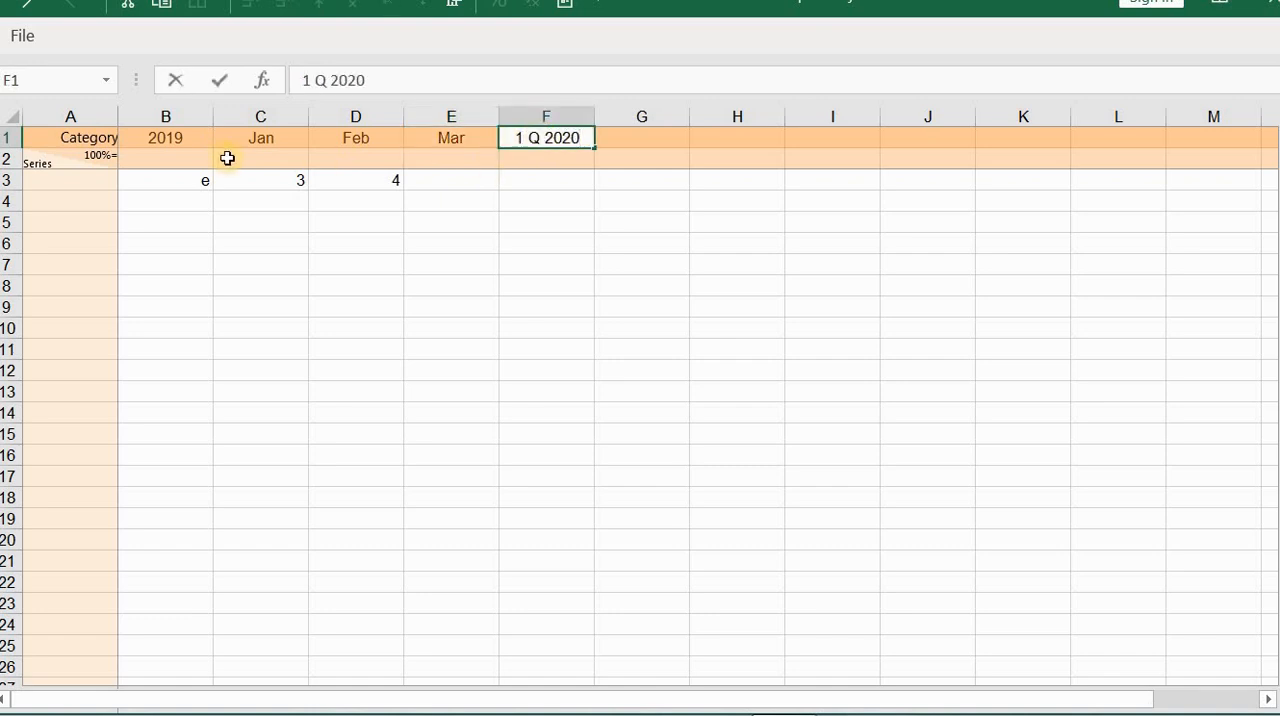
{"action": "left_click", "coordinate": [166, 180]}
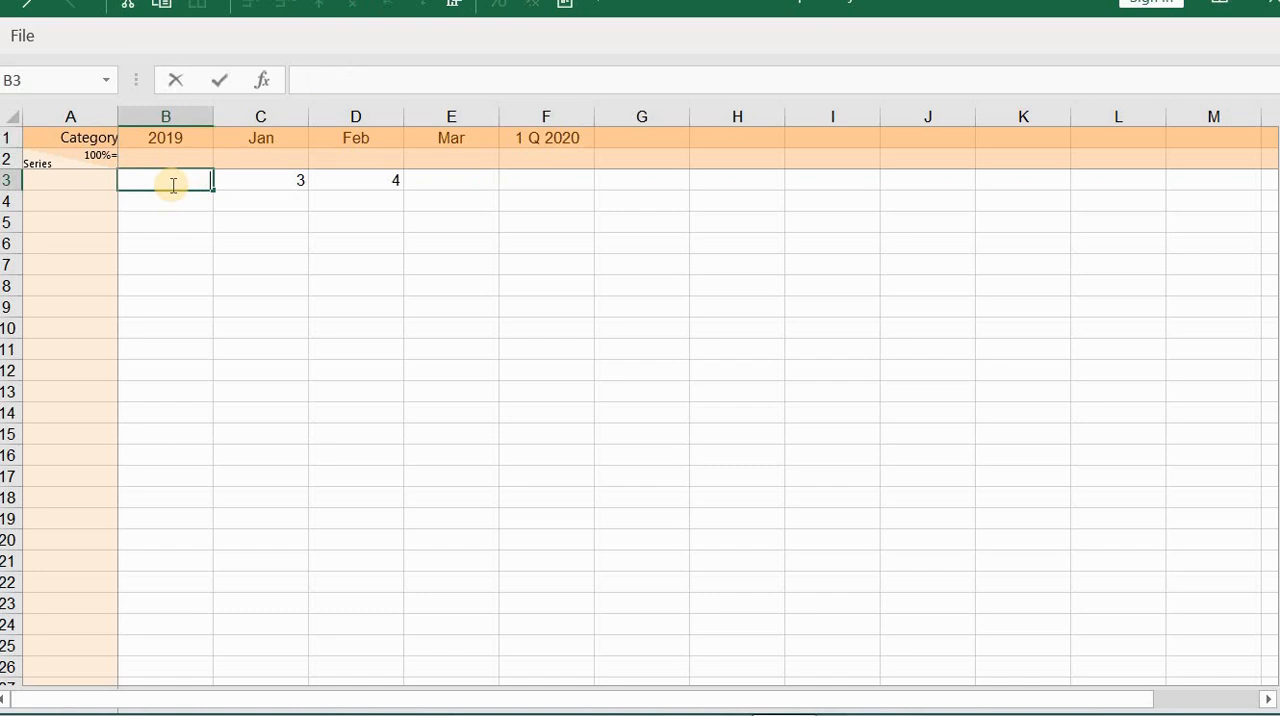
Enter waterfall values 300, 50, 30, -20 and '=' for the 1 Q 2020 total.
{"action": "type", "text": "300"}
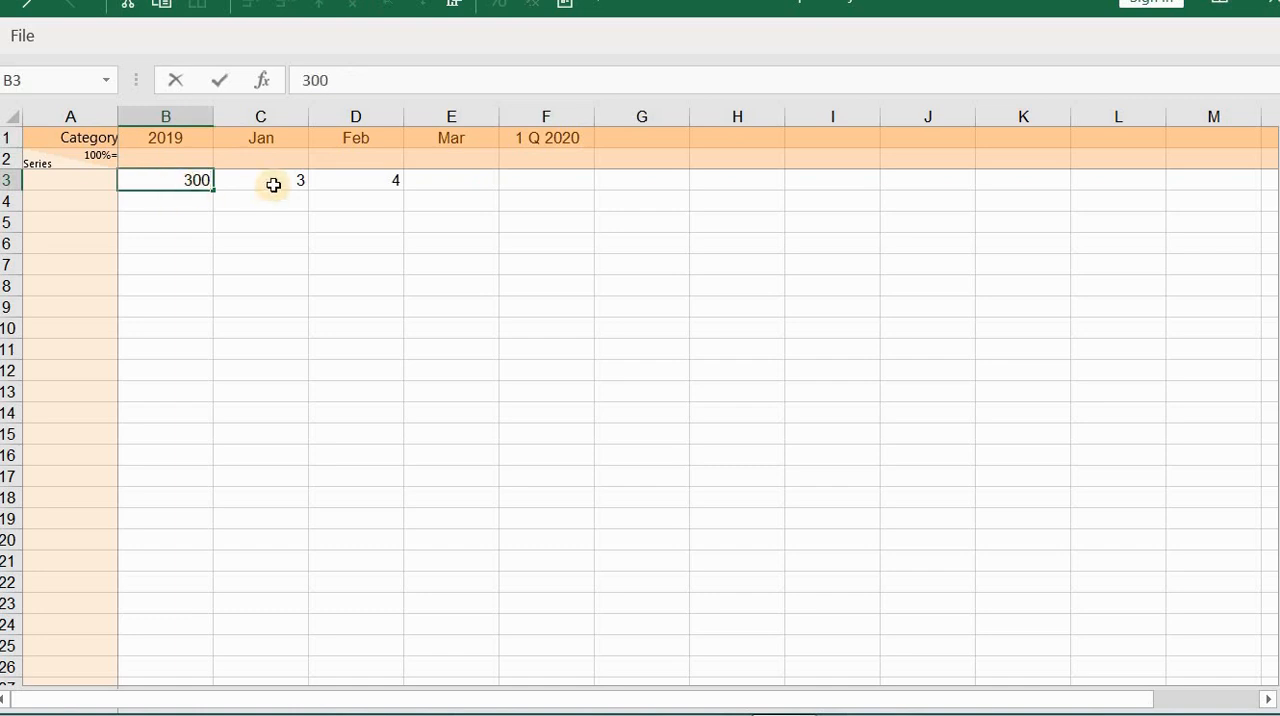
{"action": "left_click", "coordinate": [260, 180]}
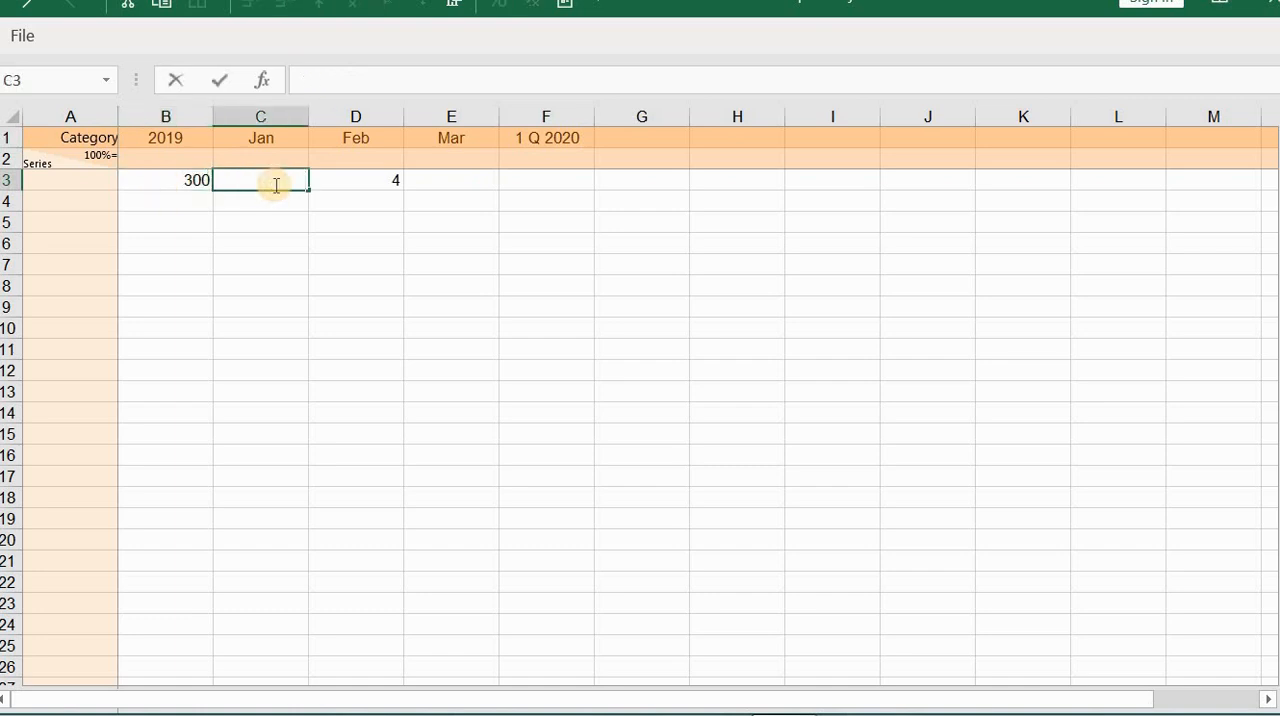
{"action": "type", "text": "5"}
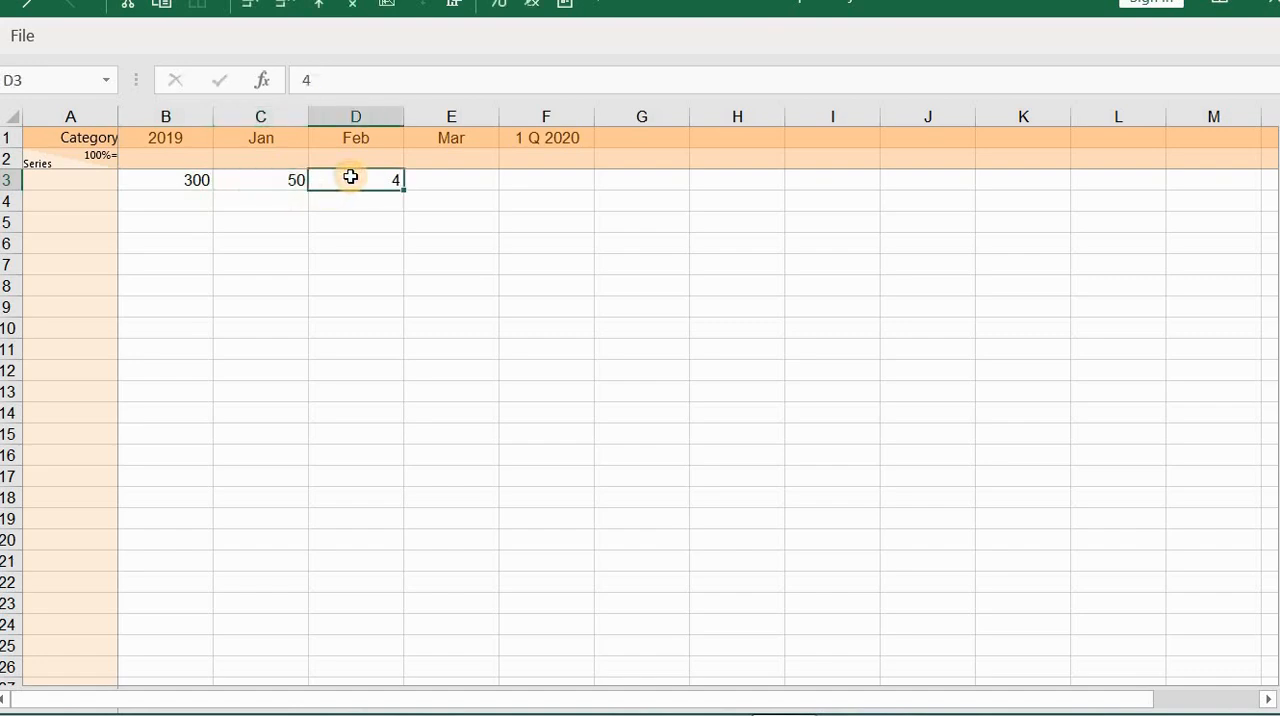
{"action": "type", "text": "0"}
{"action": "left_click", "coordinate": [451, 179]}
{"action": "type", "text": "-"}
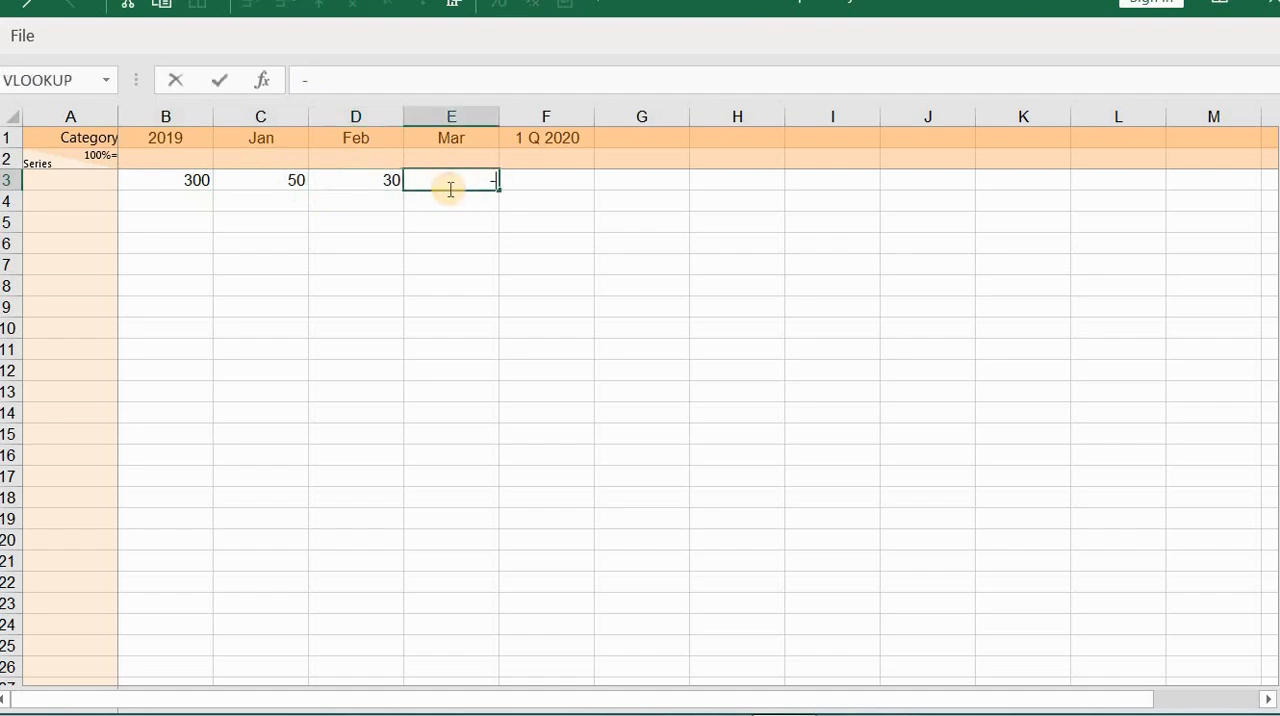
{"action": "type", "text": "20"}
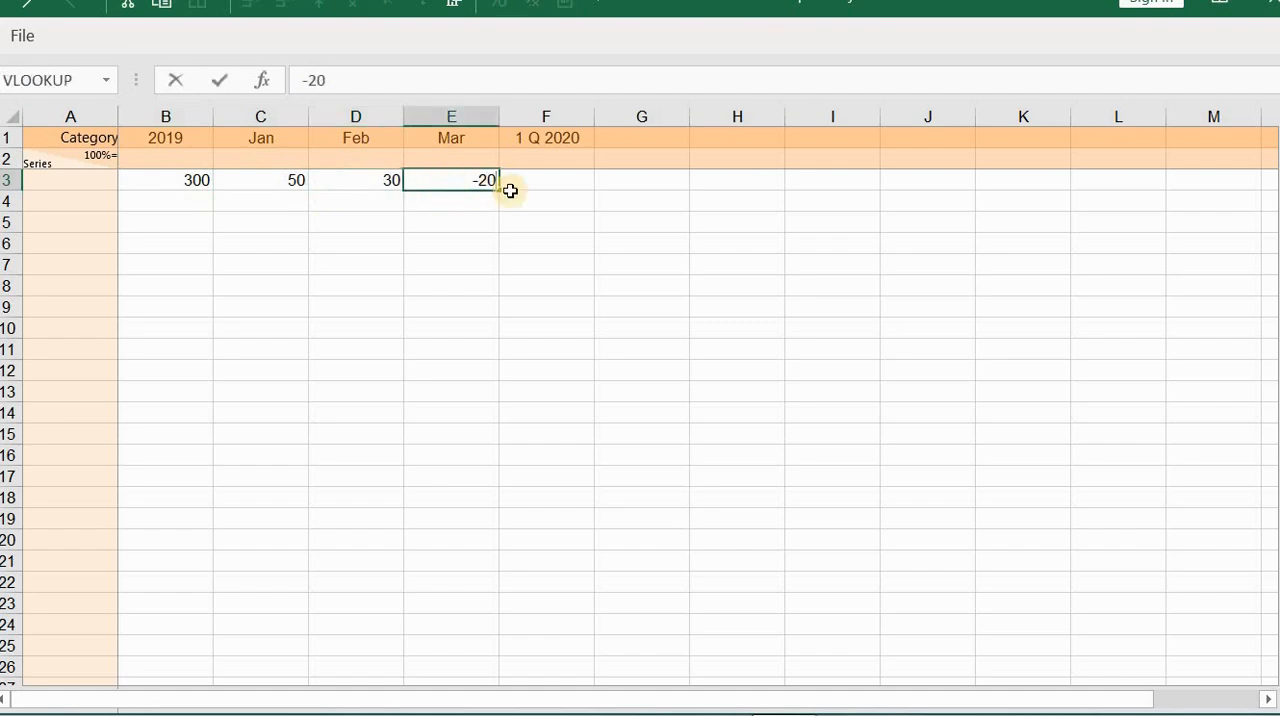
{"action": "left_click", "coordinate": [545, 180]}
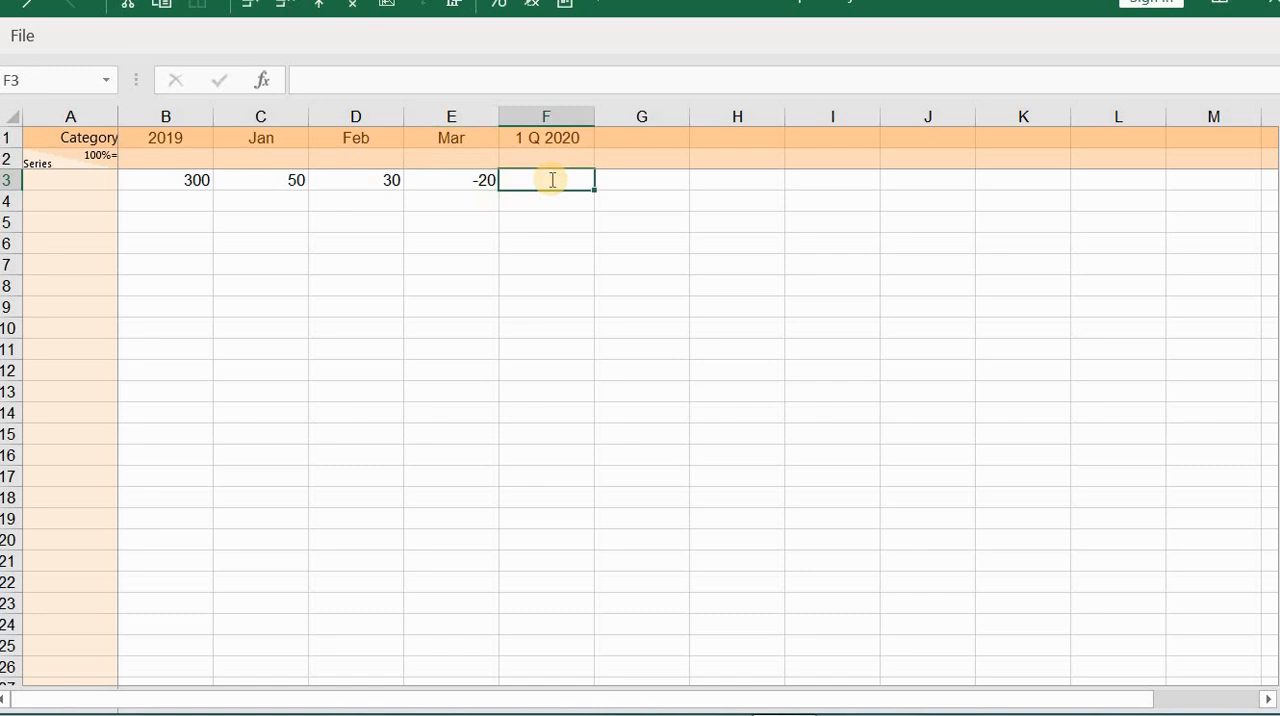
{"action": "type", "text": "="}
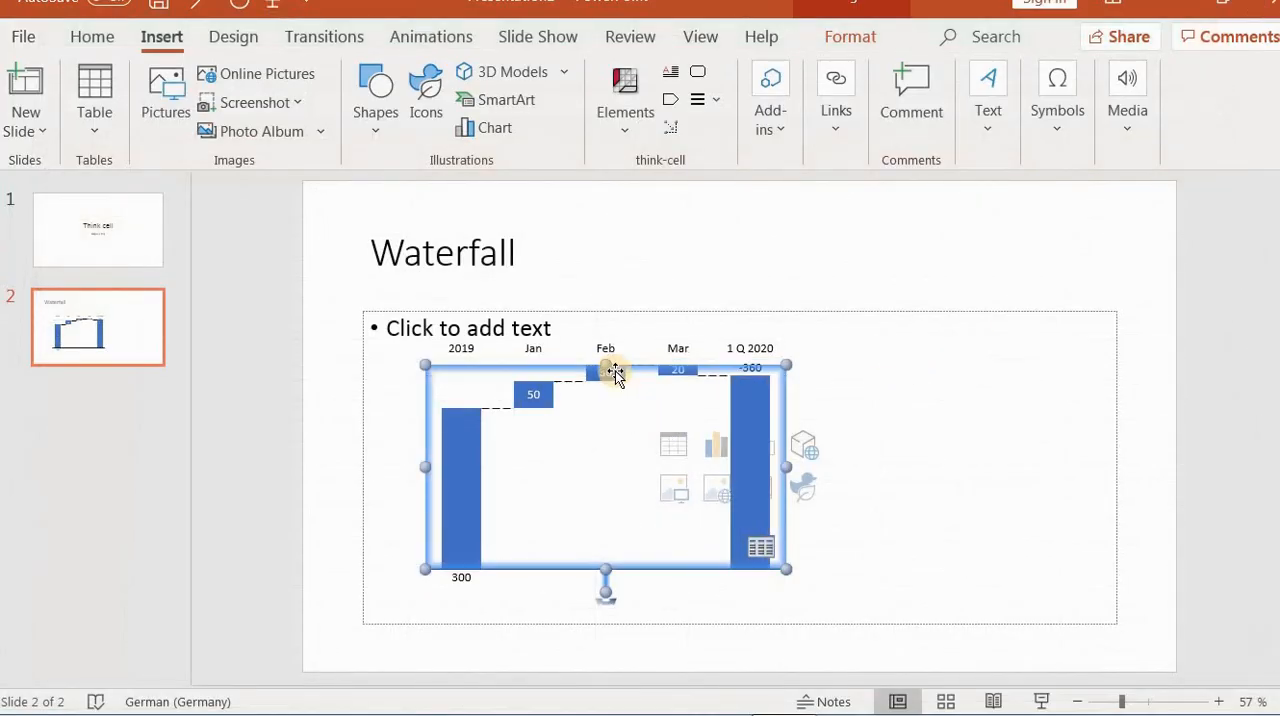
{"action": "mouse_move", "coordinate": [630, 490]}
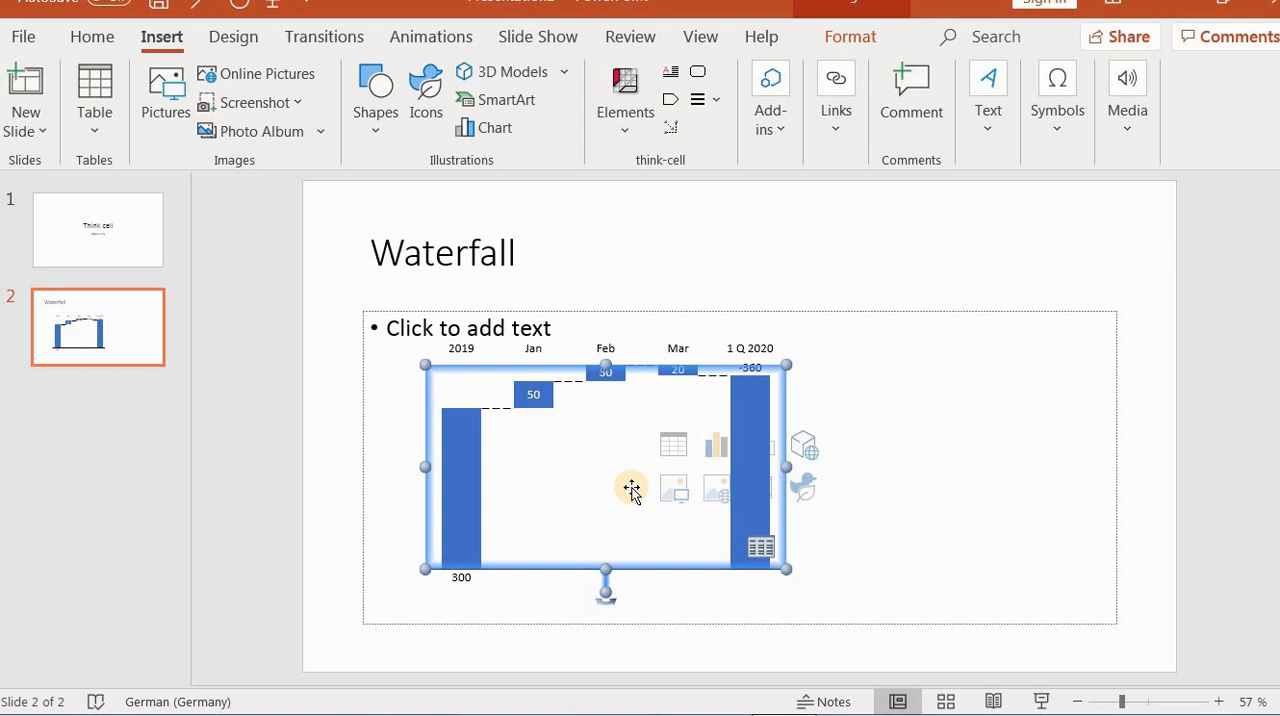
{"action": "mouse_move", "coordinate": [500, 377]}
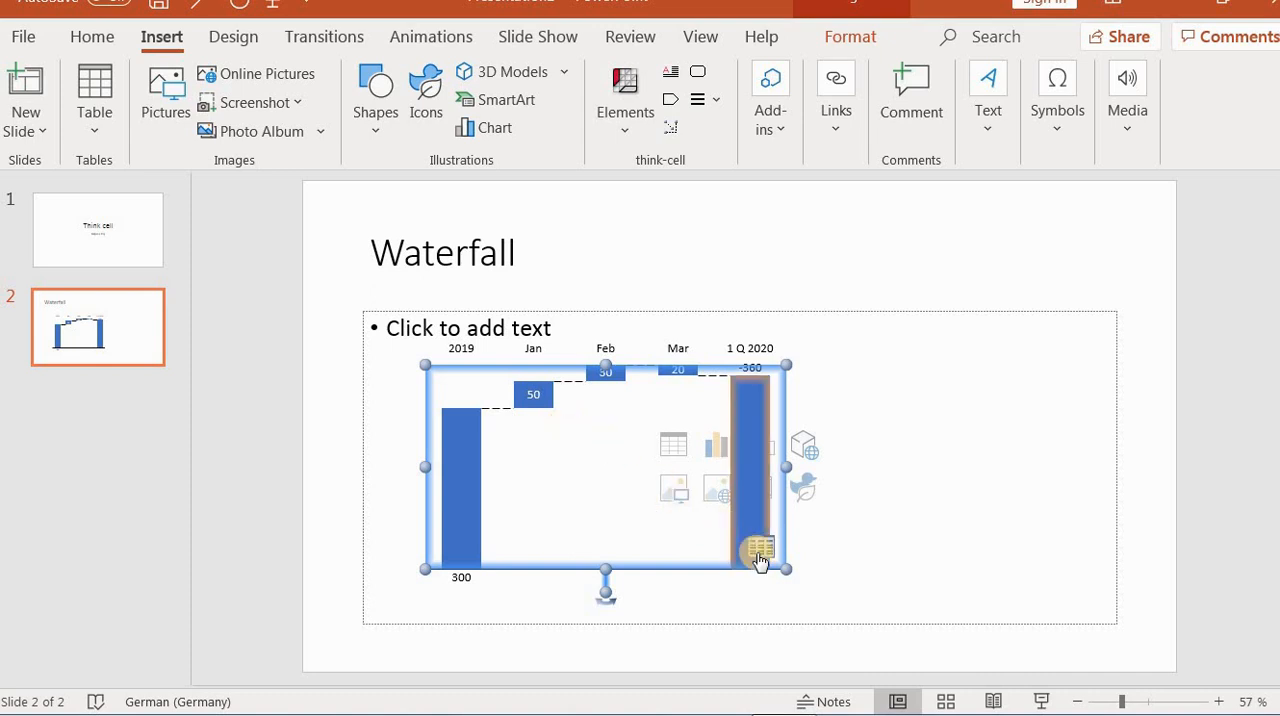
{"action": "mouse_move", "coordinate": [758, 550]}
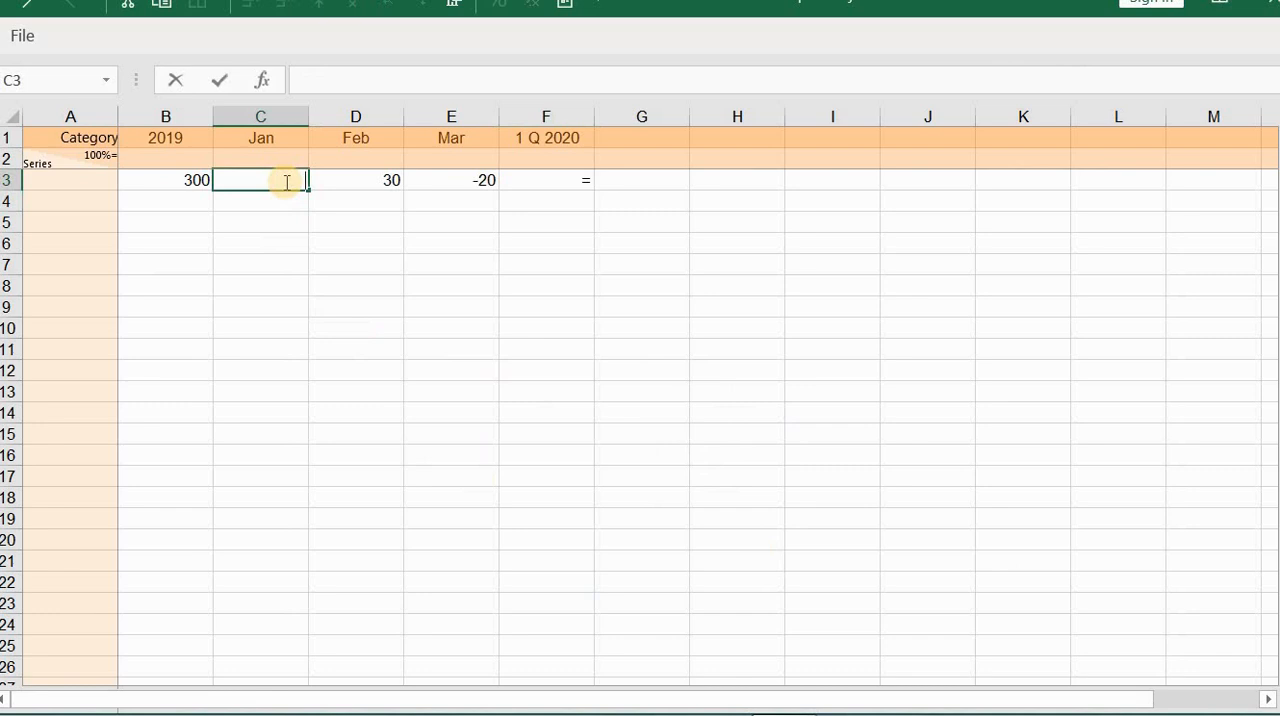
Split the Jan value into stacked values 30, 15 and 5.
{"action": "type", "text": "30"}
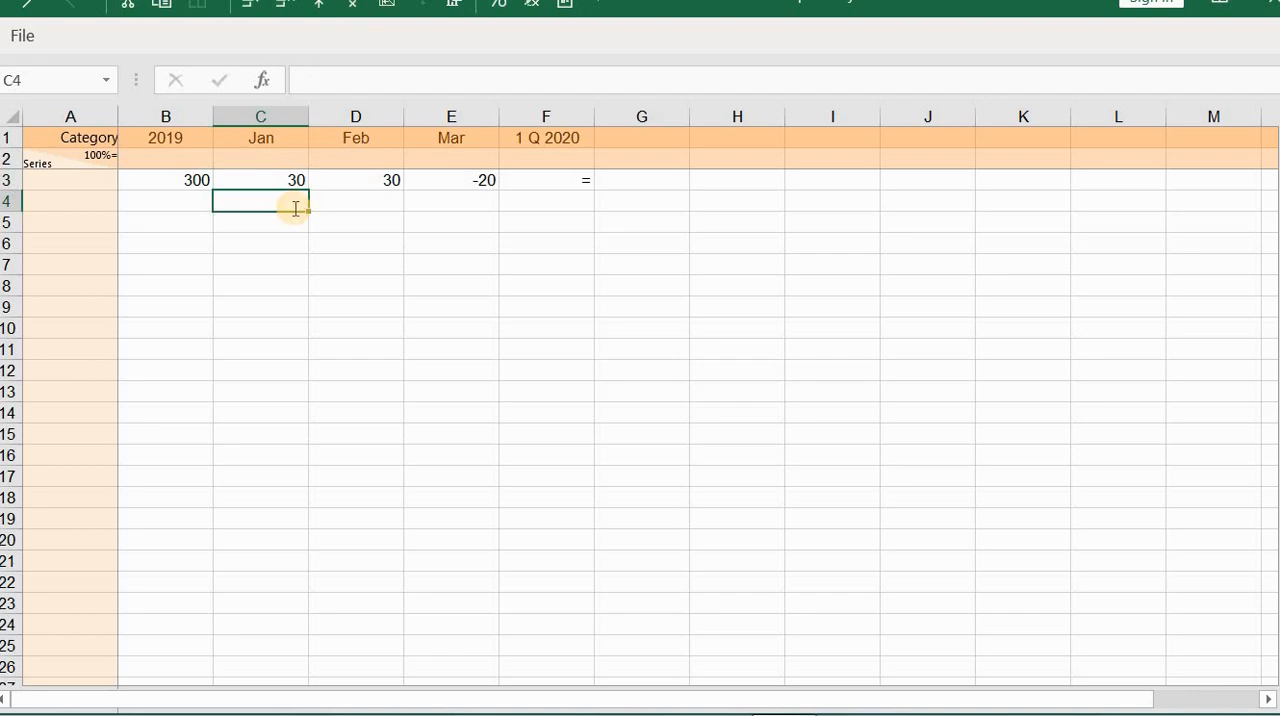
{"action": "type", "text": "15"}
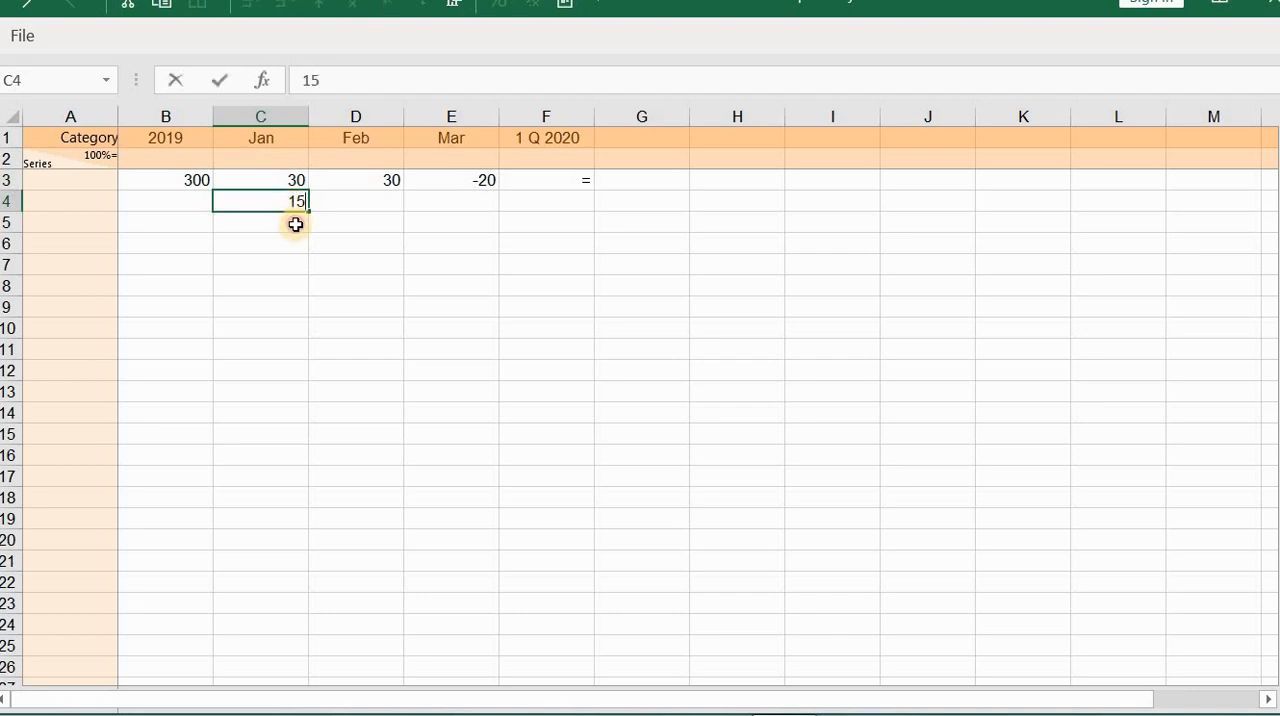
{"action": "key", "text": "Return"}
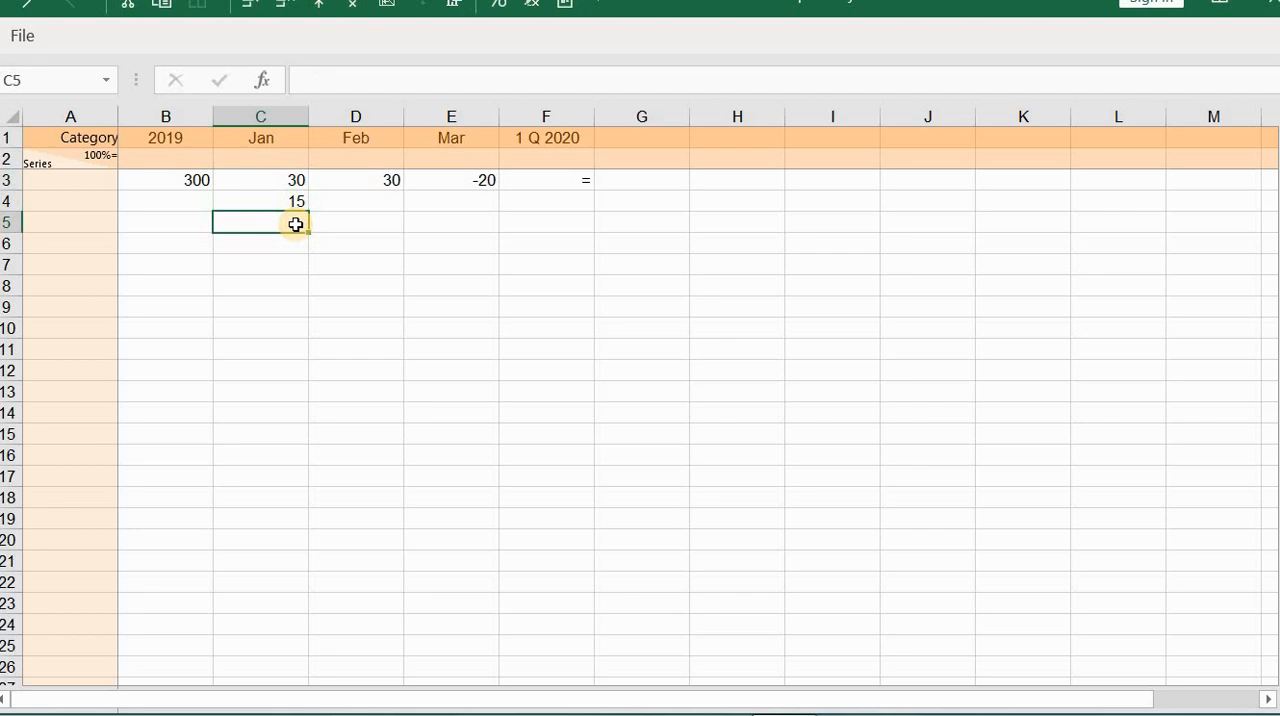
{"action": "type", "text": "5"}
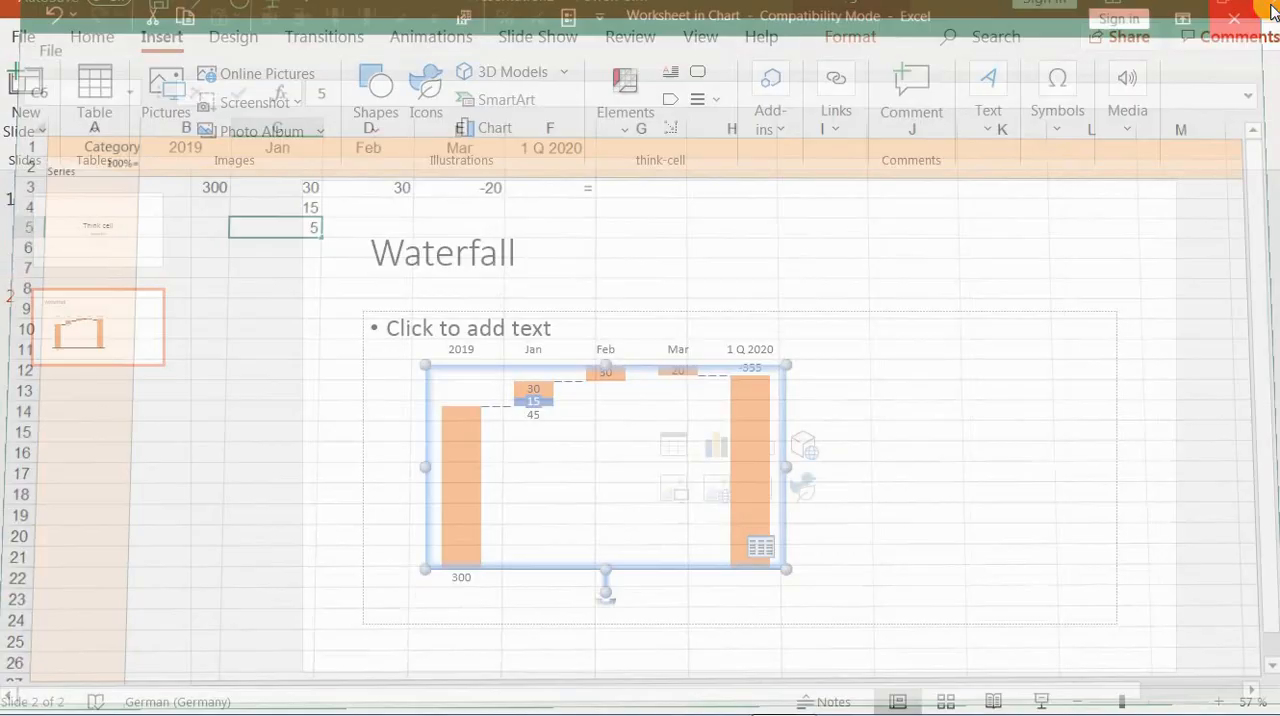
Close the datasheet to view the Jan bar stacking 30, 15 and 5.
{"action": "left_click", "coordinate": [1234, 18]}
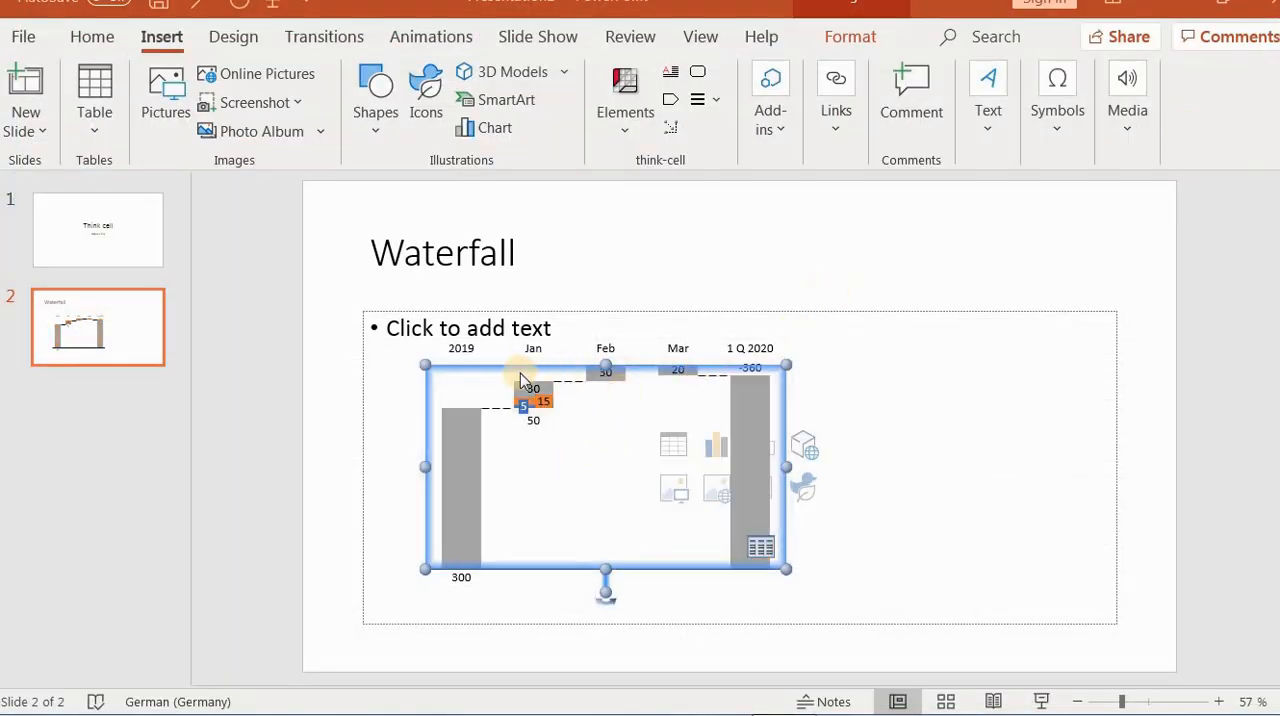
{"action": "mouse_move", "coordinate": [555, 422]}
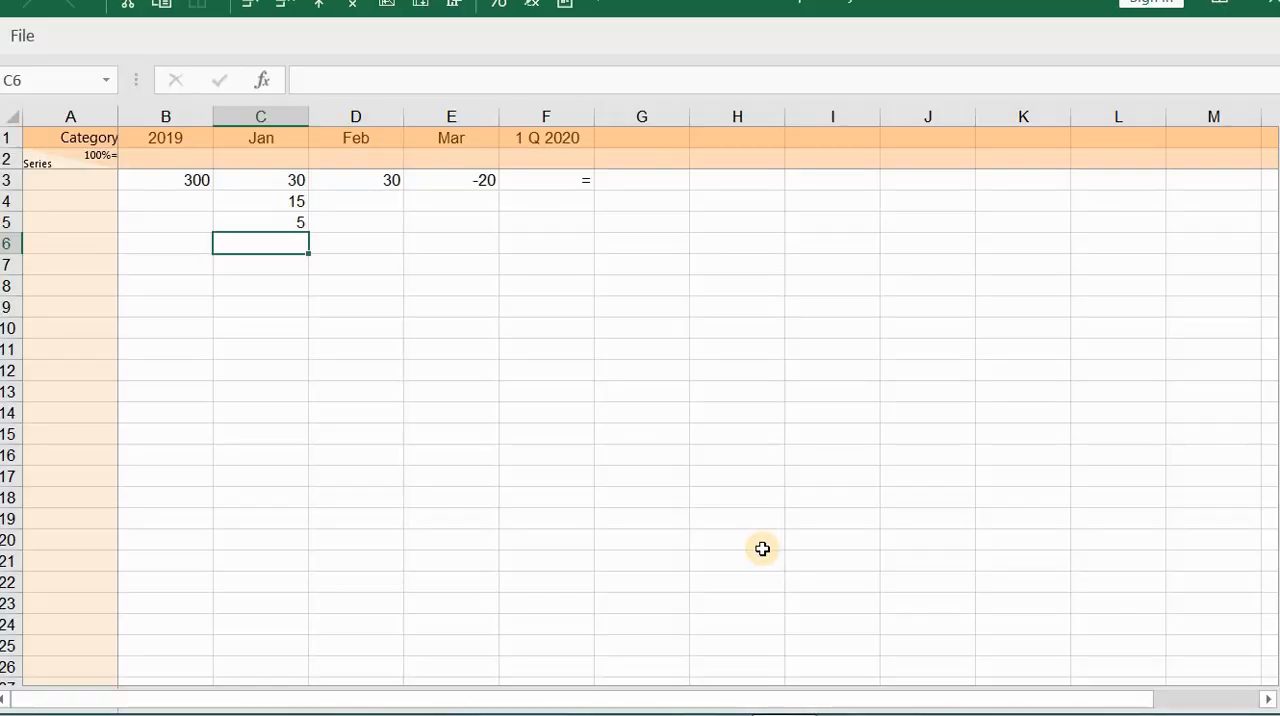
{"action": "mouse_move", "coordinate": [107, 220]}
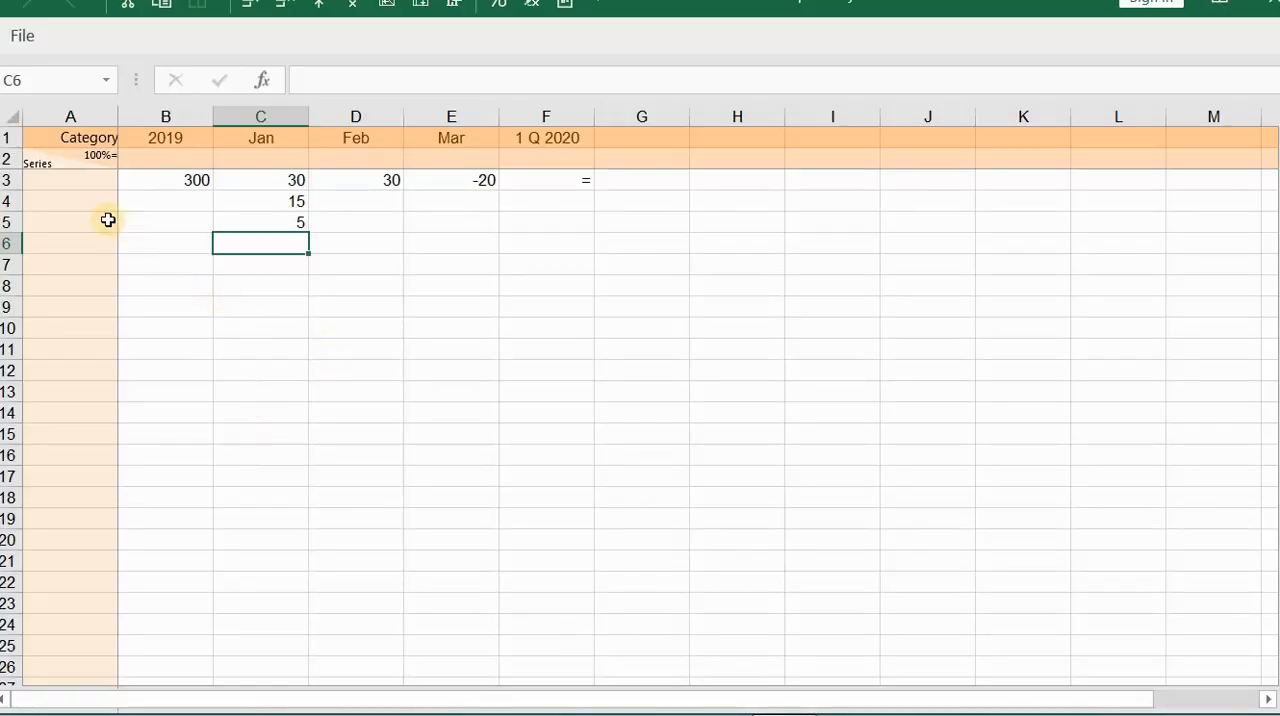
{"action": "mouse_move", "coordinate": [64, 154]}
{"action": "type", "text": "To"}
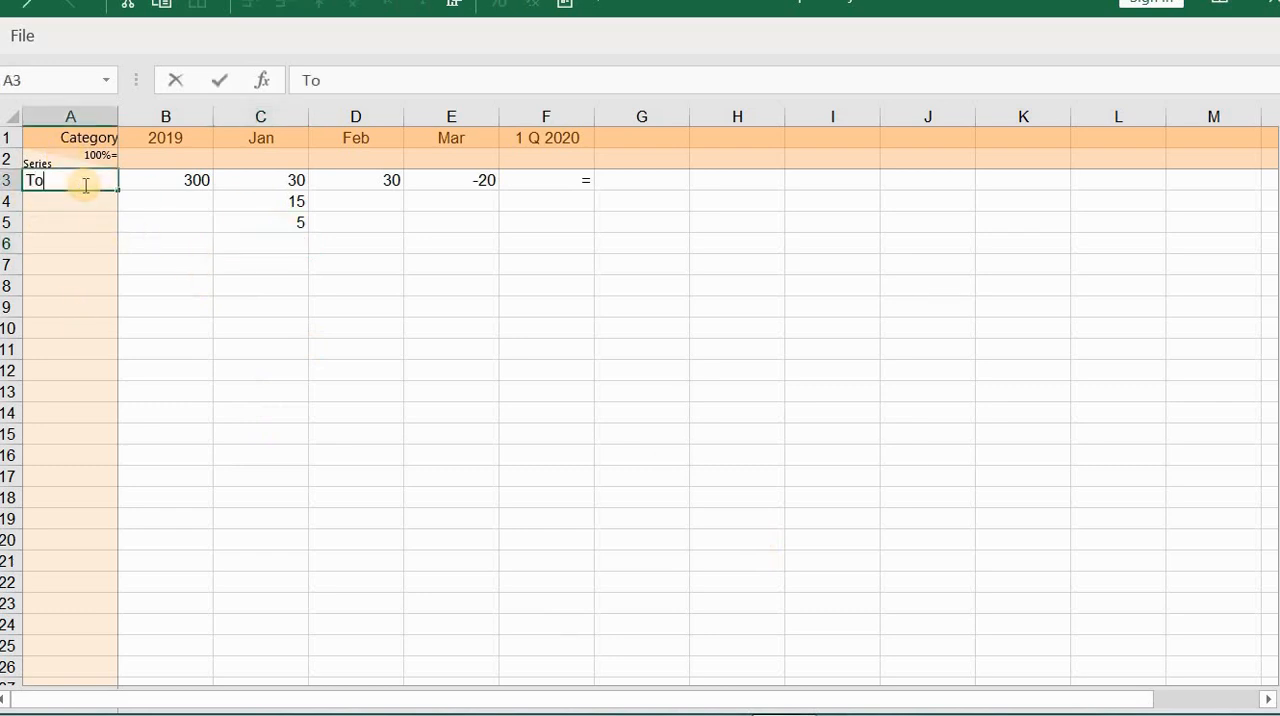
Label the datasheet series rows Total, Profit and Lost.
{"action": "key", "text": "enter"}
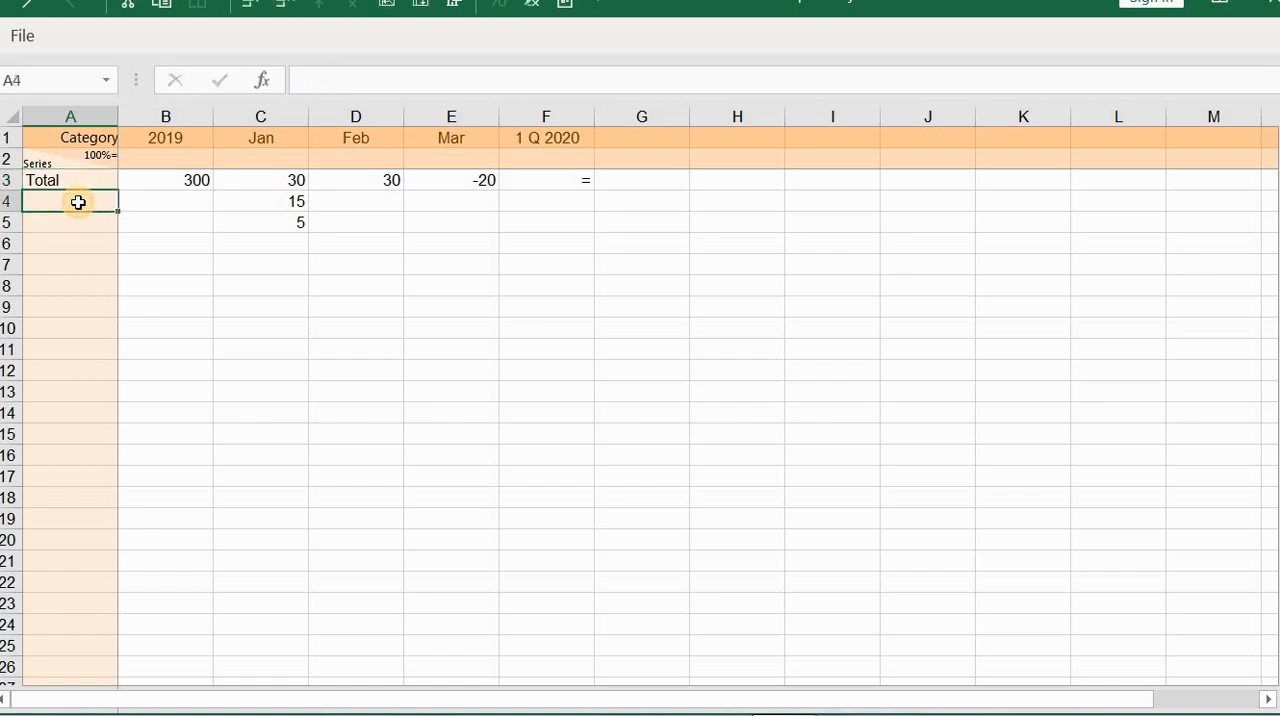
{"action": "type", "text": "pro"}
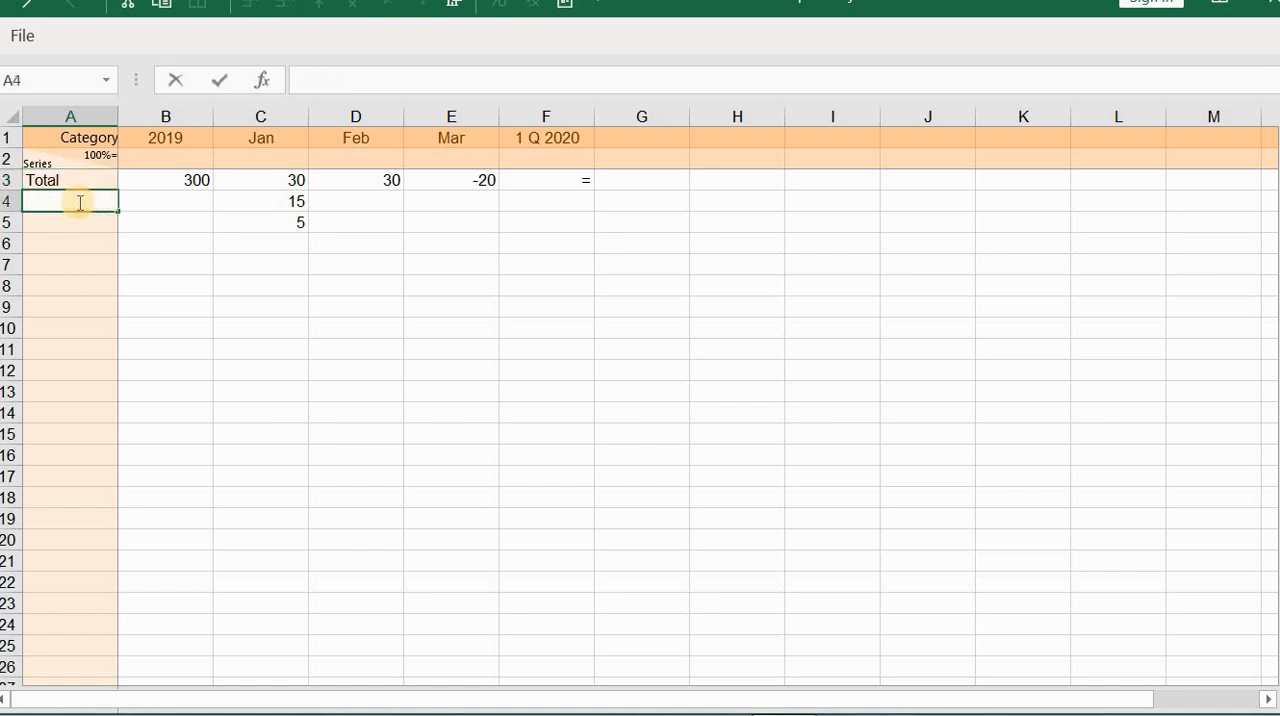
{"action": "type", "text": "Profit"}
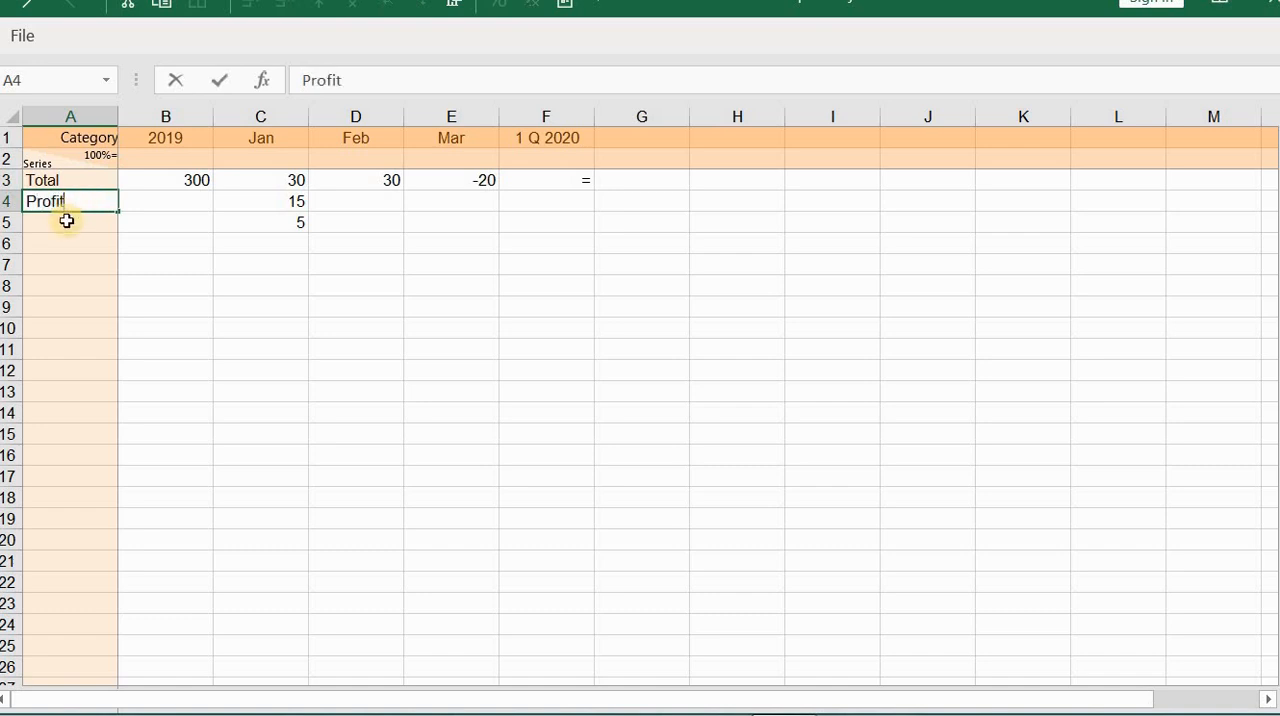
{"action": "type", "text": "Lost"}
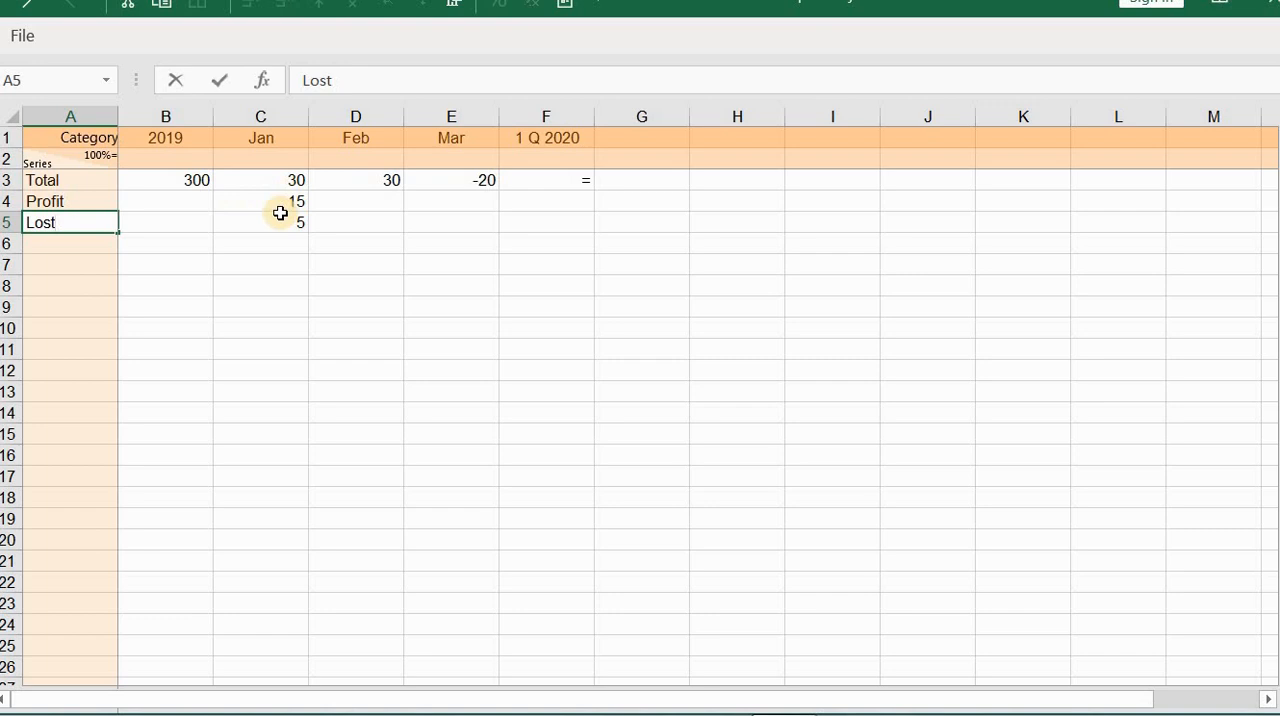
Put Jan's 50 and Feb's 30 under Profit, and -20 for Mar under Lost.
{"action": "left_click", "coordinate": [260, 201]}
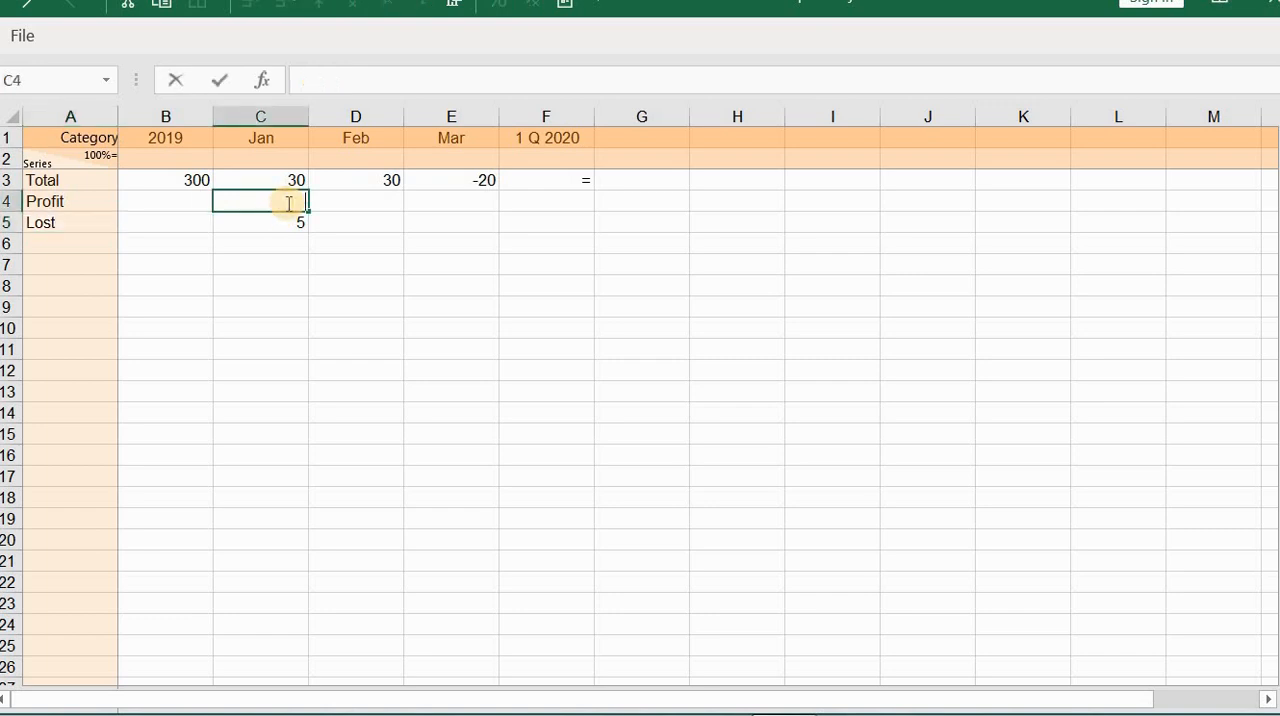
{"action": "type", "text": "50"}
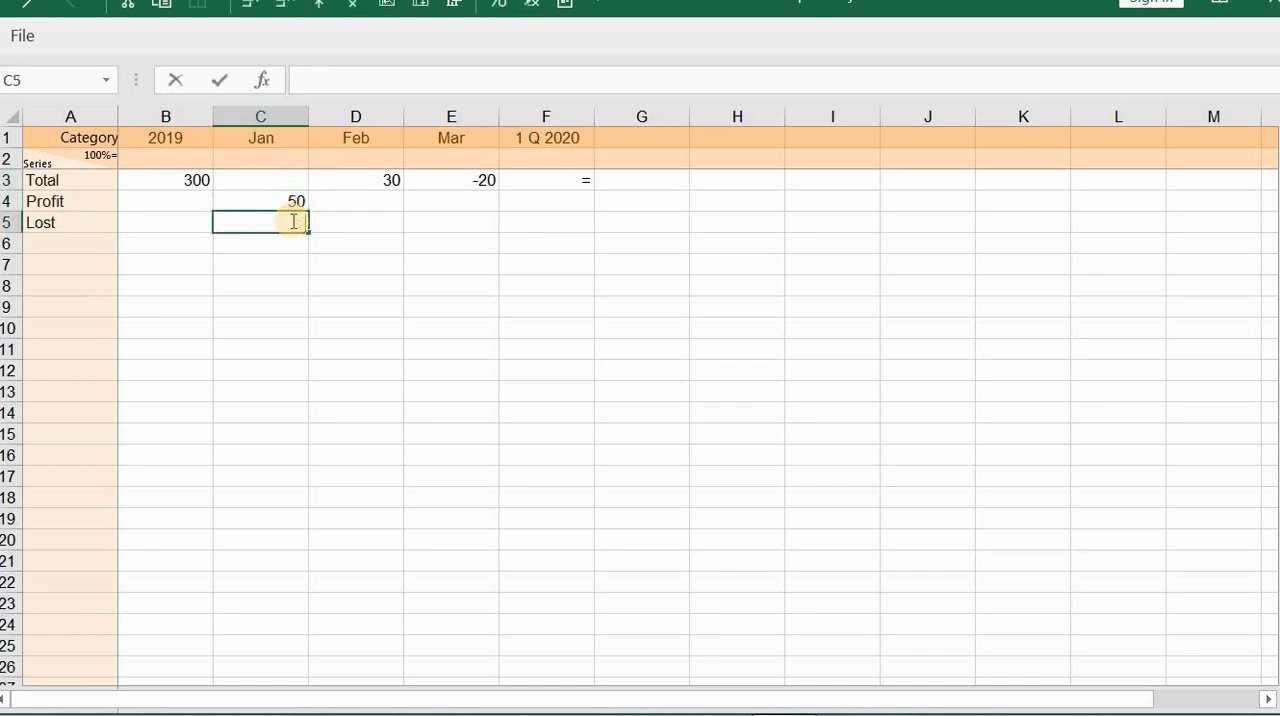
{"action": "left_click", "coordinate": [355, 201]}
{"action": "type", "text": "30"}
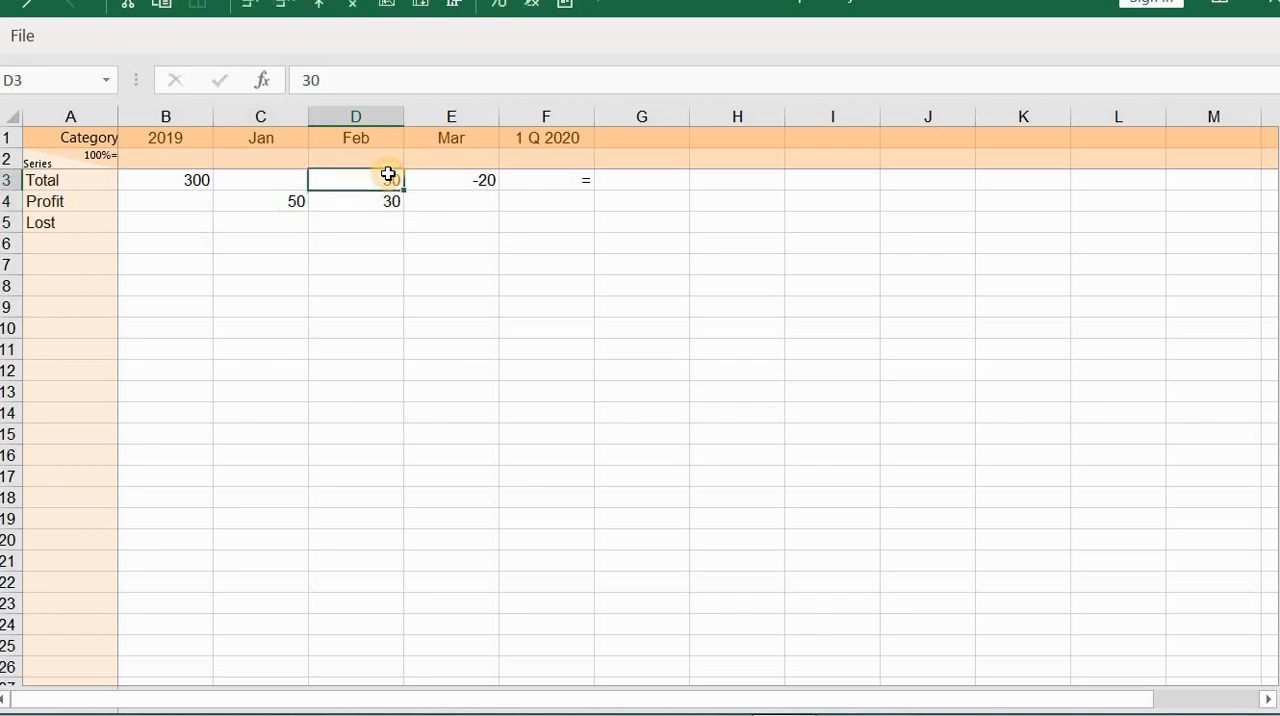
{"action": "left_click", "coordinate": [451, 222]}
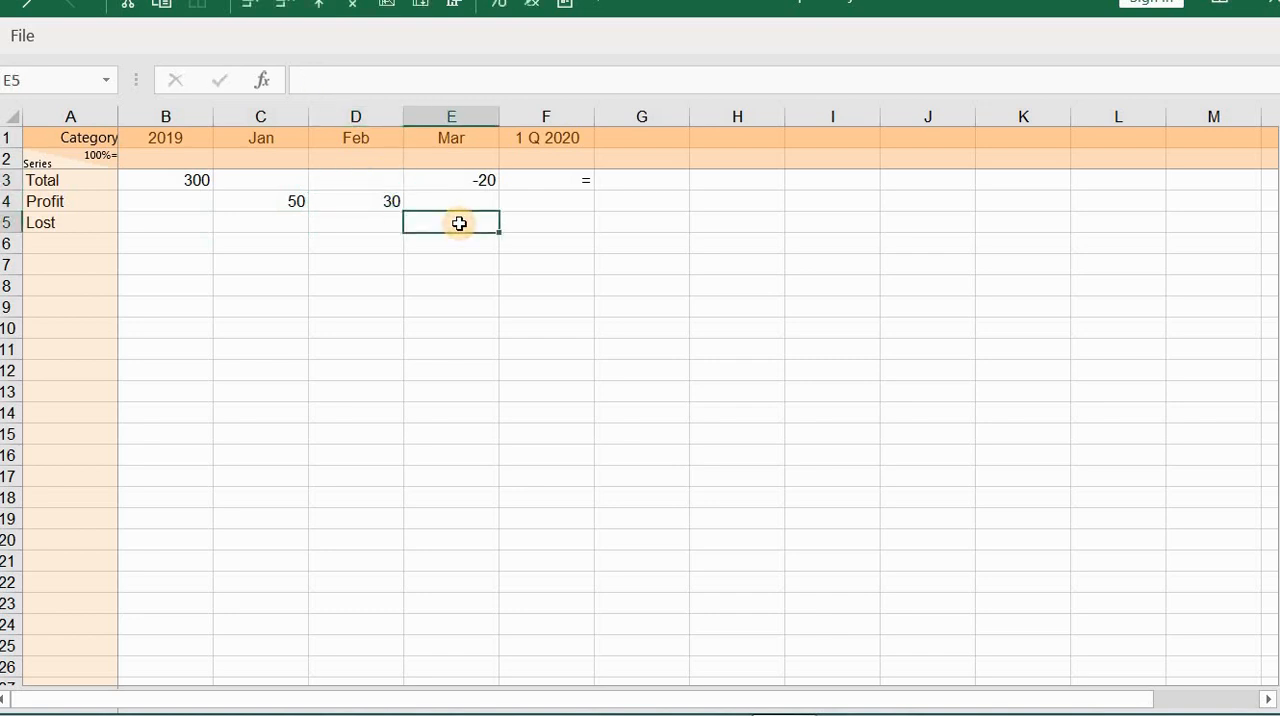
{"action": "type", "text": "-20"}
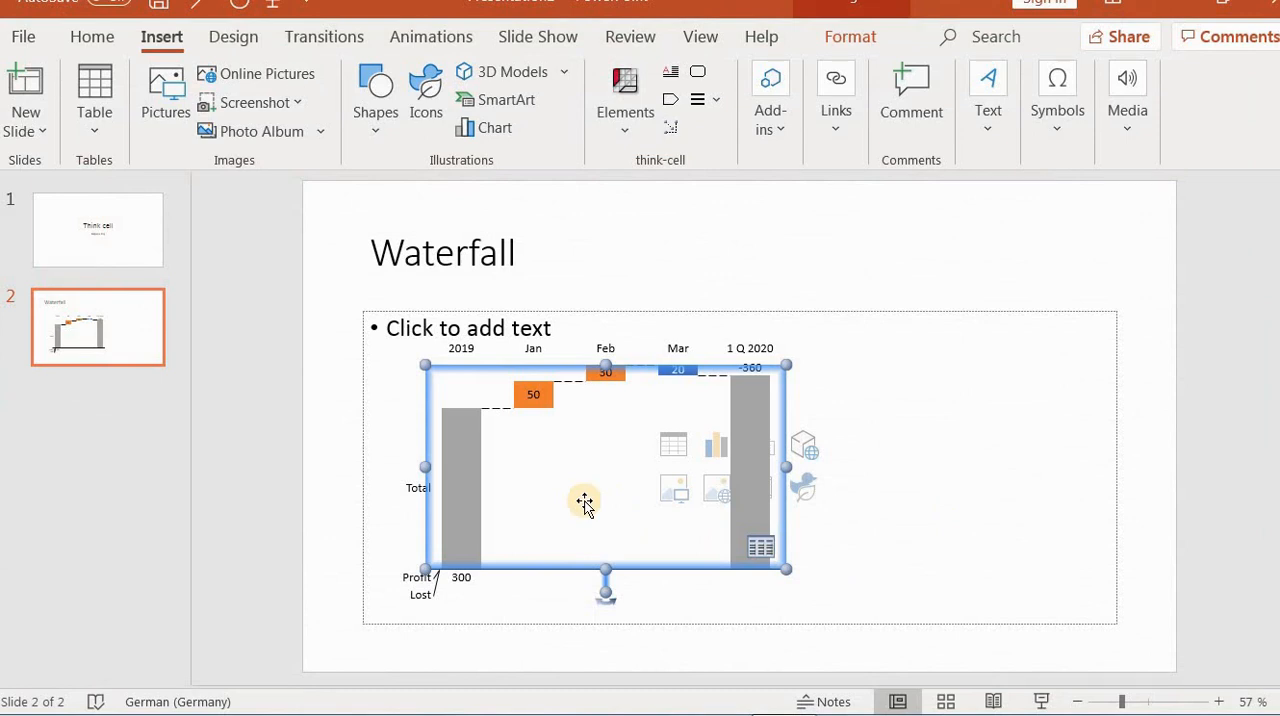
{"action": "mouse_move", "coordinate": [470, 520]}
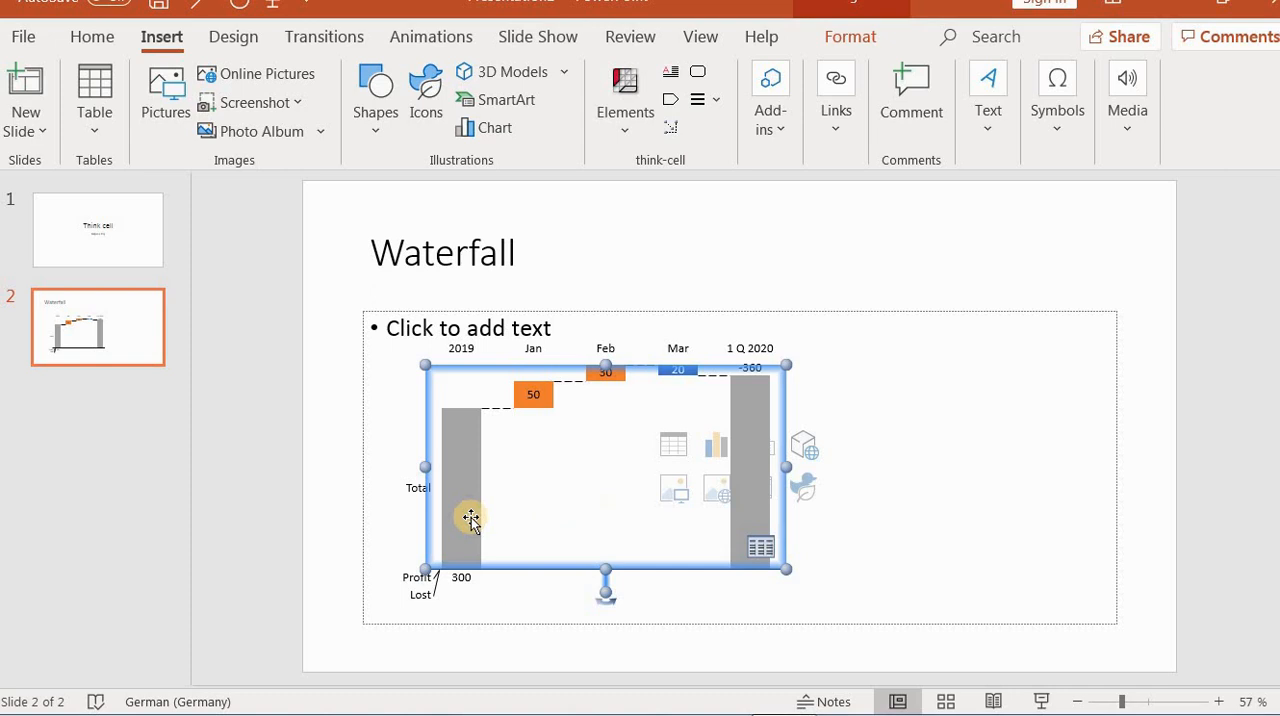
{"action": "mouse_move", "coordinate": [458, 503]}
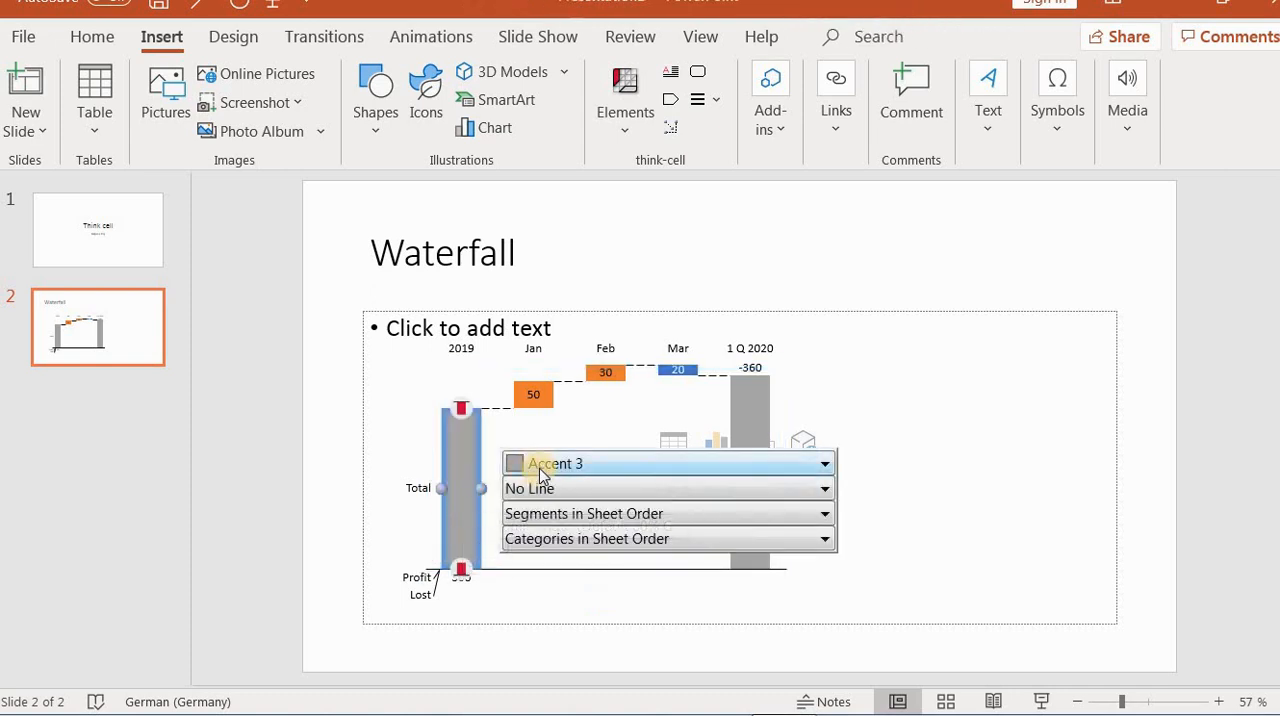
Fill the 2019 total bar with green Accent 6.
{"action": "left_click", "coordinate": [823, 463]}
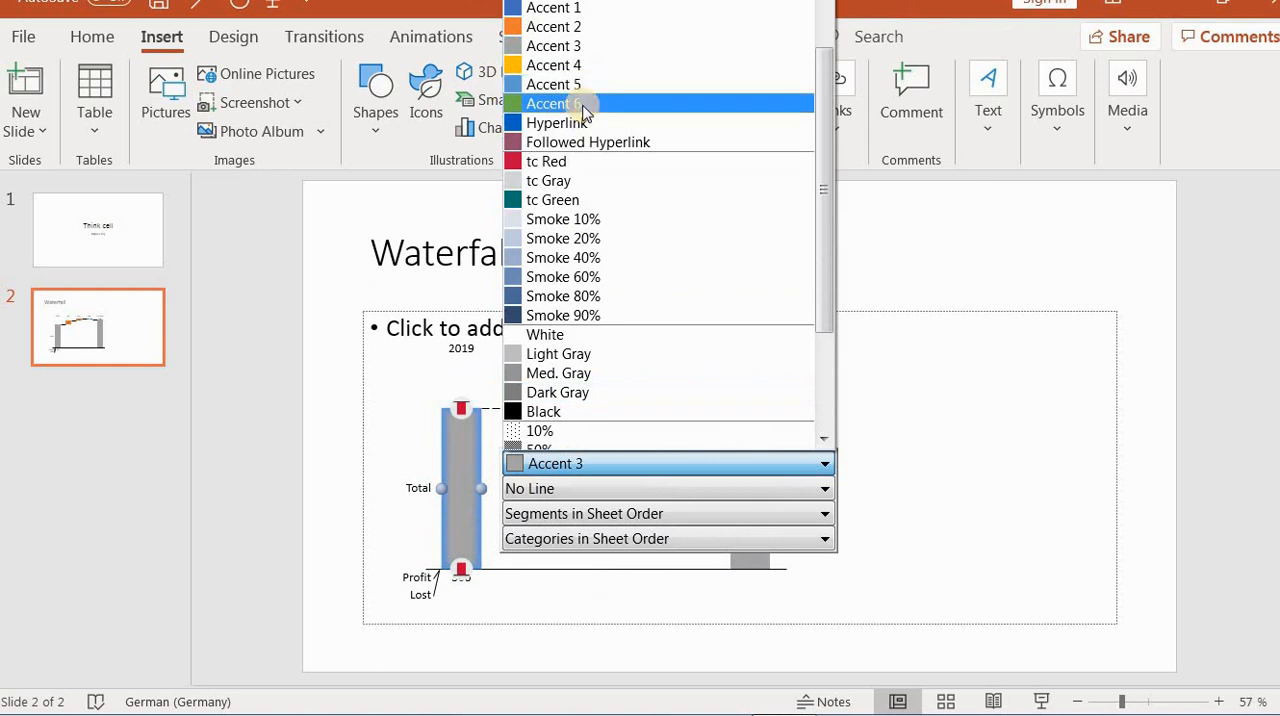
{"action": "left_click", "coordinate": [555, 103]}
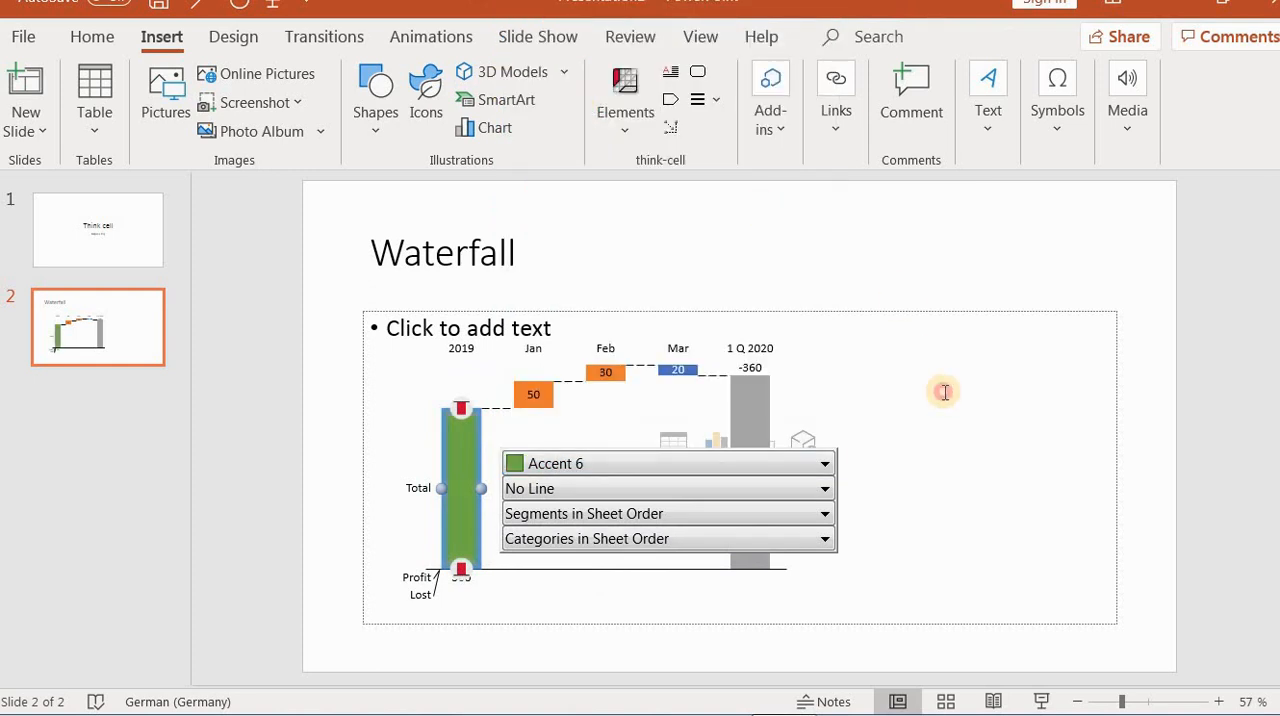
{"action": "left_click", "coordinate": [943, 391]}
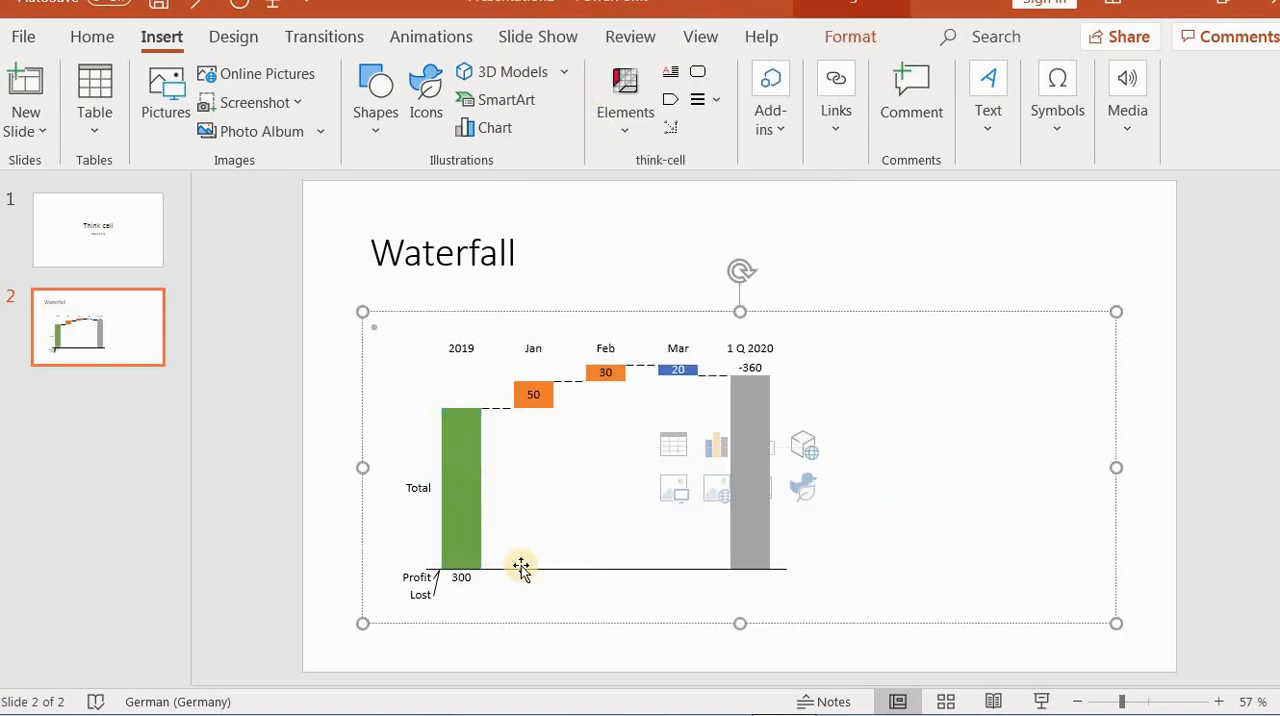
{"action": "mouse_move", "coordinate": [464, 490]}
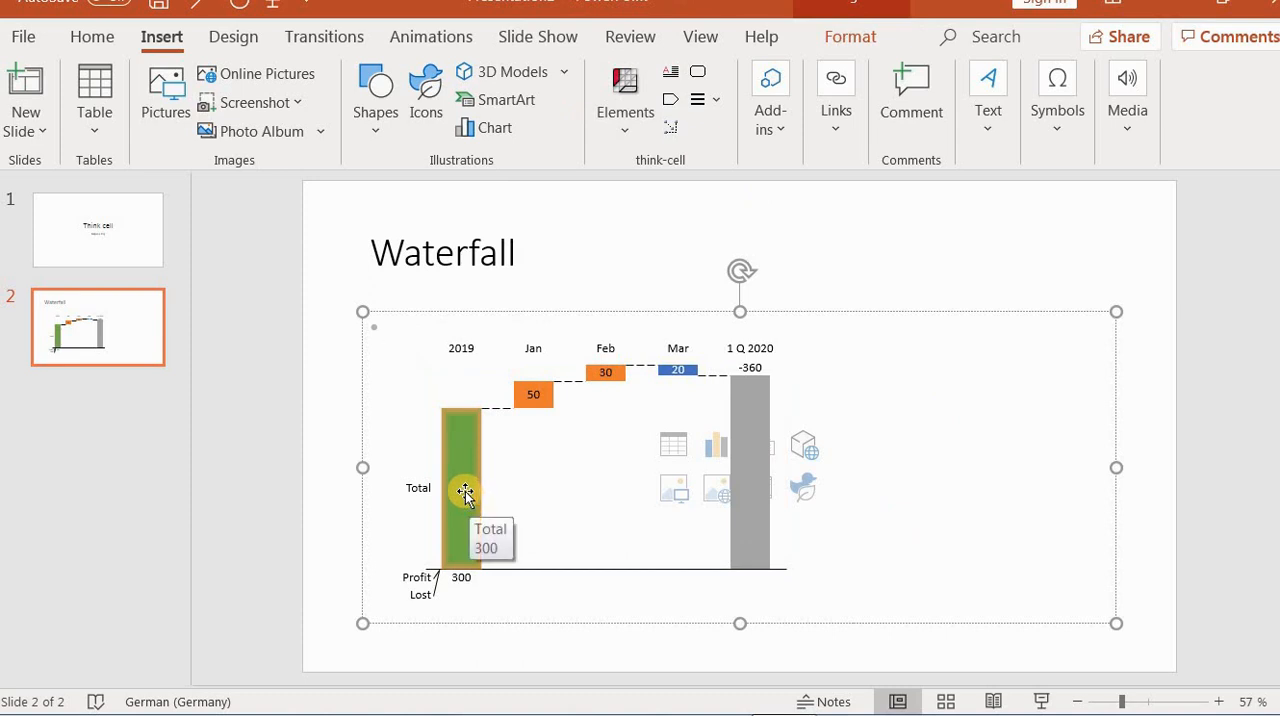
Select the green 2019 total bar and bring up its think-cell tools.
{"action": "left_click", "coordinate": [462, 490]}
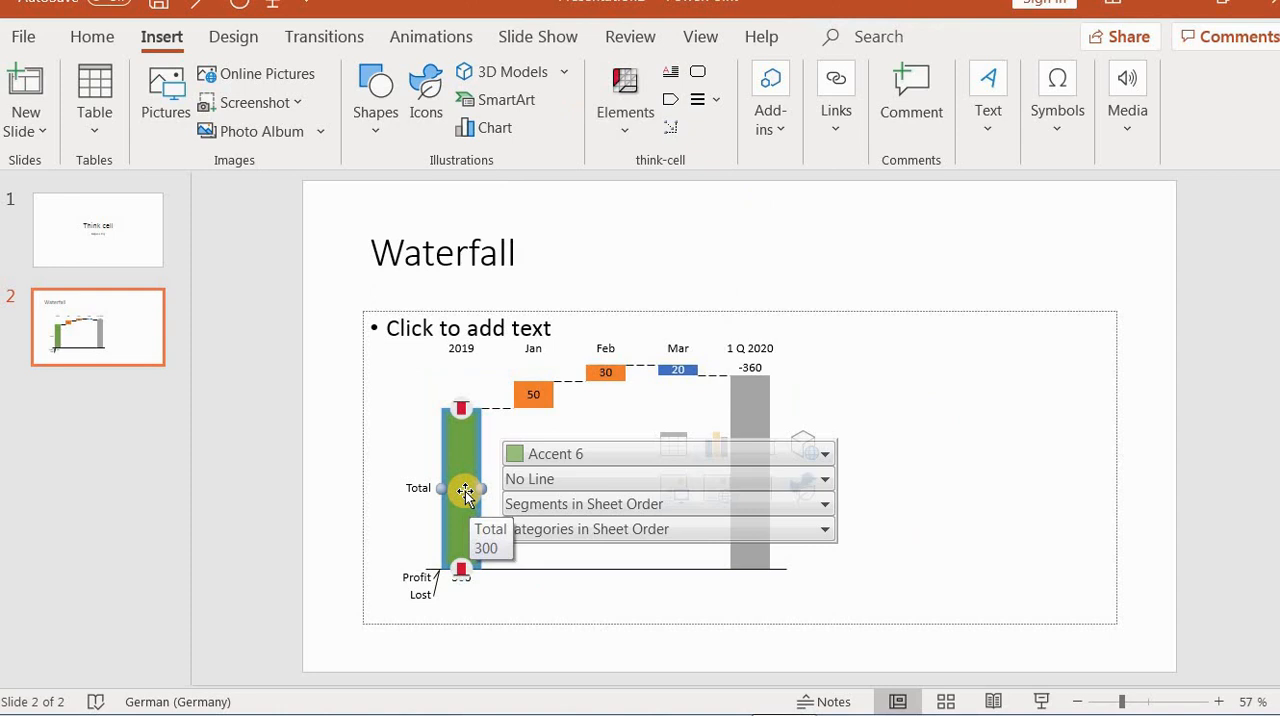
{"action": "left_click", "coordinate": [463, 490]}
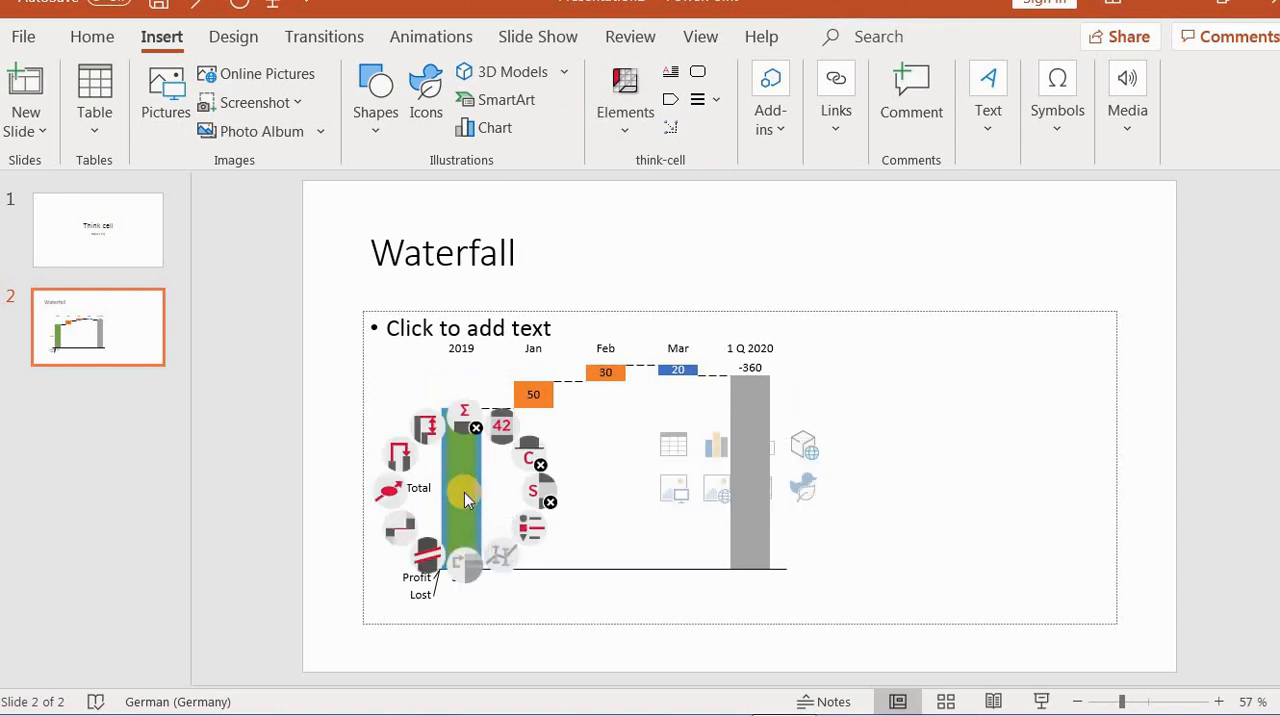
{"action": "mouse_move", "coordinate": [410, 465]}
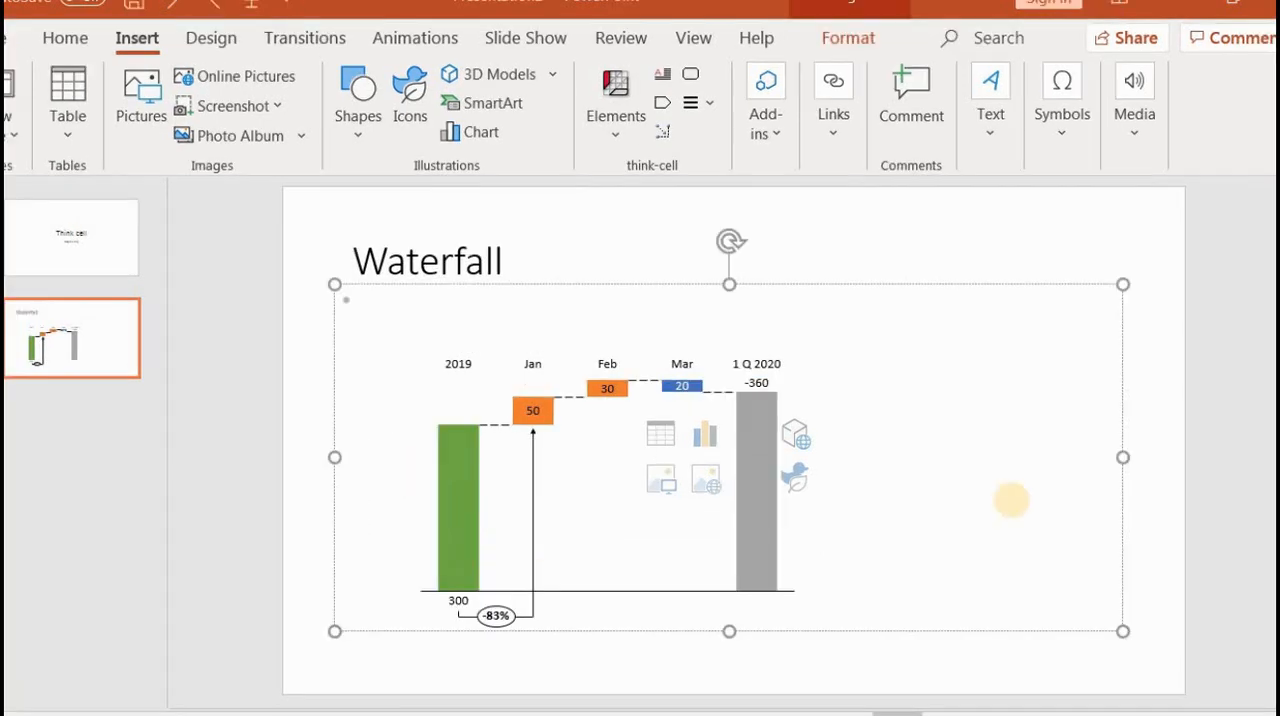
{"action": "mouse_move", "coordinate": [605, 552]}
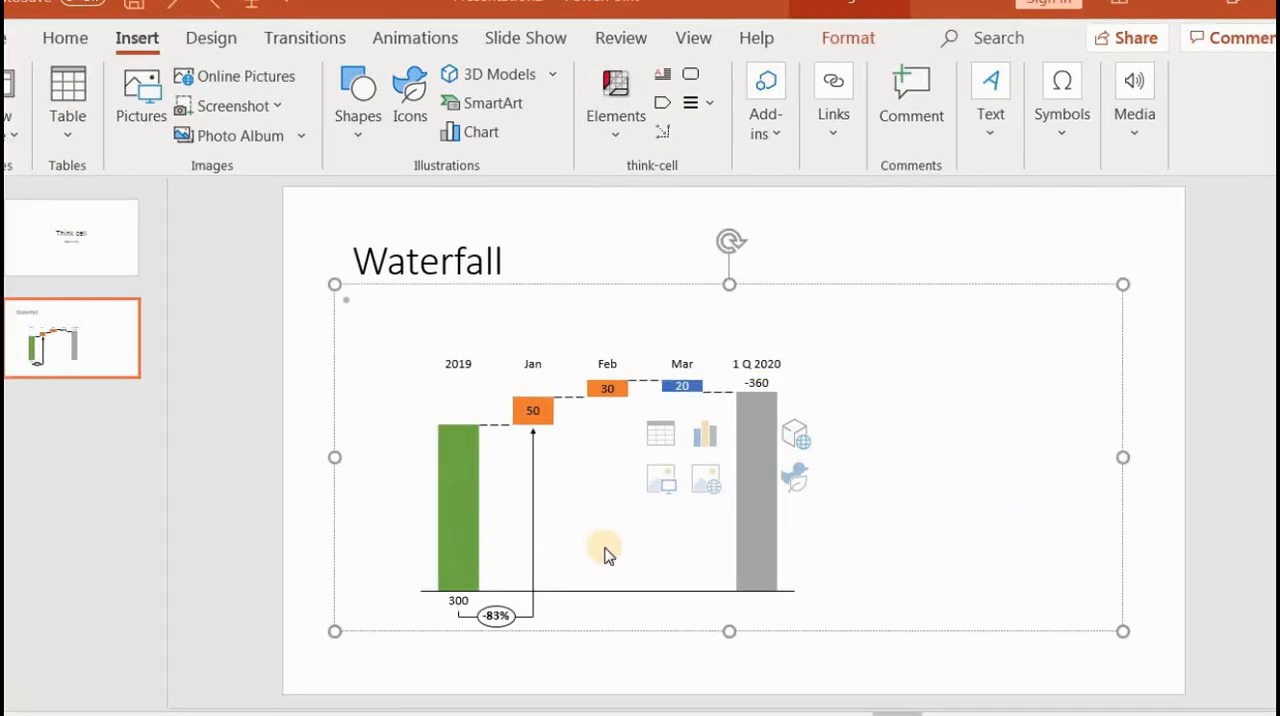
{"action": "mouse_move", "coordinate": [600, 540]}
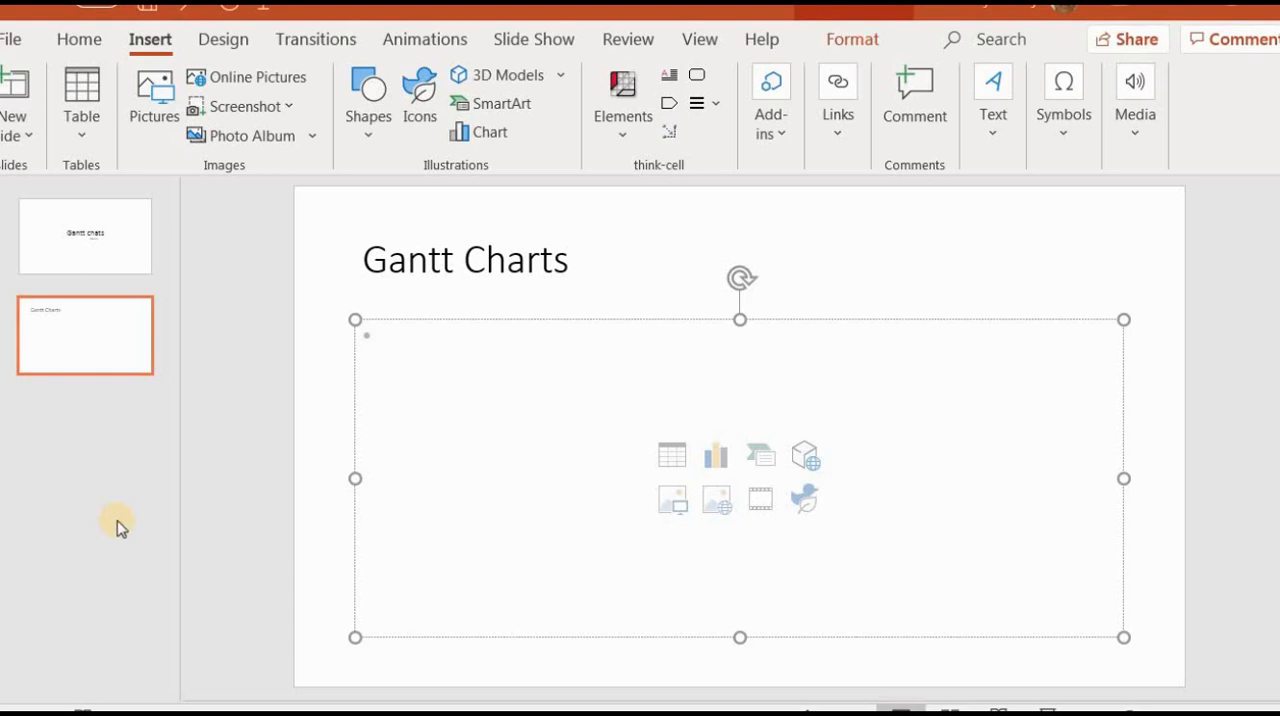
{"action": "mouse_move", "coordinate": [155, 65]}
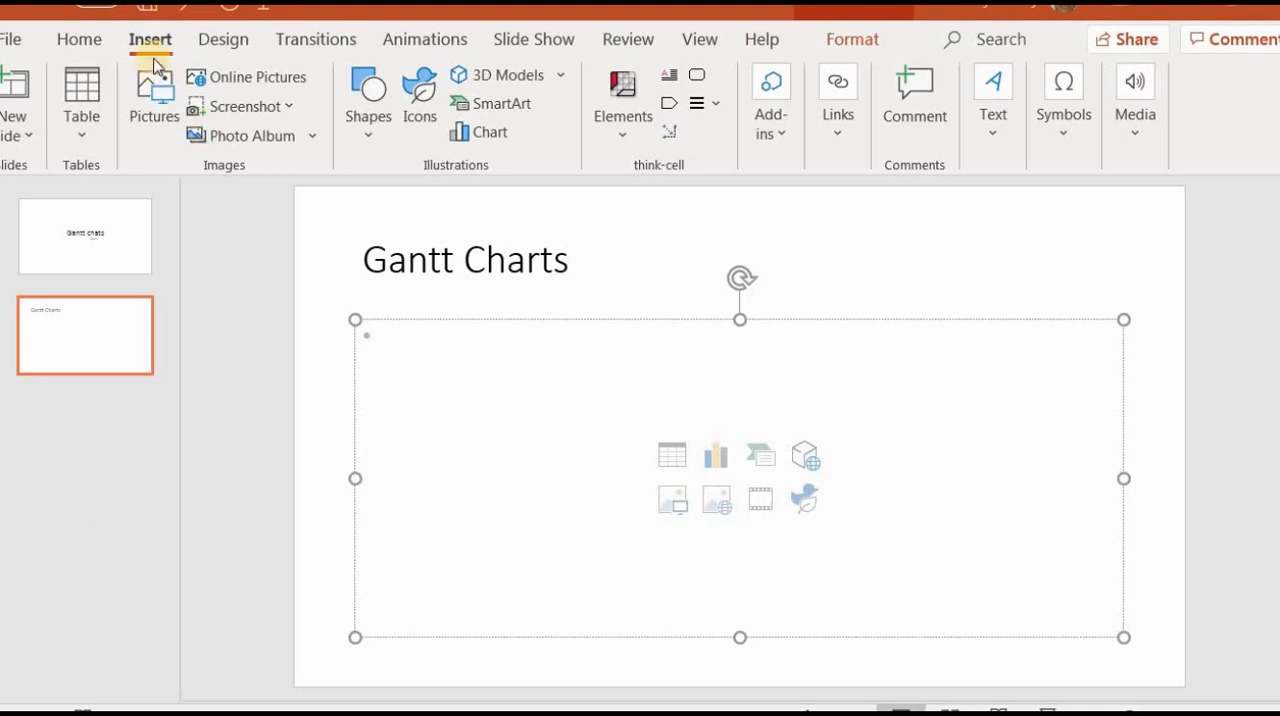
{"action": "mouse_move", "coordinate": [622, 90]}
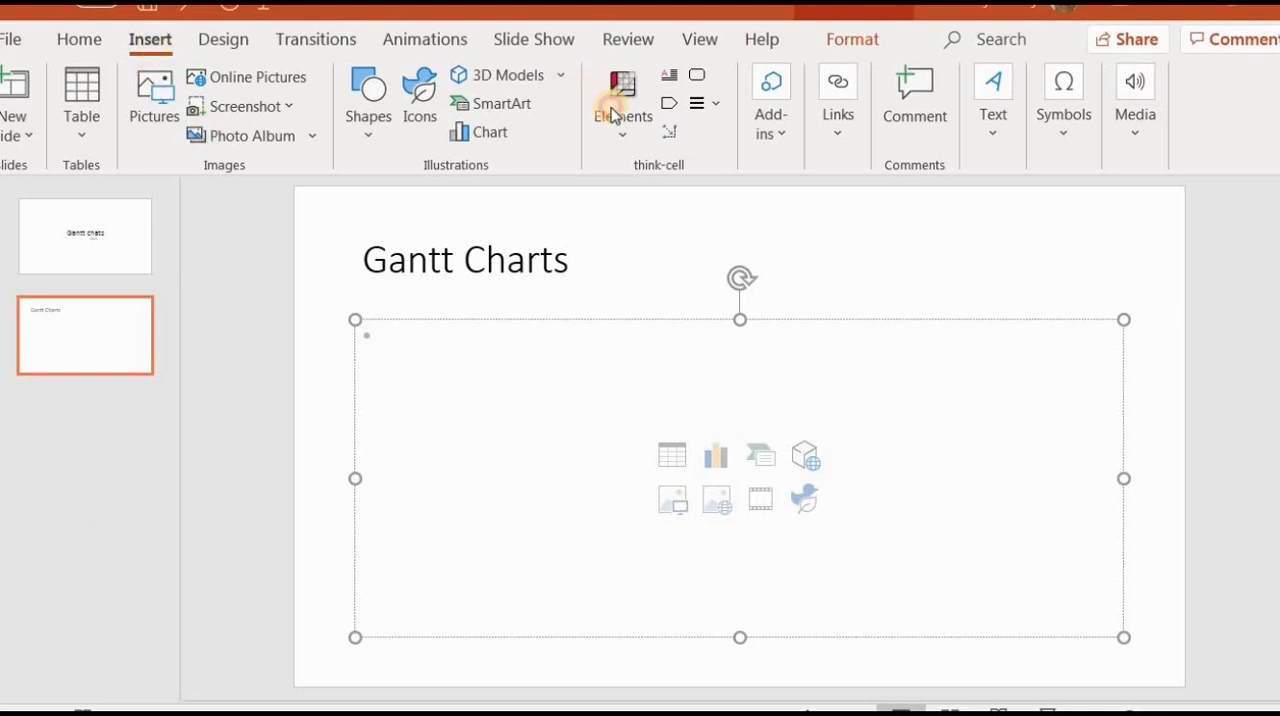
Choose Gantt/Timeline from the think-cell Elements gallery.
{"action": "left_click", "coordinate": [622, 95]}
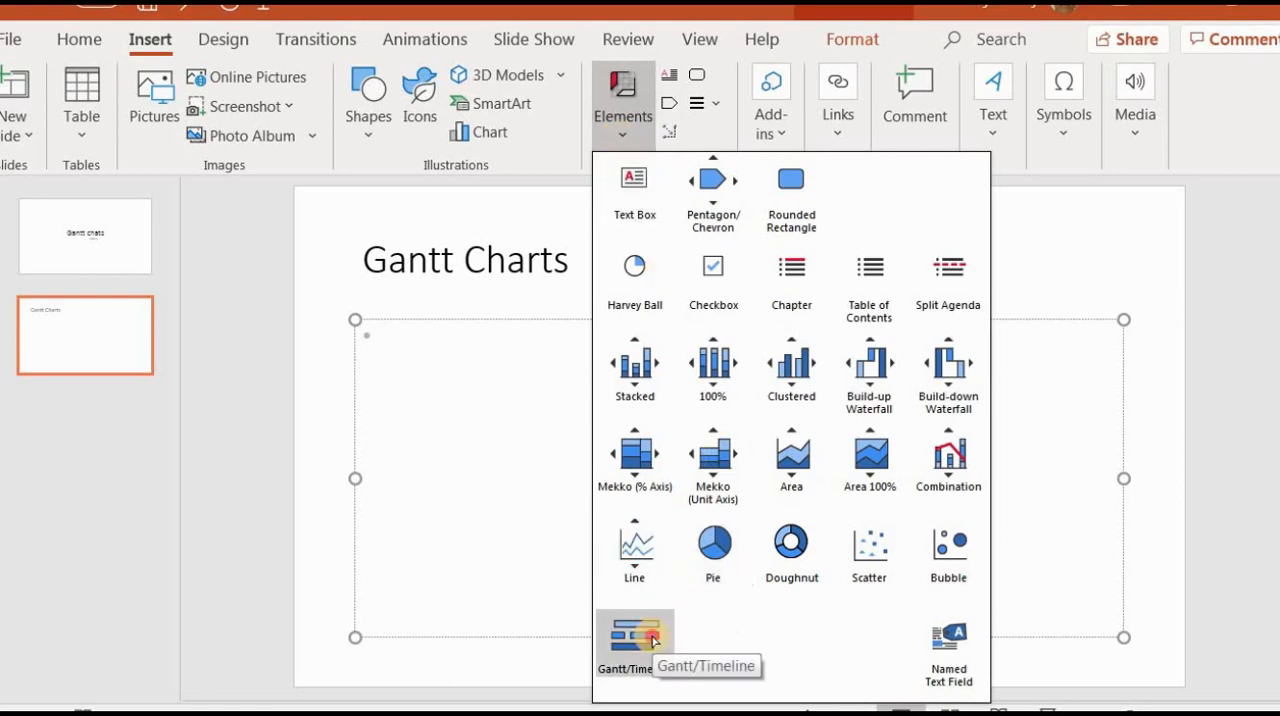
{"action": "left_click", "coordinate": [634, 645]}
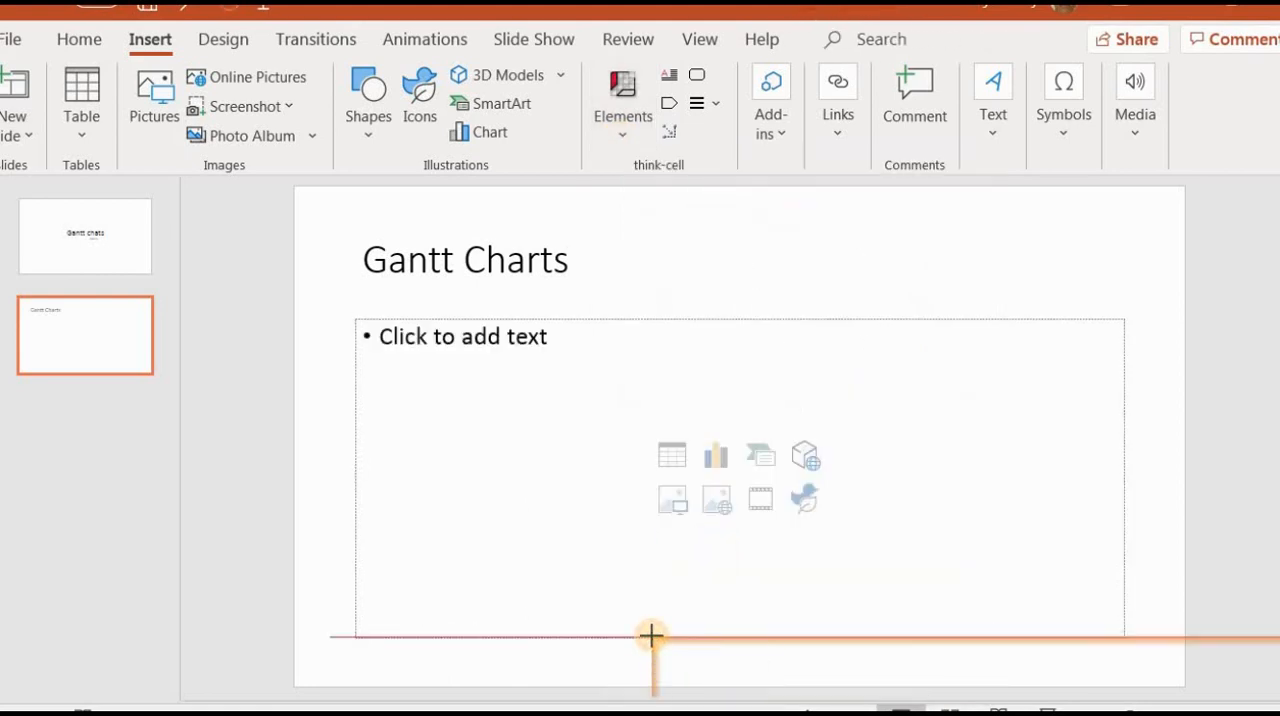
{"action": "mouse_move", "coordinate": [466, 408]}
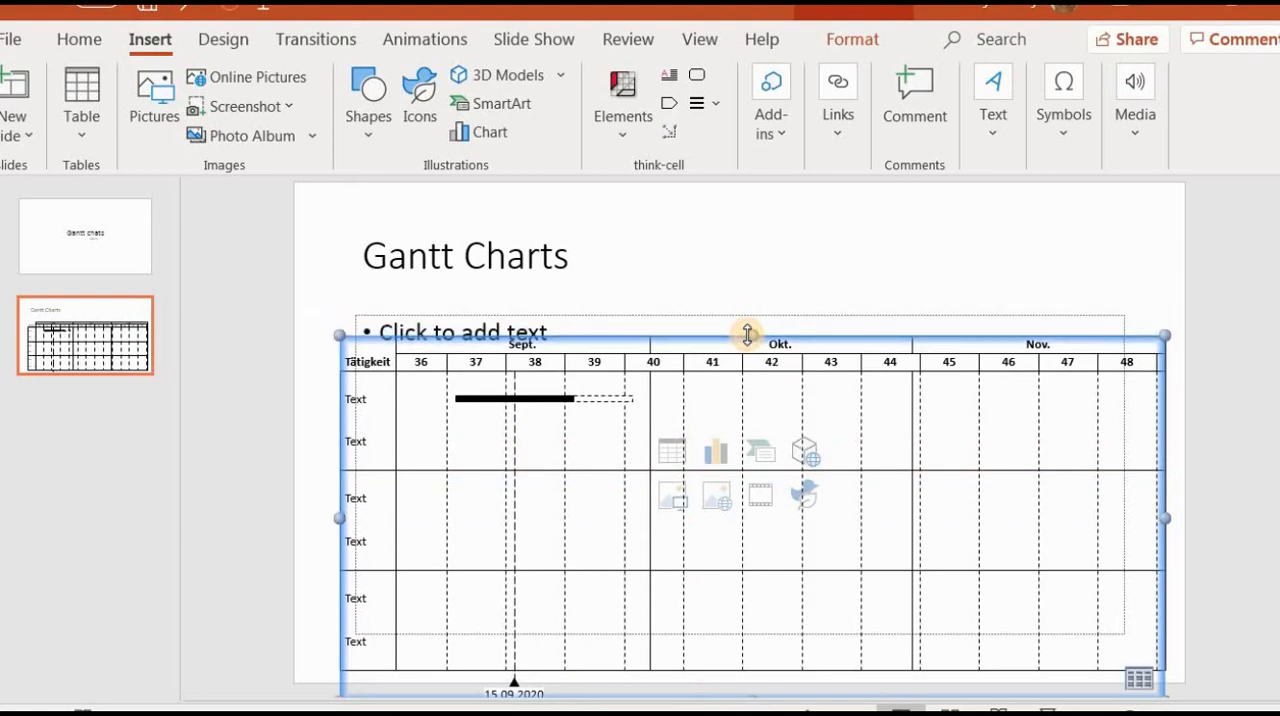
{"action": "mouse_move", "coordinate": [665, 388]}
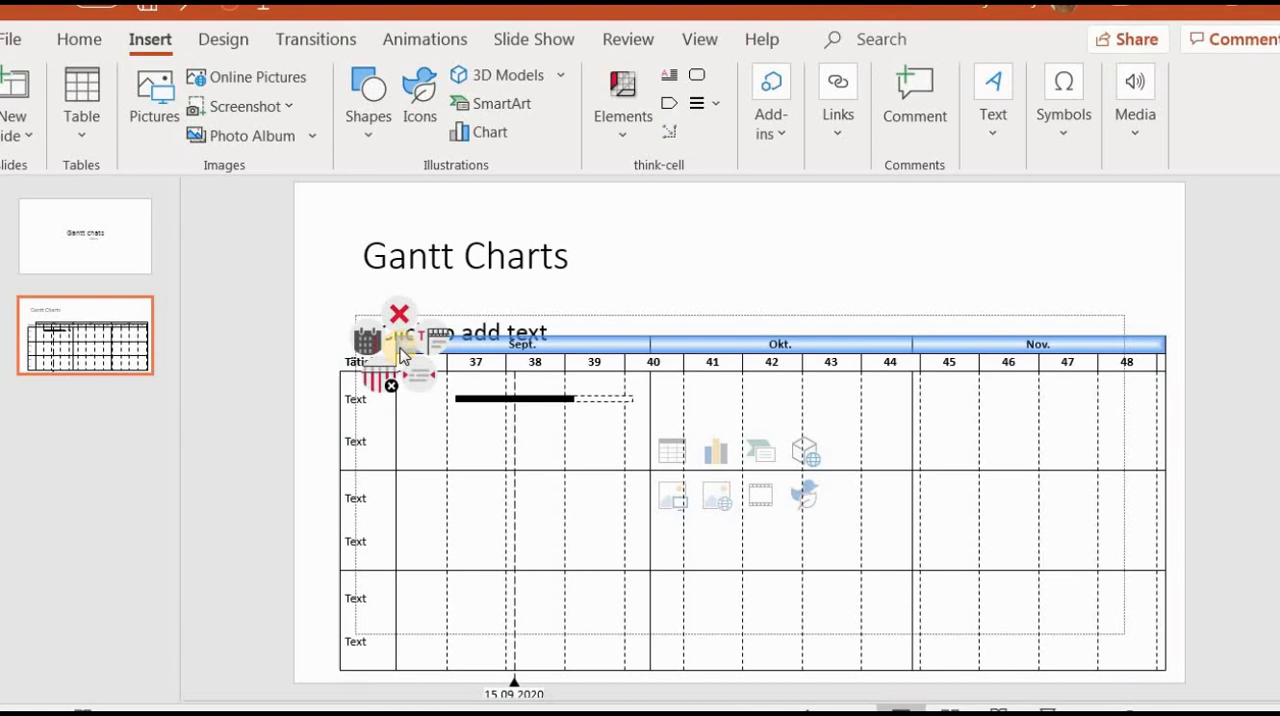
{"action": "mouse_move", "coordinate": [370, 348]}
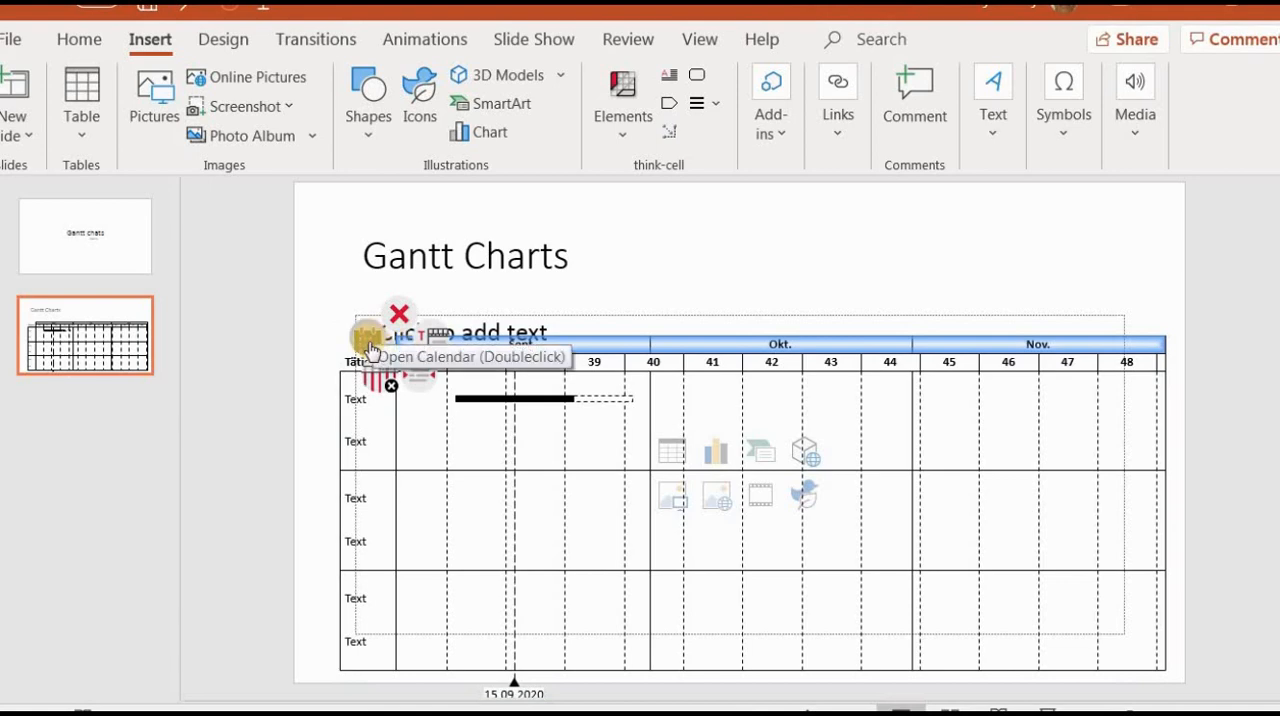
Set the Gantt calendar range to 01.10.2020 through 28.02.2021.
{"action": "double_click", "coordinate": [370, 345]}
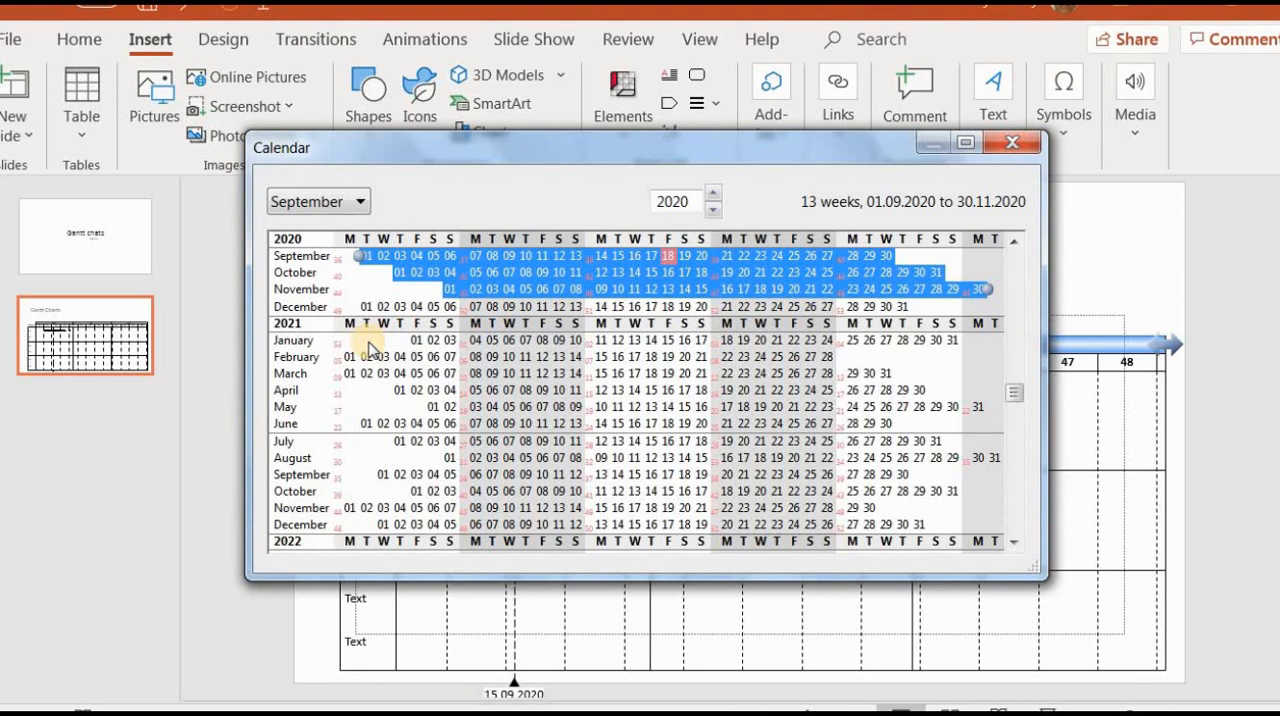
{"action": "mouse_move", "coordinate": [388, 288]}
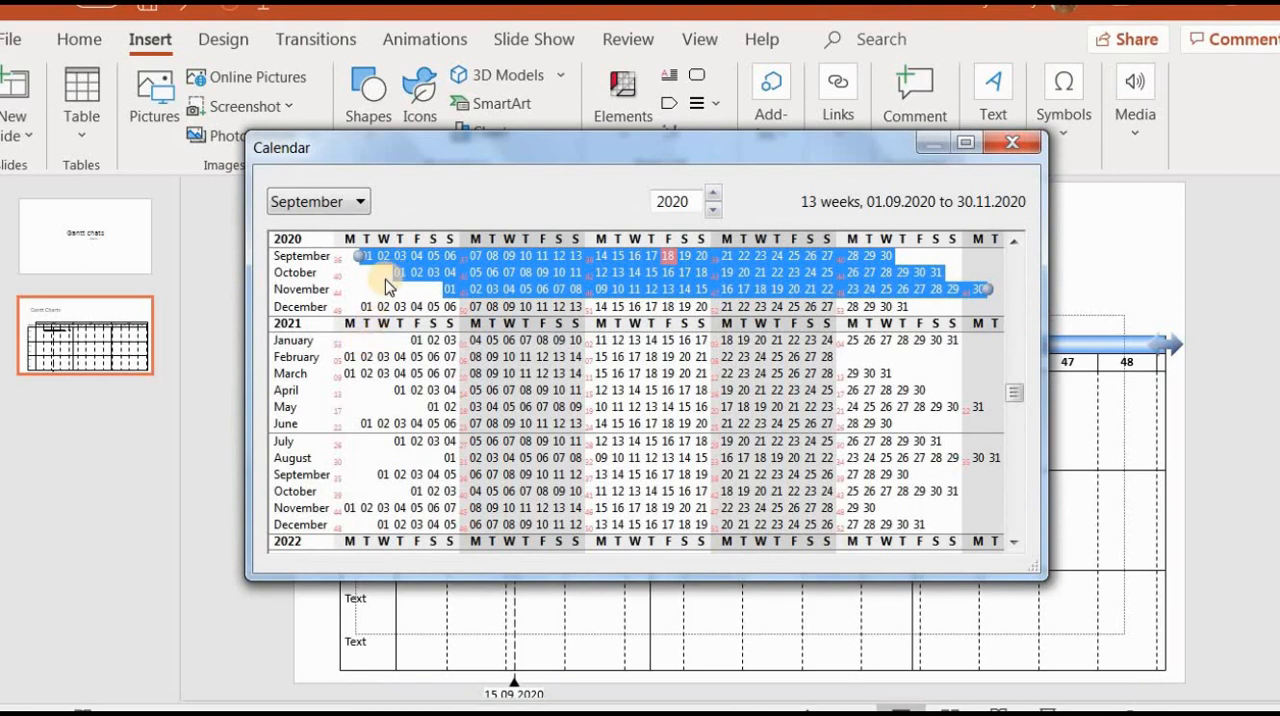
{"action": "left_click", "coordinate": [398, 272]}
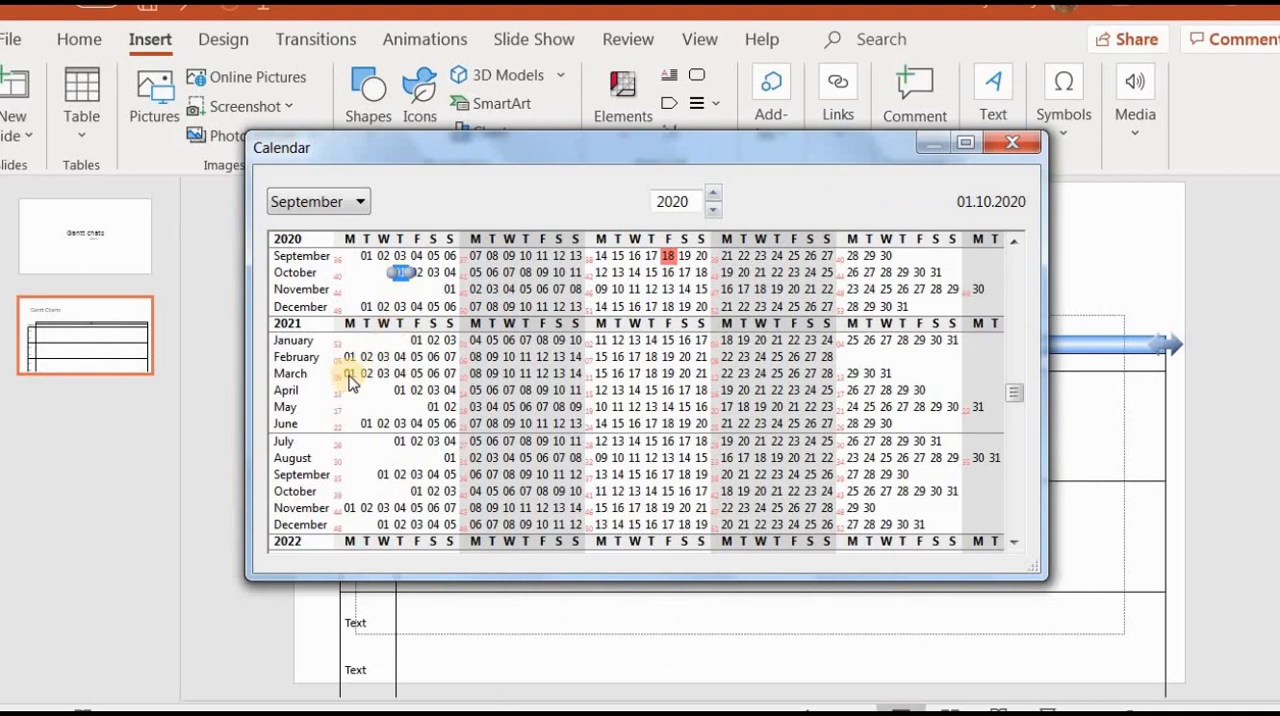
{"action": "left_click", "coordinate": [348, 373]}
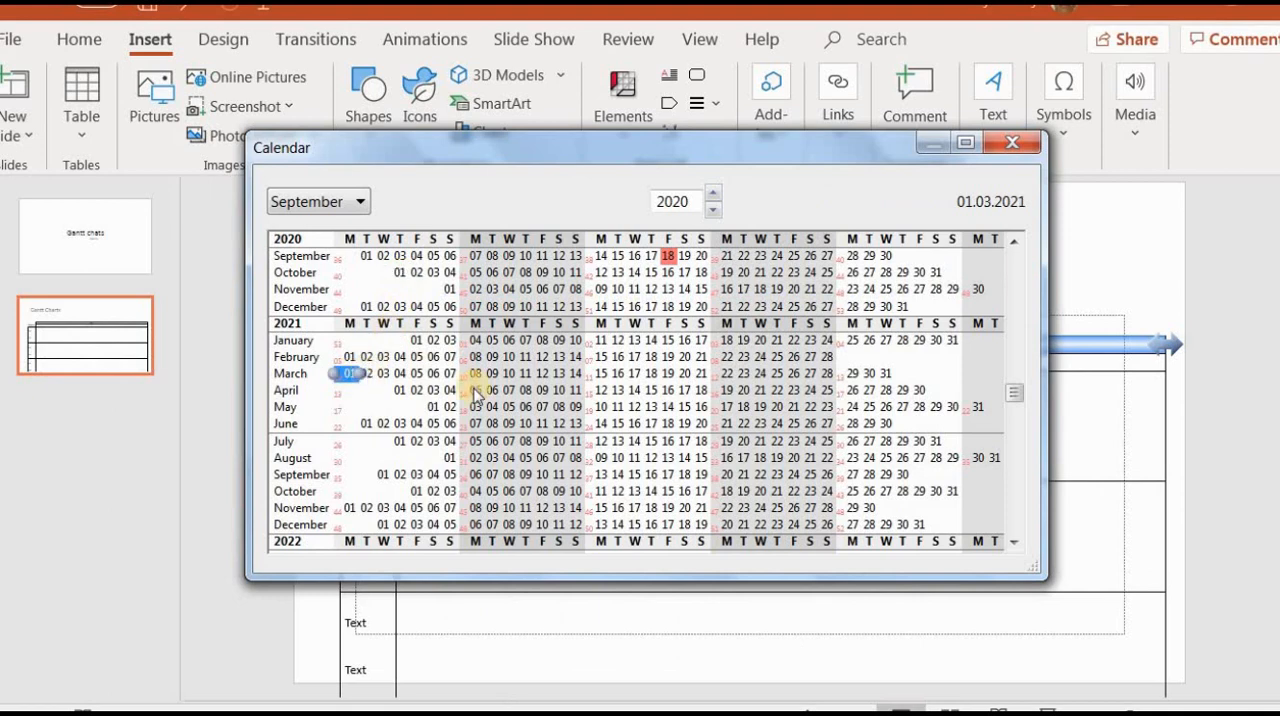
{"action": "mouse_move", "coordinate": [900, 465]}
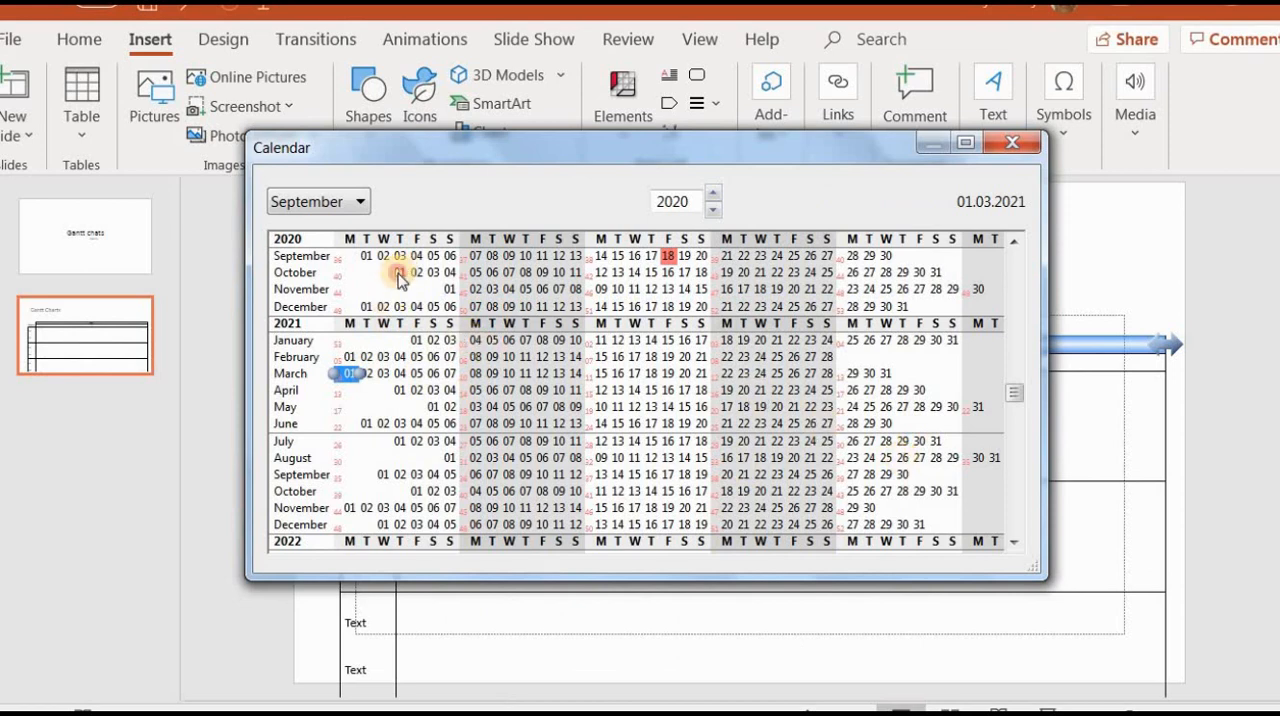
{"action": "left_click_drag", "start_coordinate": [385, 272], "coordinate": [350, 373]}
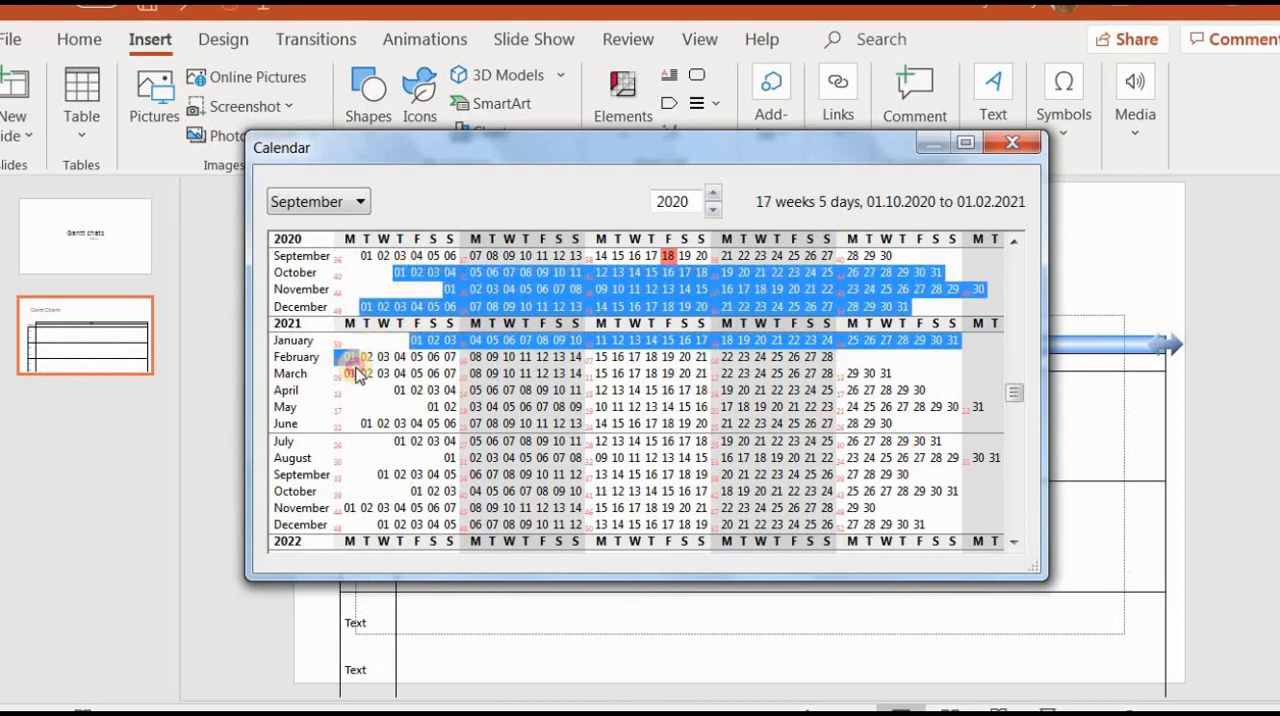
{"action": "left_click", "coordinate": [845, 357]}
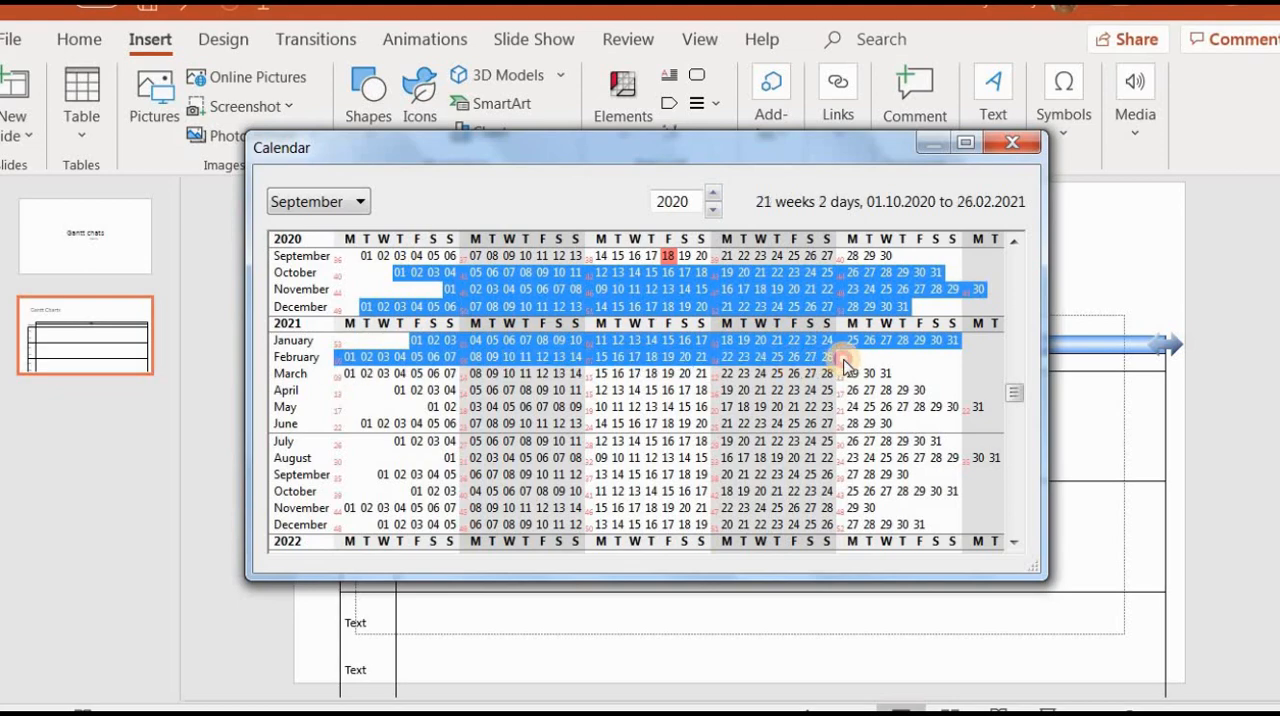
{"action": "left_click", "coordinate": [845, 357]}
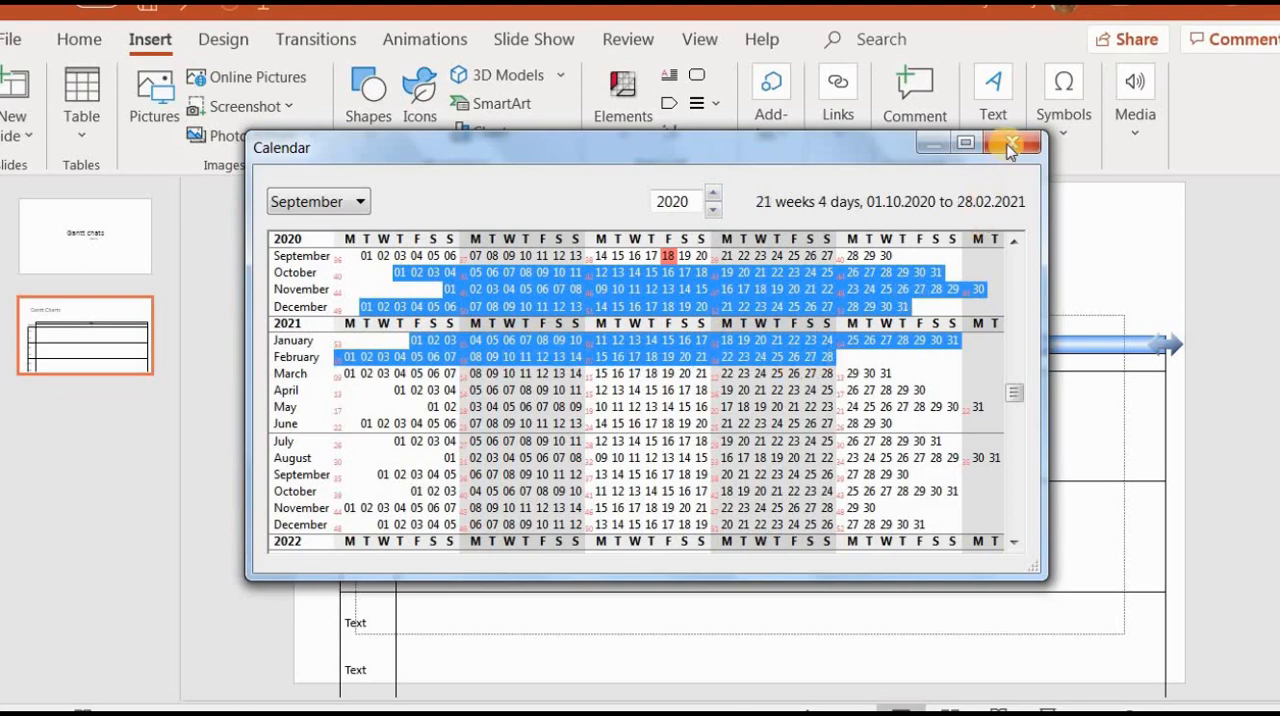
{"action": "left_click", "coordinate": [1011, 143]}
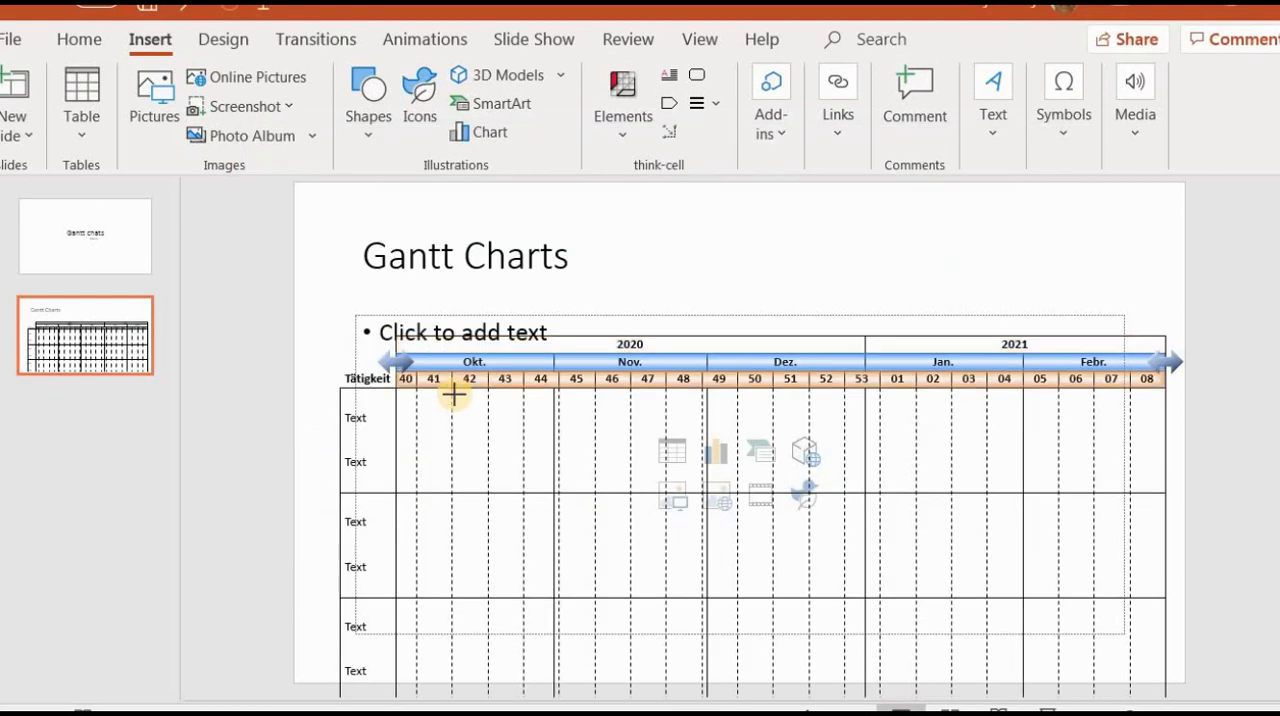
{"action": "mouse_move", "coordinate": [975, 362]}
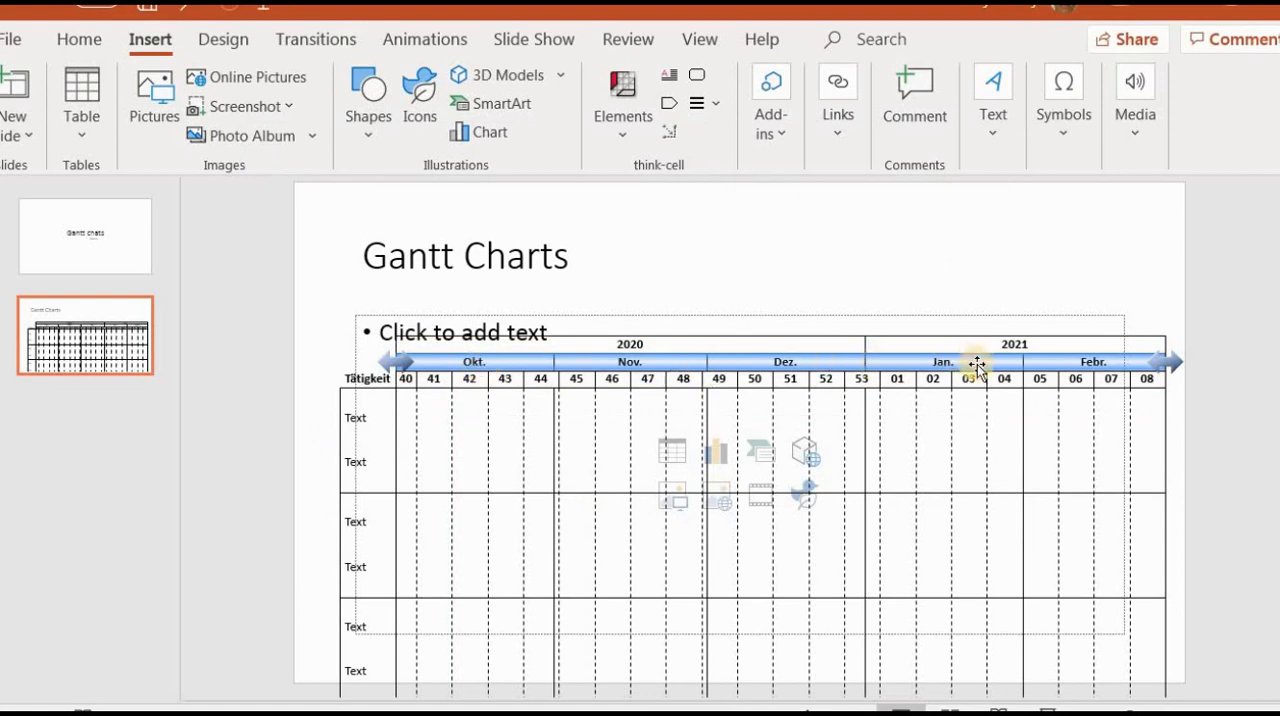
{"action": "mouse_move", "coordinate": [1128, 378]}
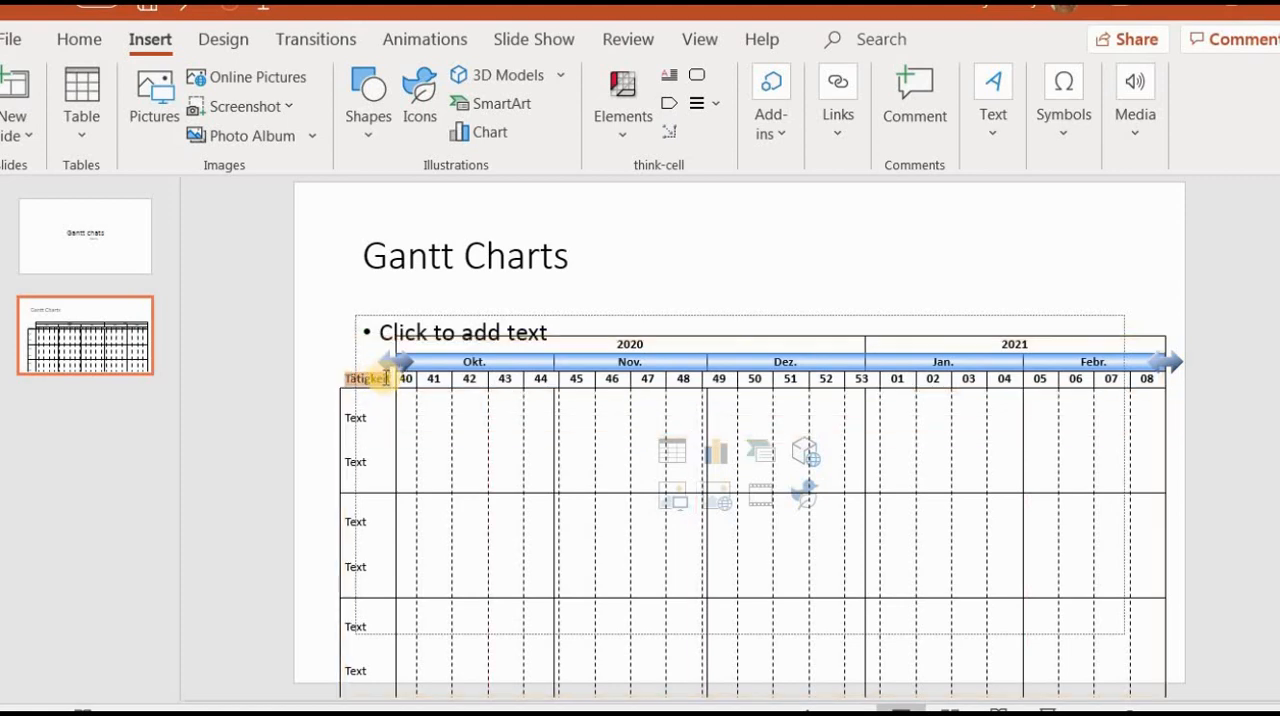
{"action": "left_click", "coordinate": [370, 378]}
{"action": "type", "text": "Activitiying"}
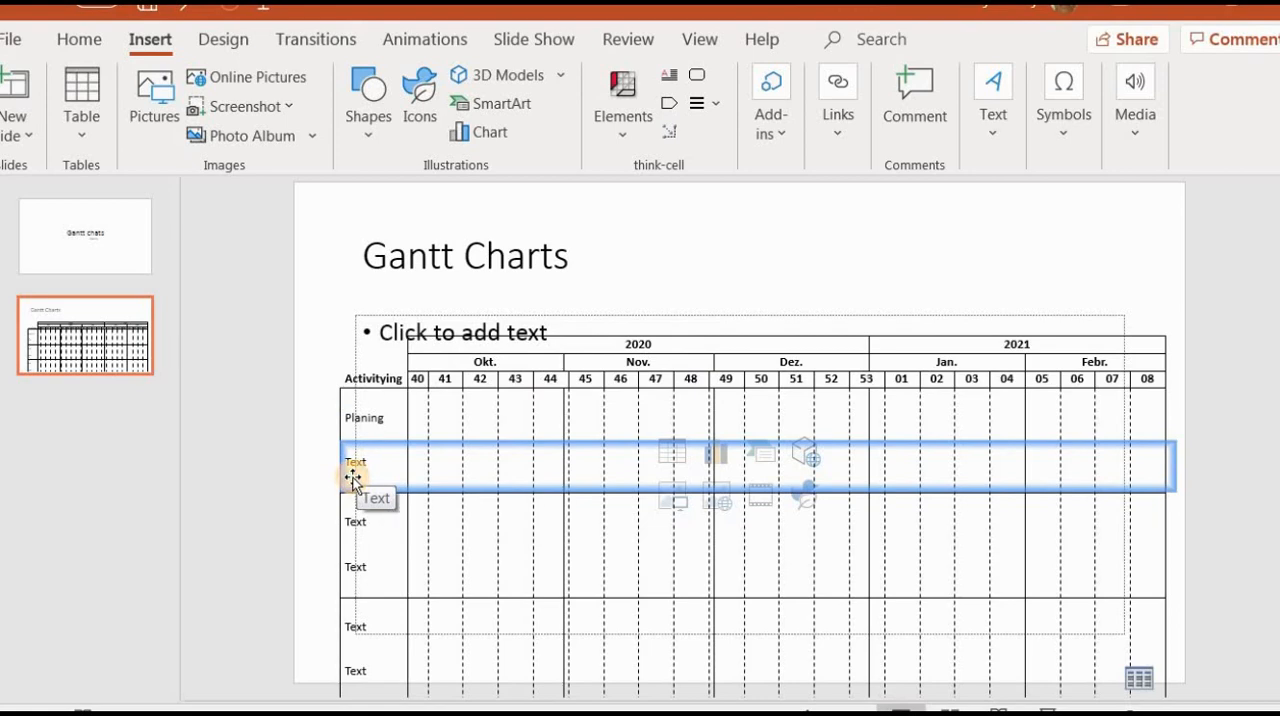
Relabel the second and fourth activity rows of the Gantt chart.
{"action": "left_click", "coordinate": [355, 465]}
{"action": "type", "text": "Budgeting"}
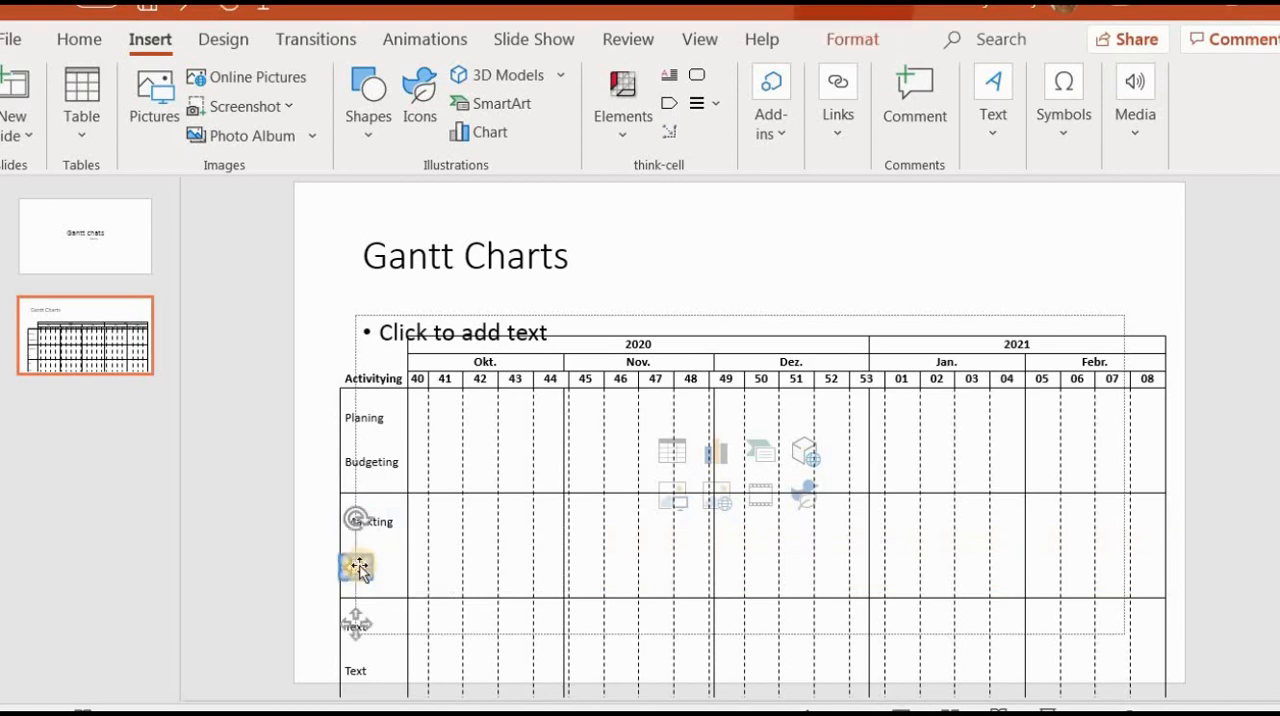
{"action": "left_click", "coordinate": [357, 567]}
{"action": "type", "text": "Controling"}
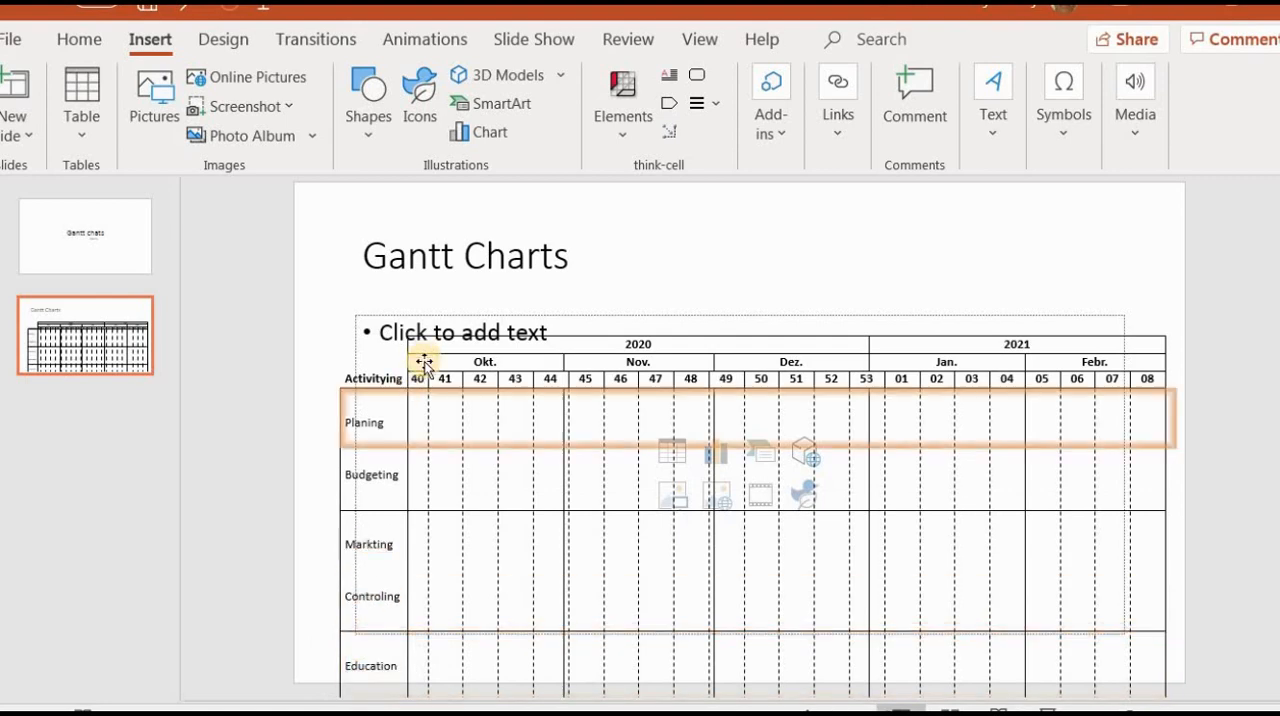
{"action": "mouse_move", "coordinate": [385, 418]}
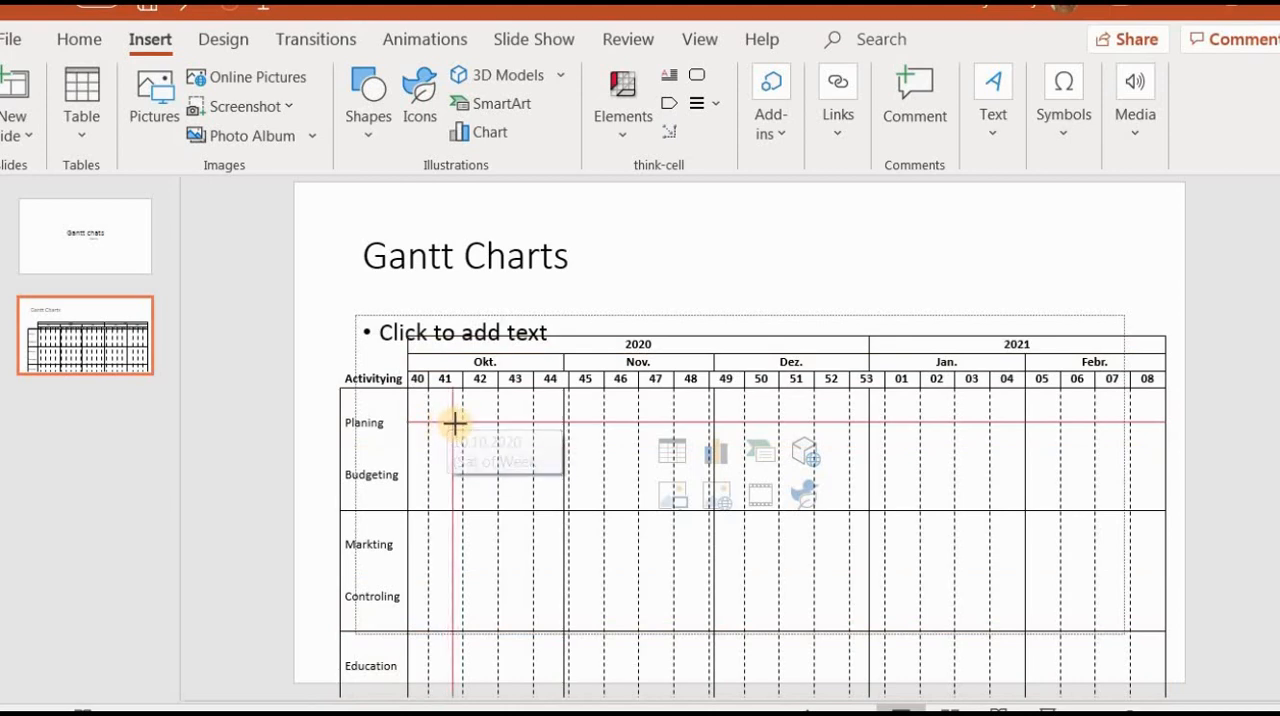
{"action": "mouse_move", "coordinate": [450, 423]}
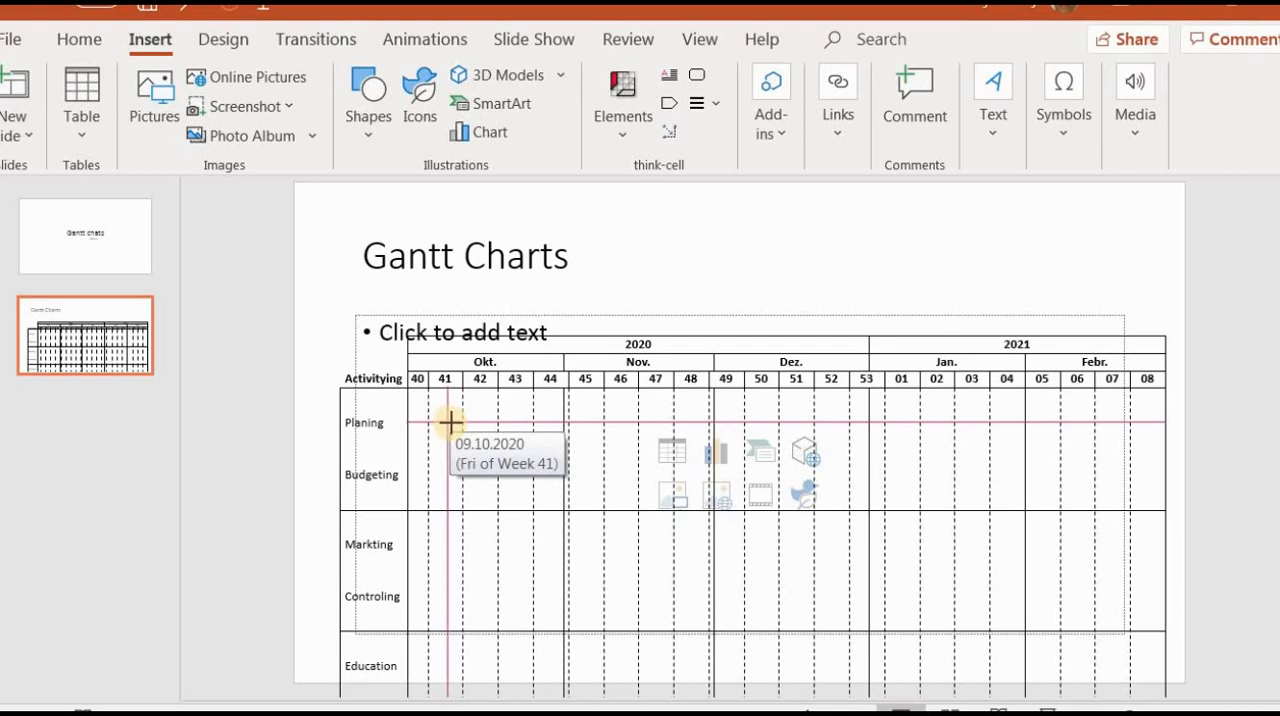
{"action": "mouse_move", "coordinate": [480, 424]}
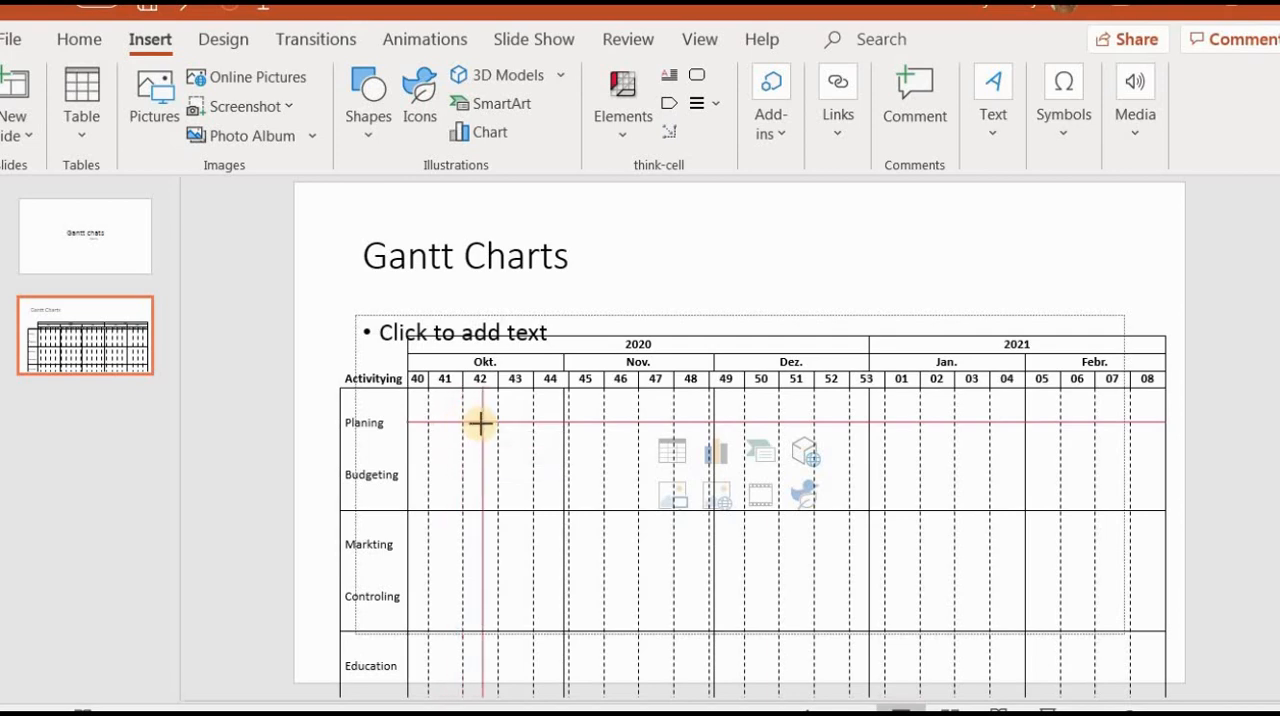
{"action": "mouse_move", "coordinate": [490, 423]}
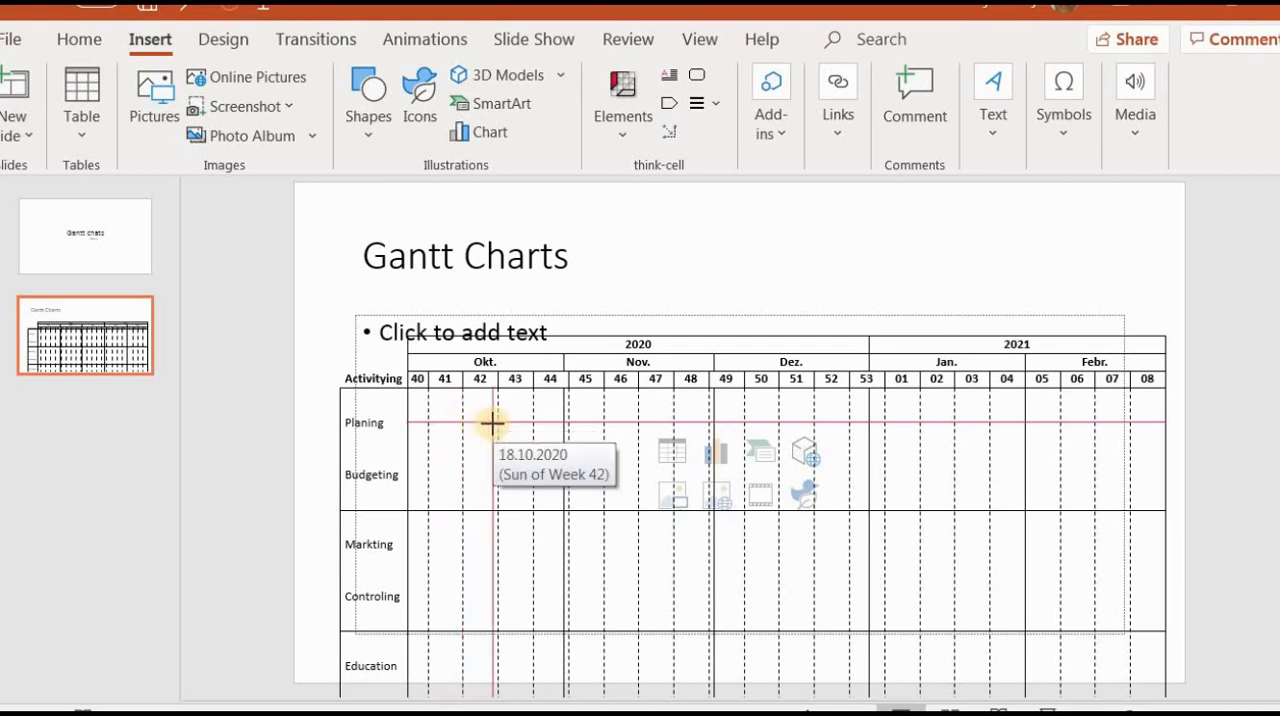
{"action": "mouse_move", "coordinate": [510, 425]}
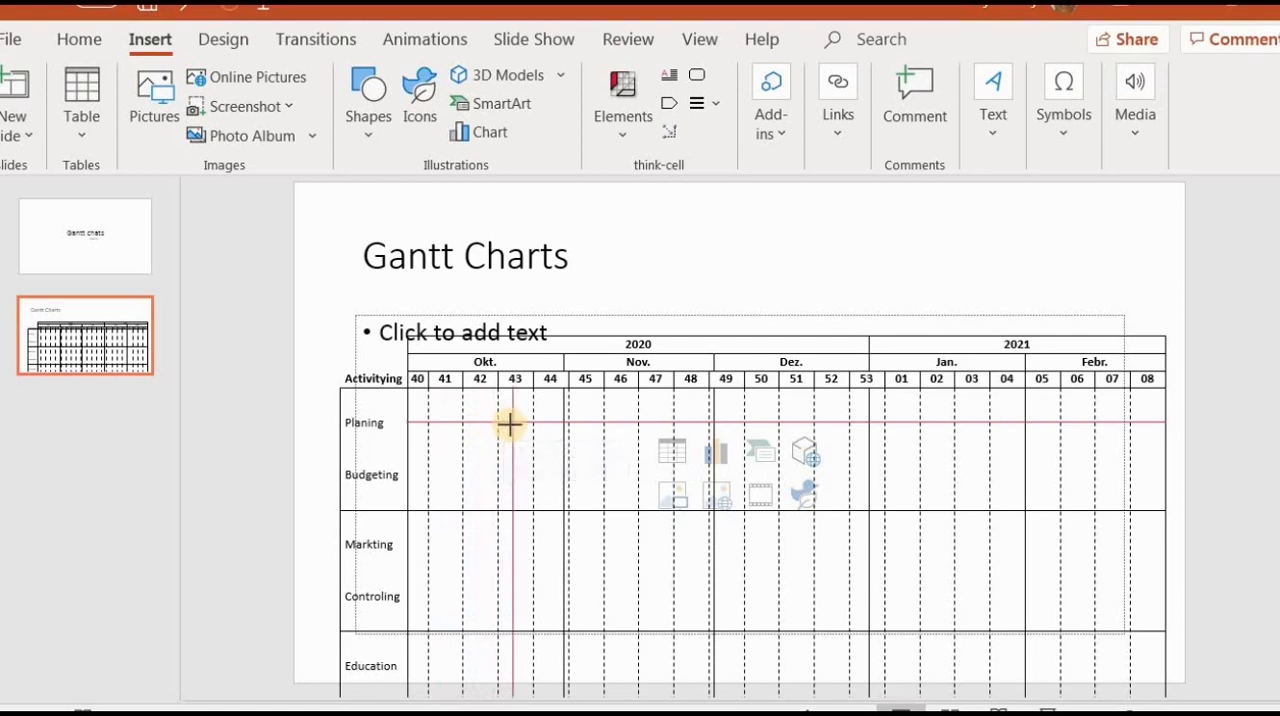
{"action": "mouse_move", "coordinate": [425, 420]}
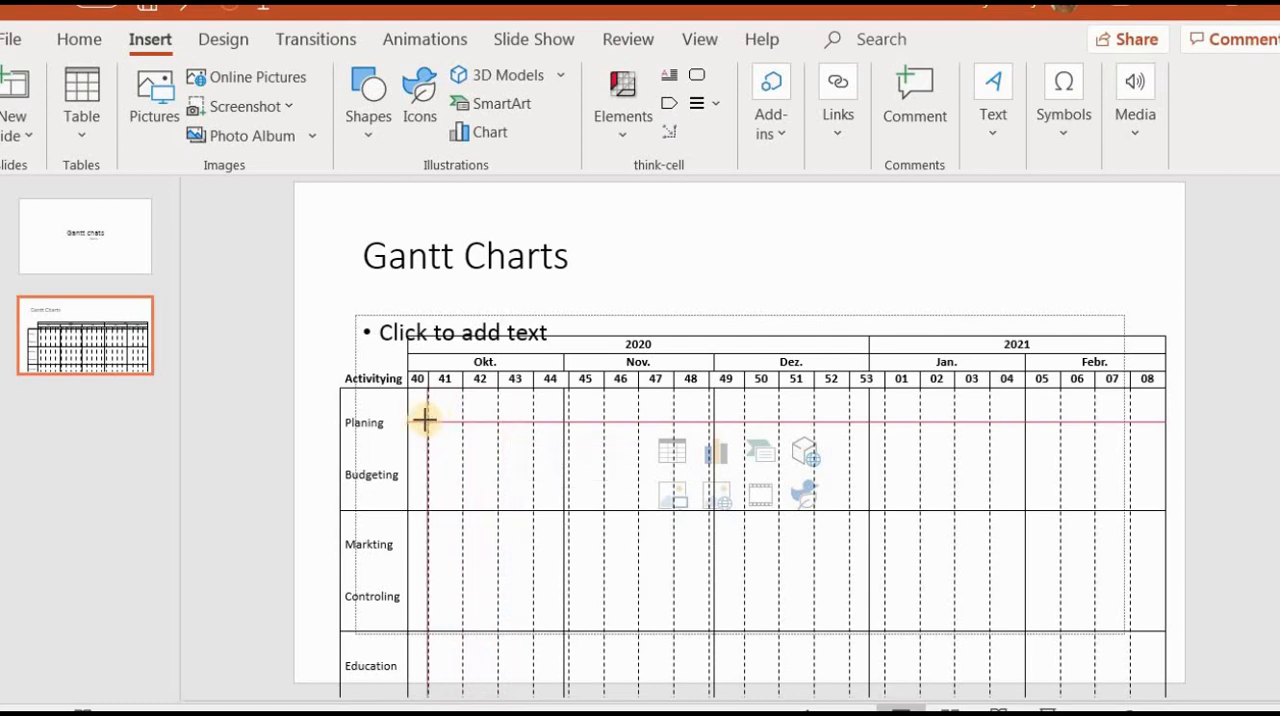
{"action": "mouse_move", "coordinate": [425, 420]}
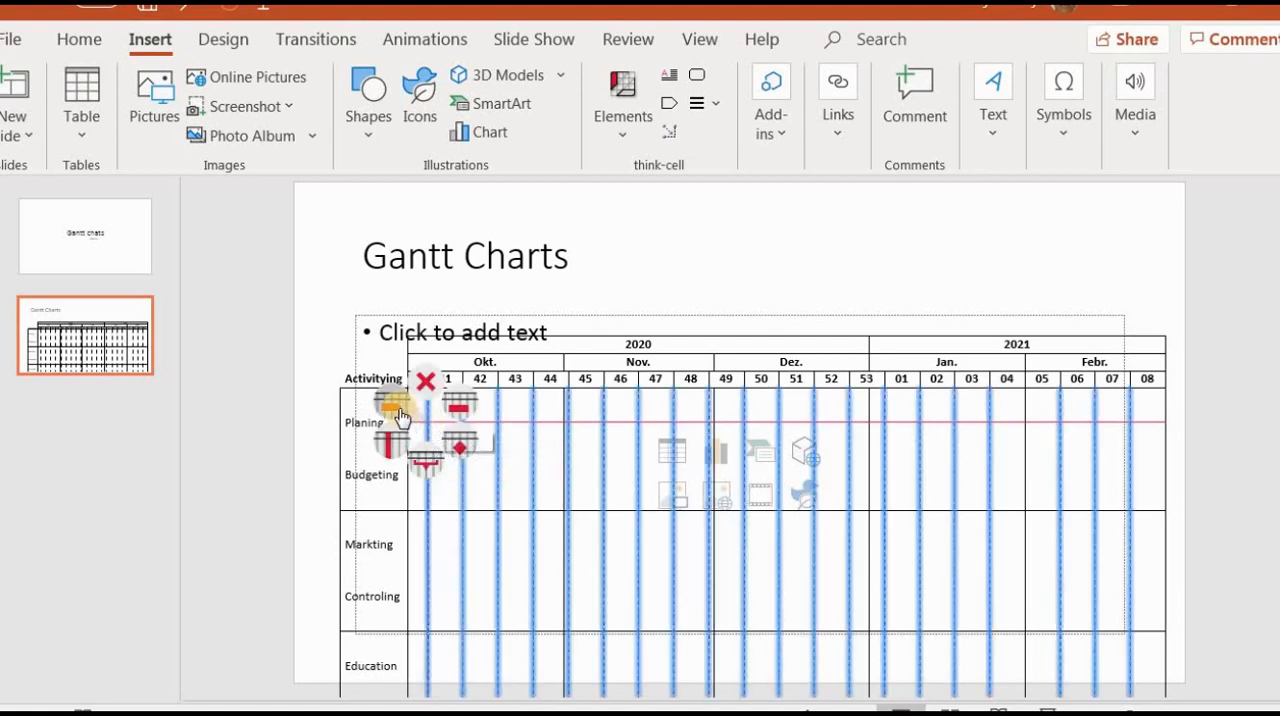
{"action": "mouse_move", "coordinate": [400, 415]}
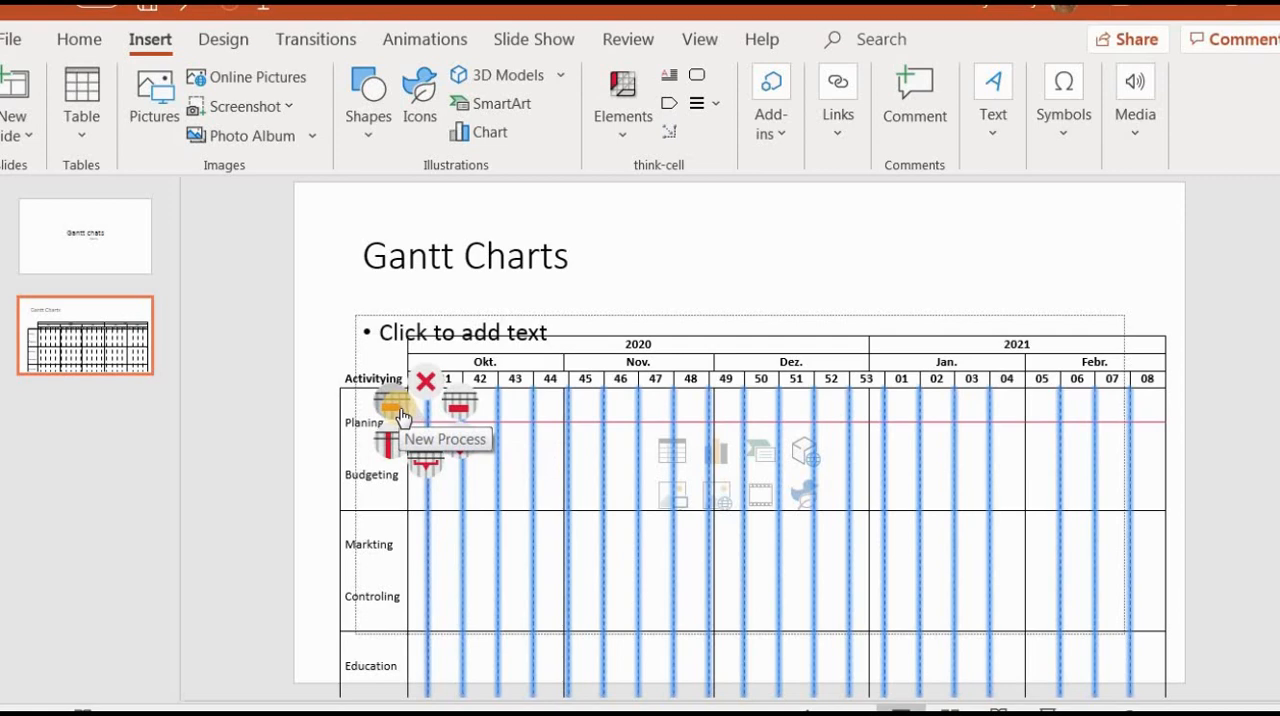
{"action": "mouse_move", "coordinate": [456, 445]}
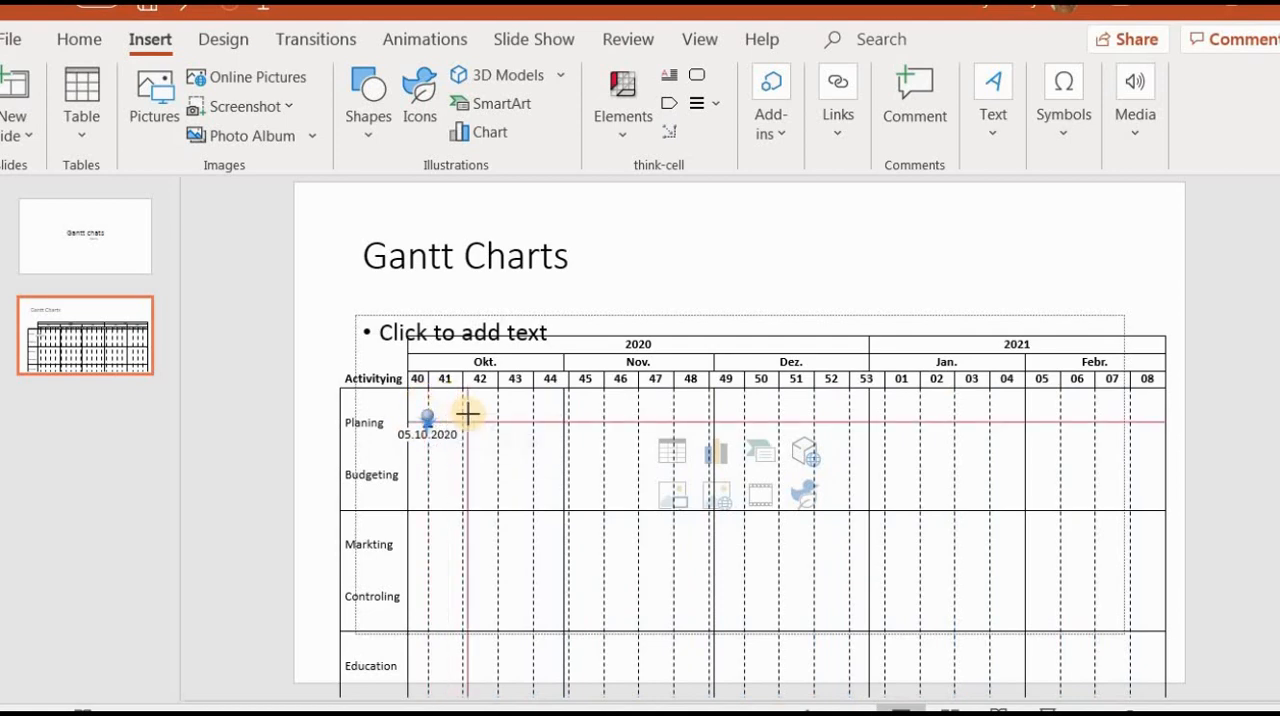
{"action": "mouse_move", "coordinate": [468, 474]}
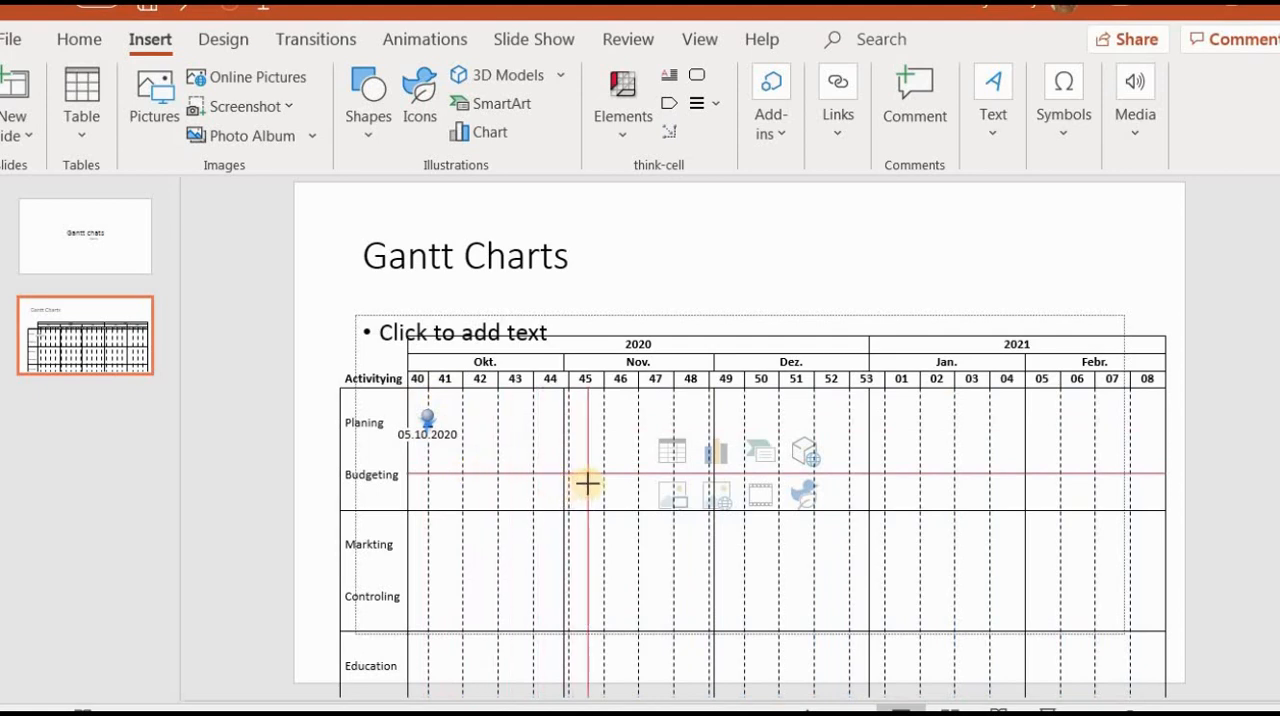
Draw the Budgeting process bar from week 45 to the end of 2020.
{"action": "left_click", "coordinate": [587, 485]}
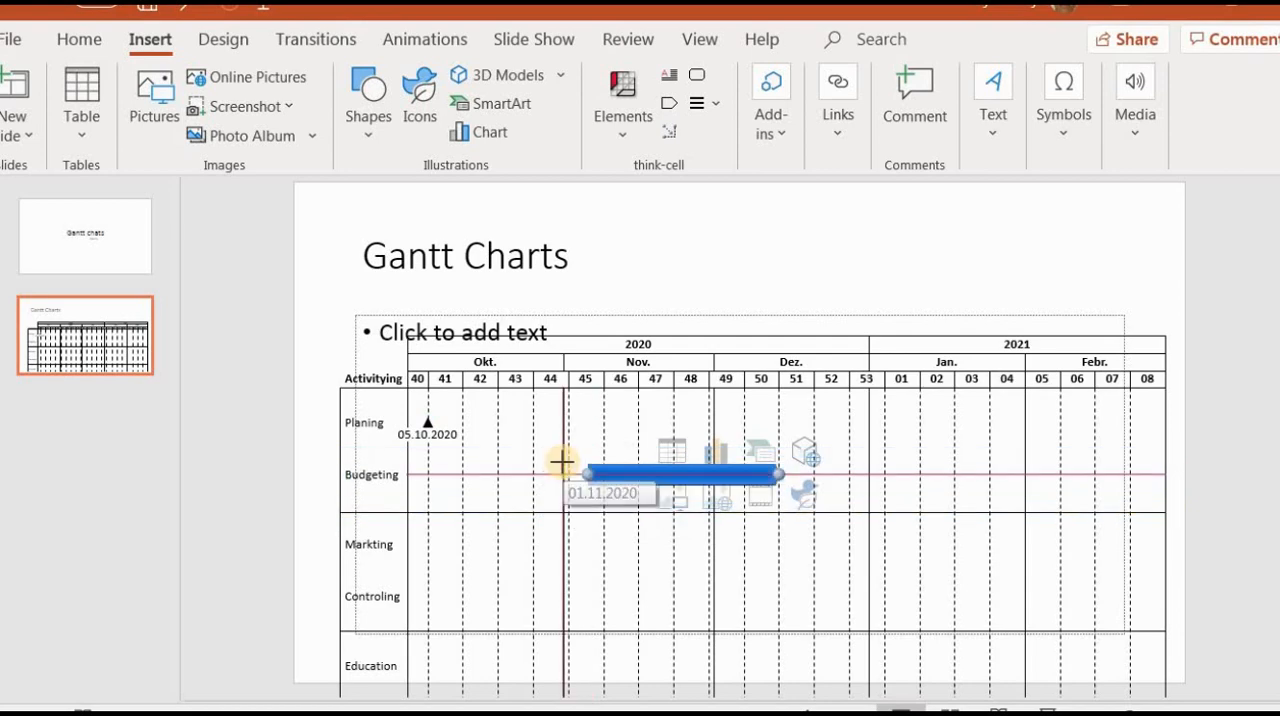
{"action": "left_click_drag", "start_coordinate": [763, 474], "coordinate": [790, 475]}
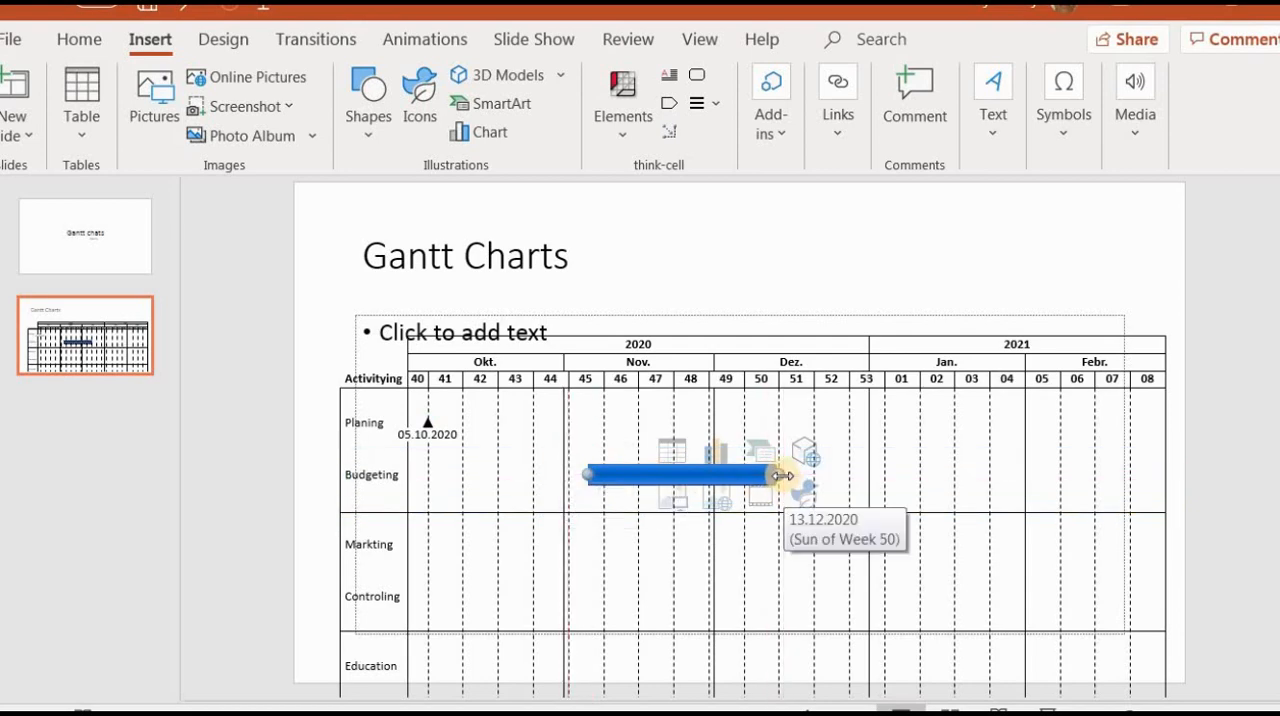
{"action": "left_click_drag", "start_coordinate": [775, 475], "coordinate": [828, 476]}
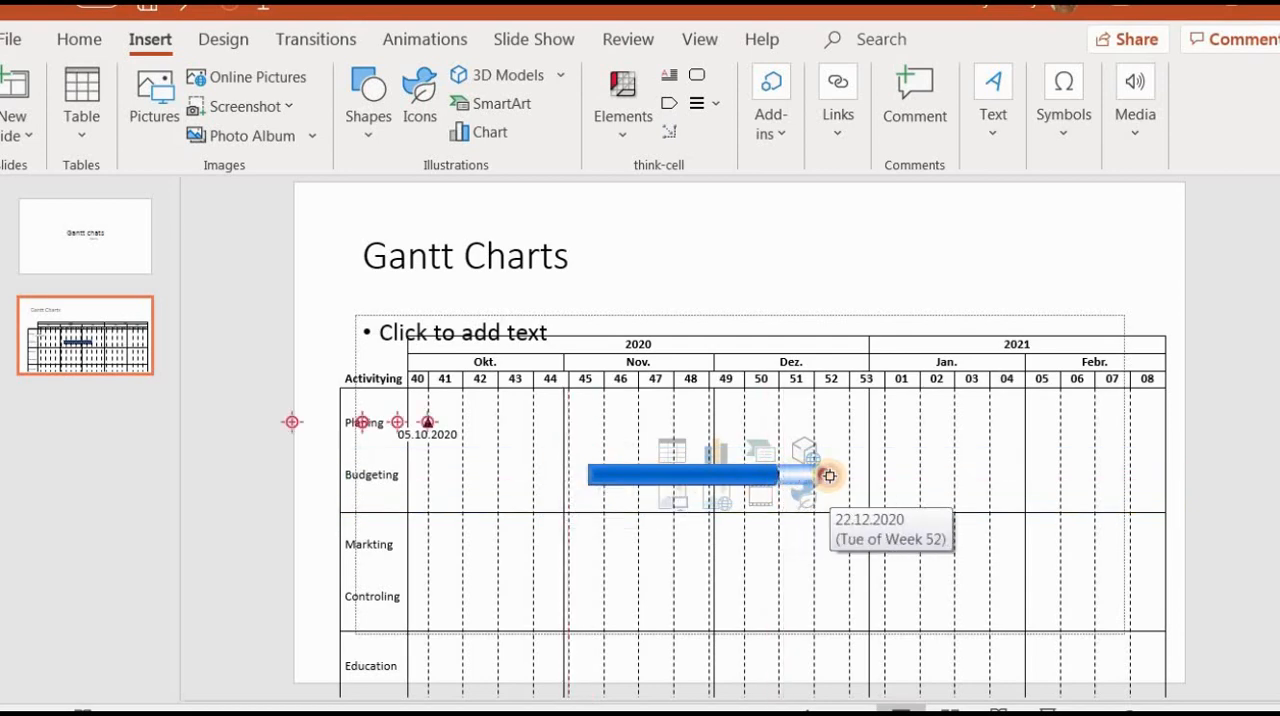
{"action": "left_click_drag", "start_coordinate": [828, 476], "coordinate": [888, 484]}
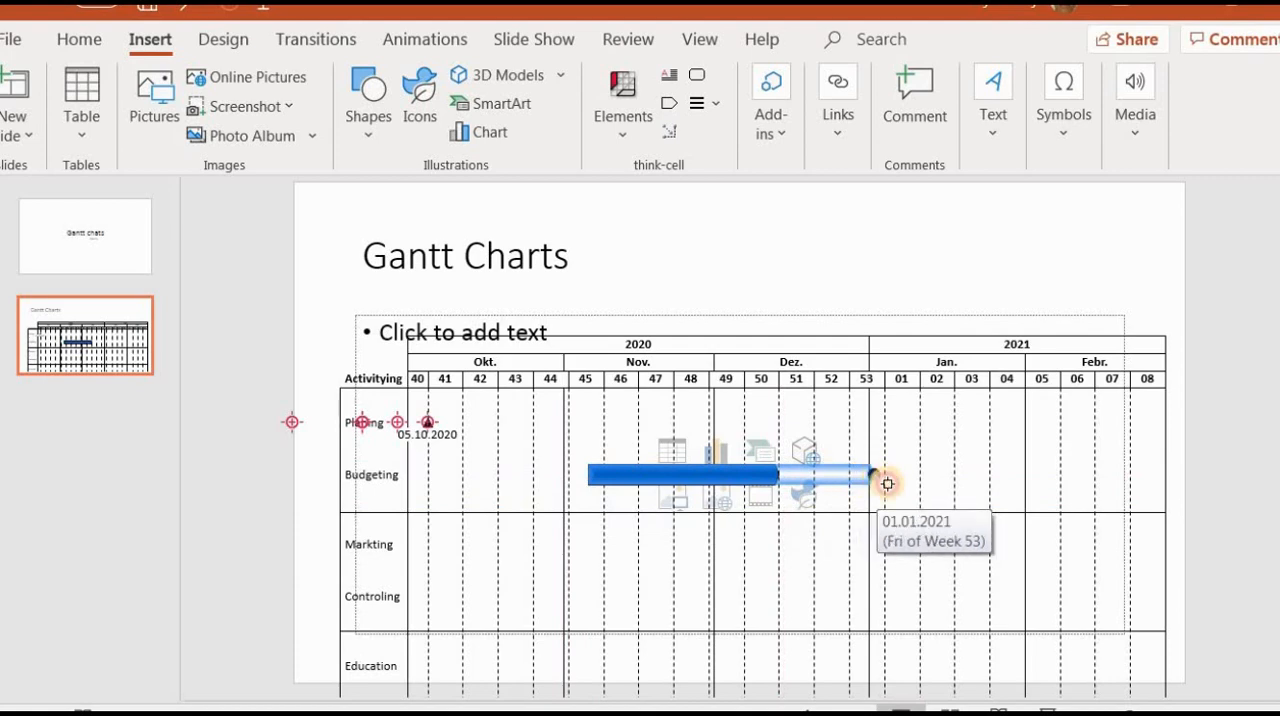
{"action": "mouse_move", "coordinate": [880, 487]}
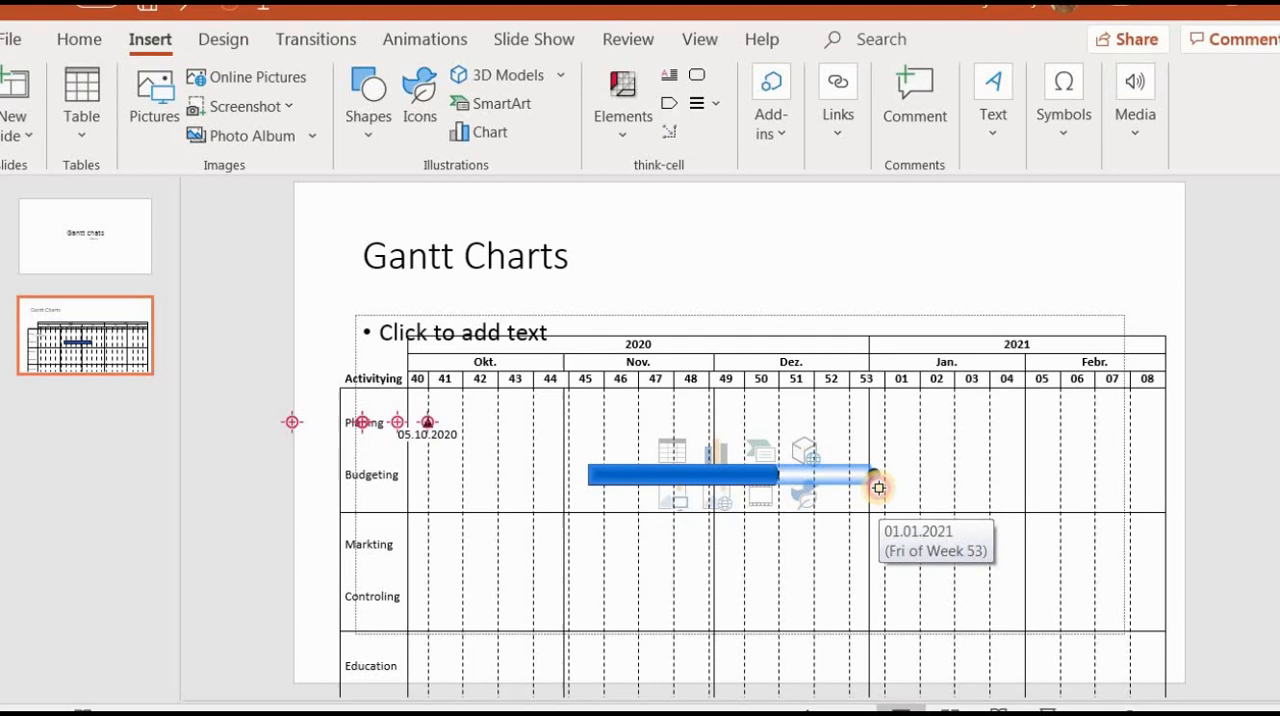
{"action": "left_click_drag", "start_coordinate": [878, 474], "coordinate": [878, 474]}
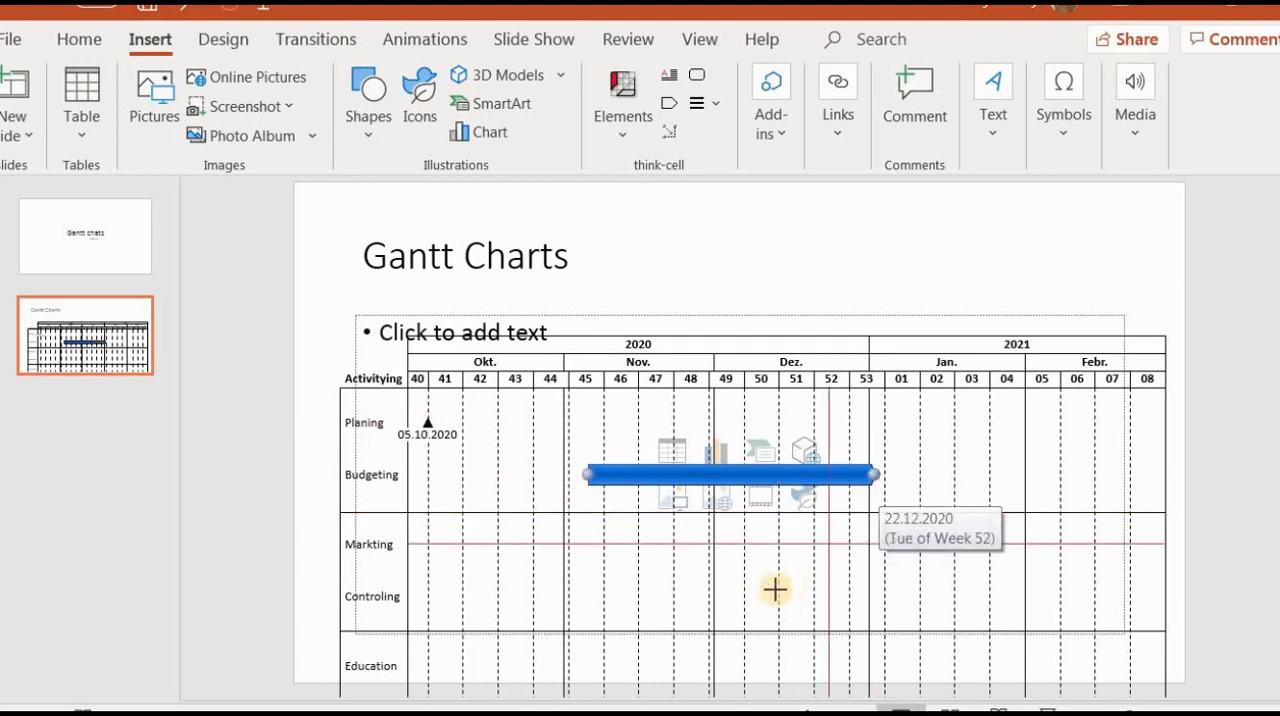
{"action": "mouse_move", "coordinate": [737, 580]}
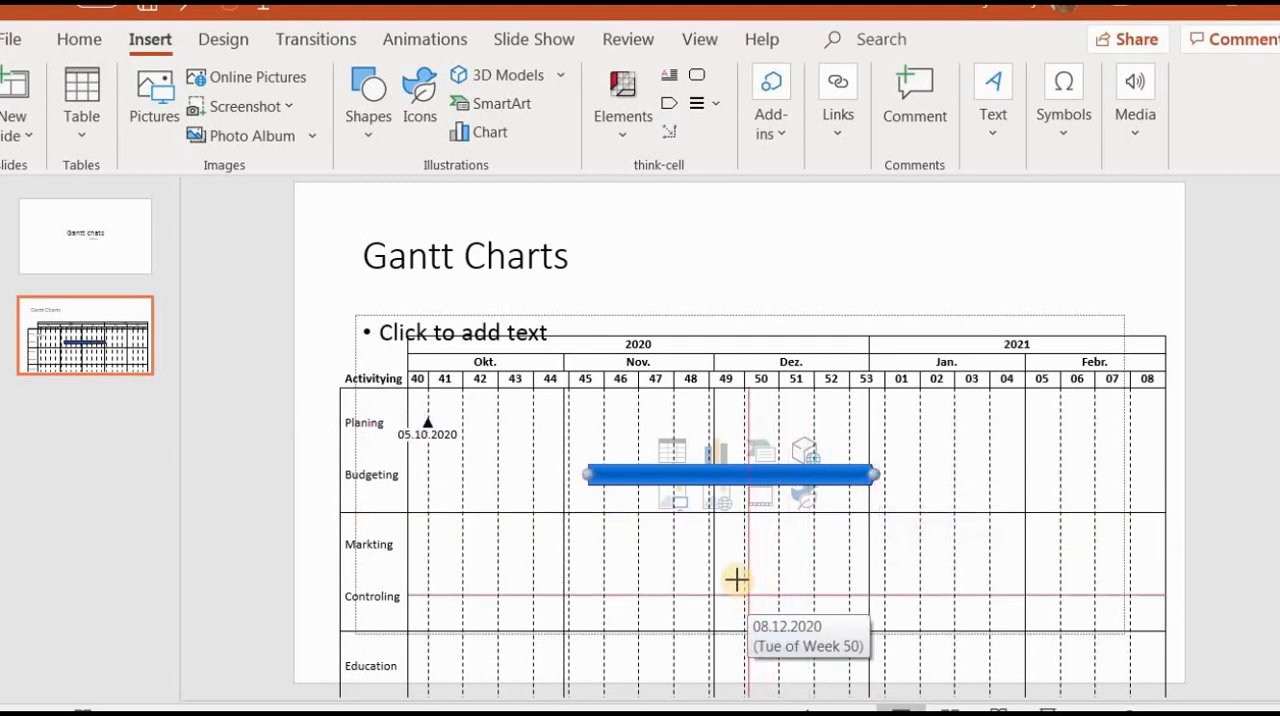
{"action": "mouse_move", "coordinate": [463, 552]}
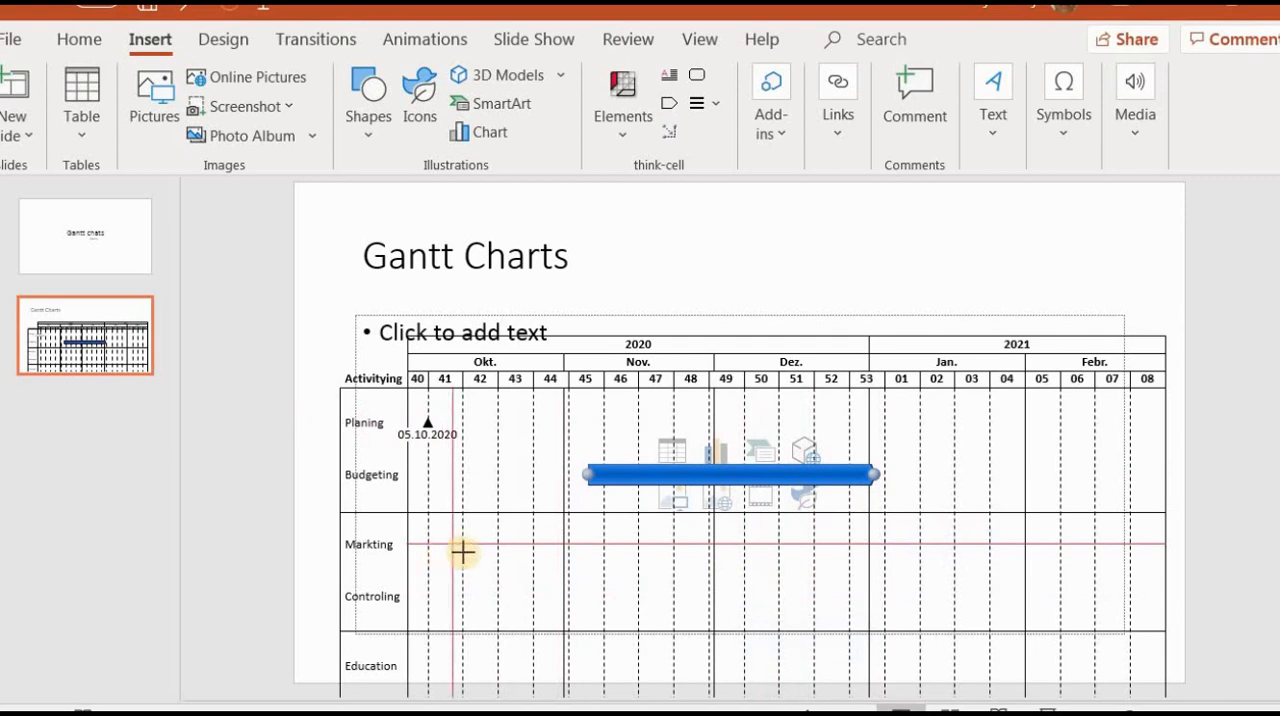
{"action": "mouse_move", "coordinate": [475, 549]}
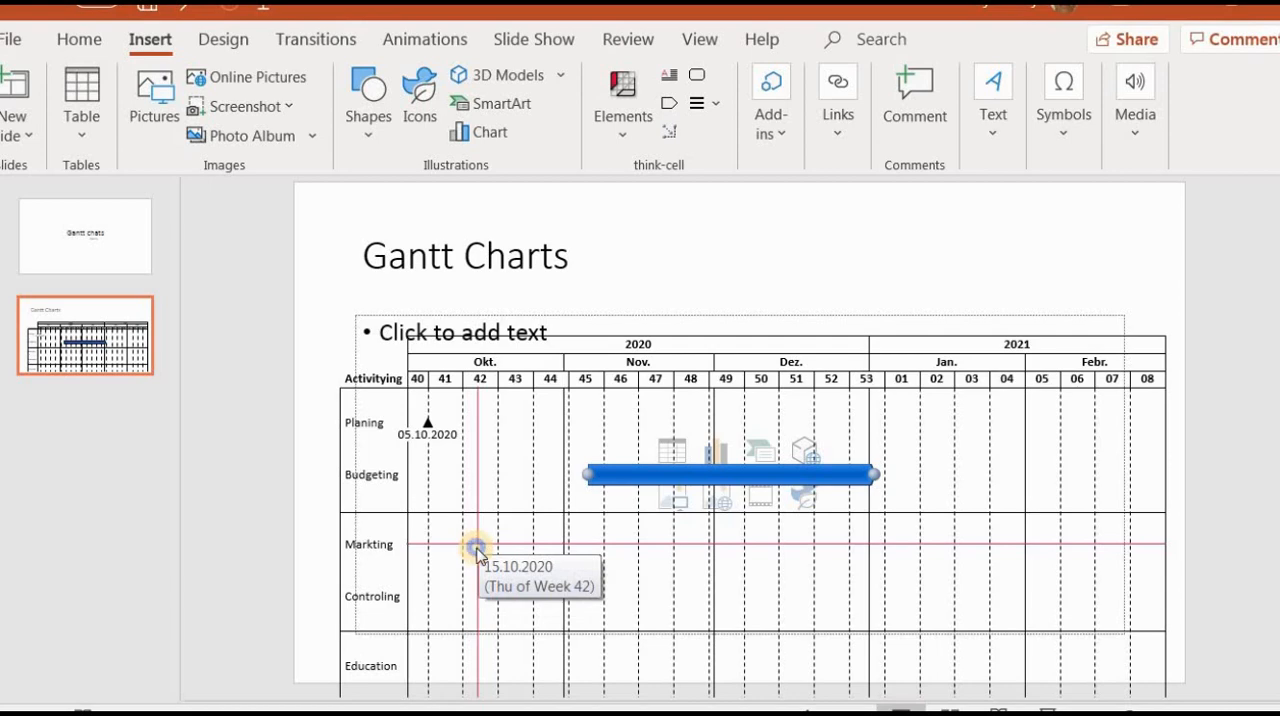
Draw the Markting process bar from 15.10.2020 to week 08 of 2021.
{"action": "left_click", "coordinate": [475, 550]}
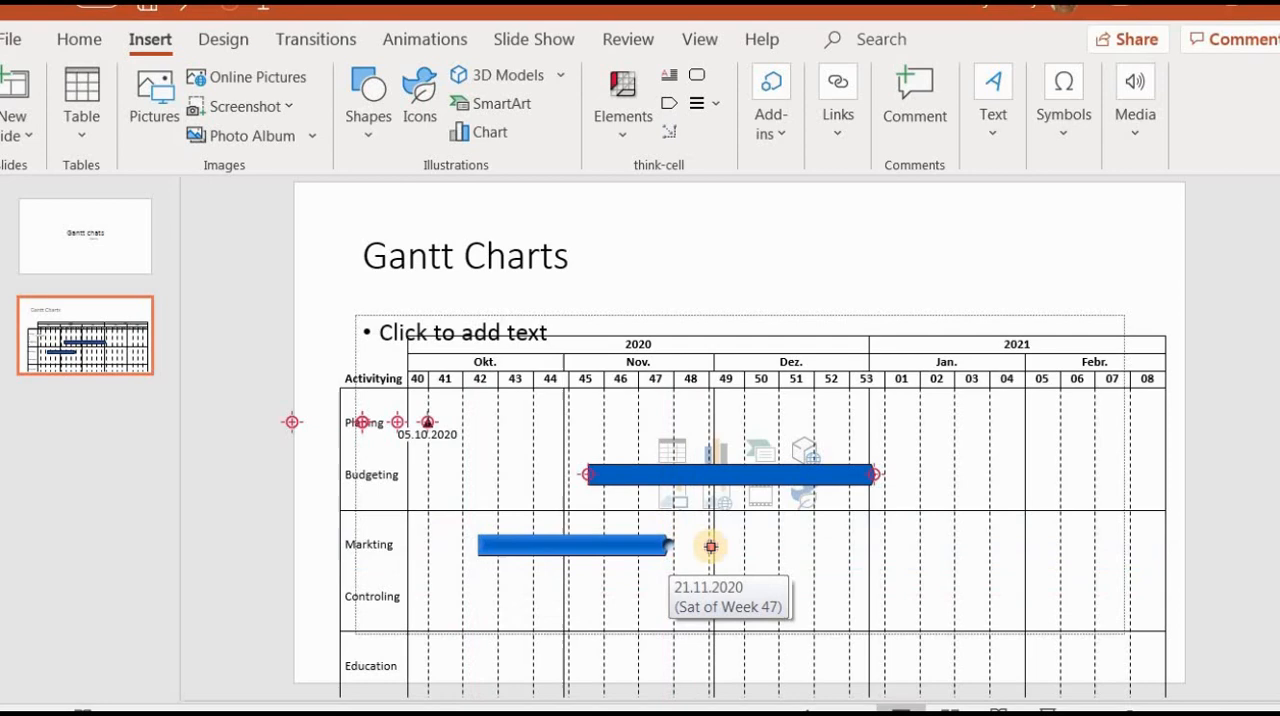
{"action": "left_click_drag", "start_coordinate": [710, 545], "coordinate": [1090, 545]}
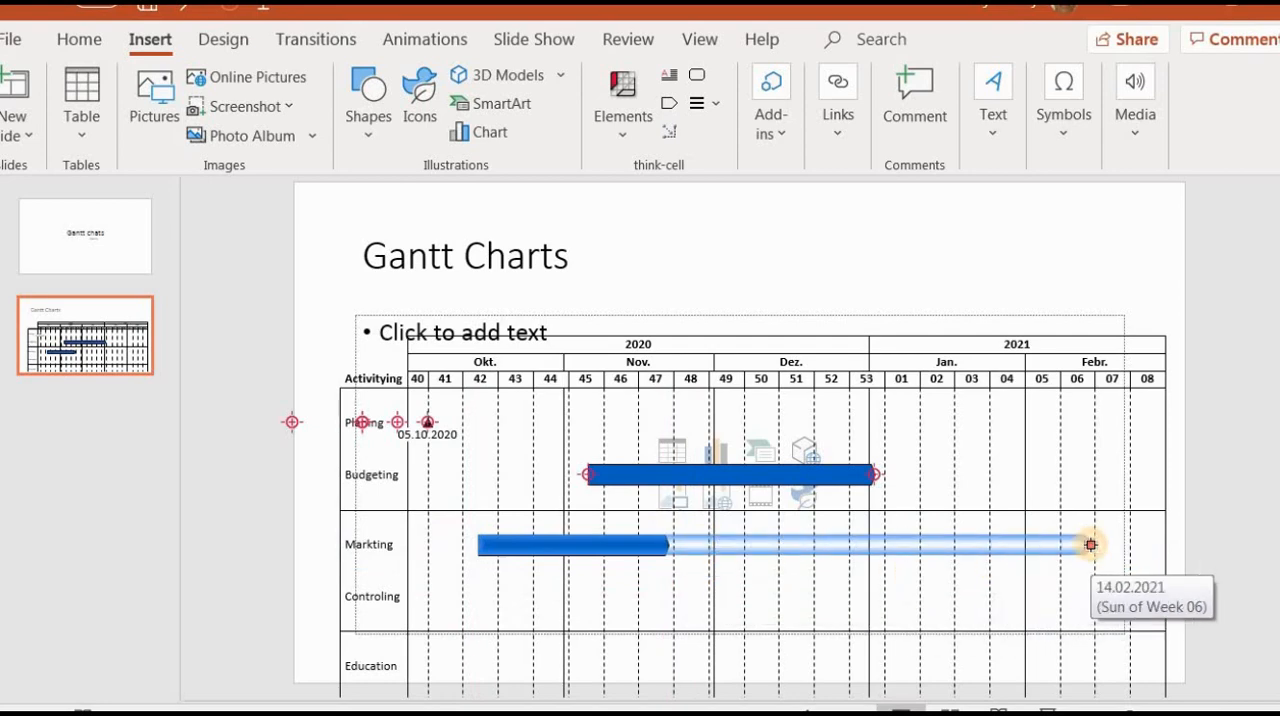
{"action": "left_click_drag", "start_coordinate": [1090, 545], "coordinate": [1122, 545]}
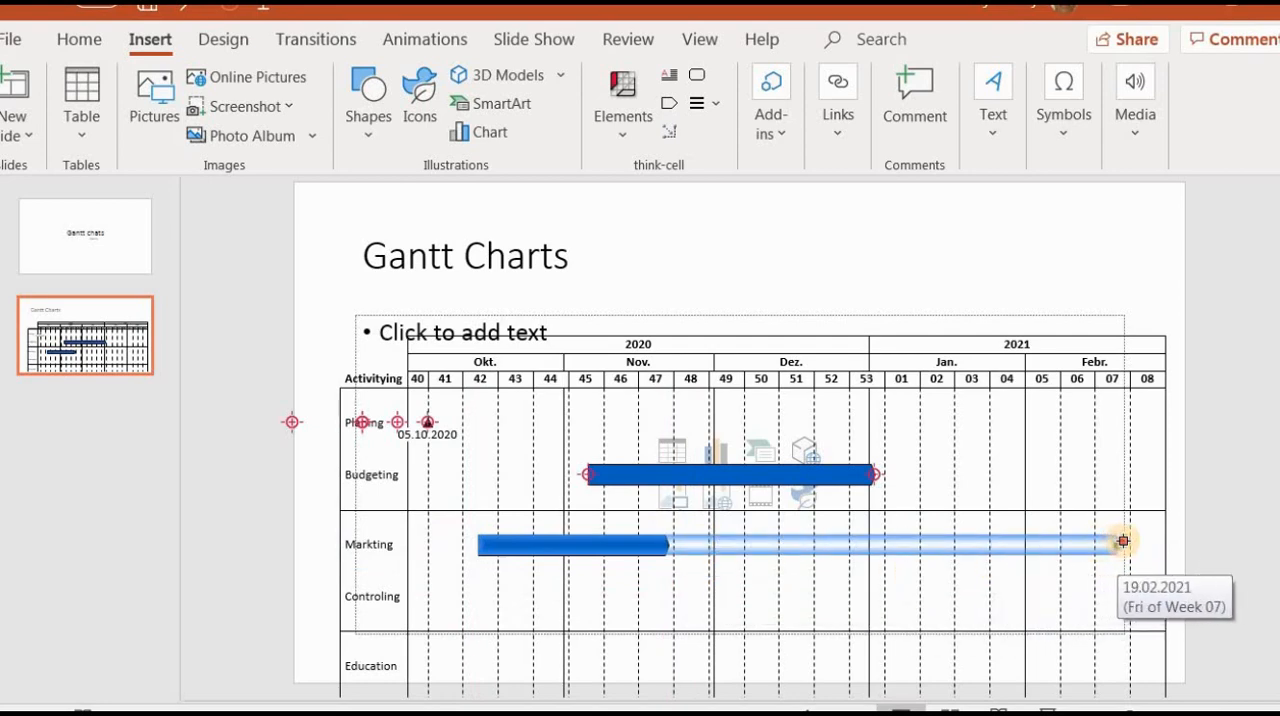
{"action": "left_click_drag", "start_coordinate": [1125, 544], "coordinate": [1155, 544]}
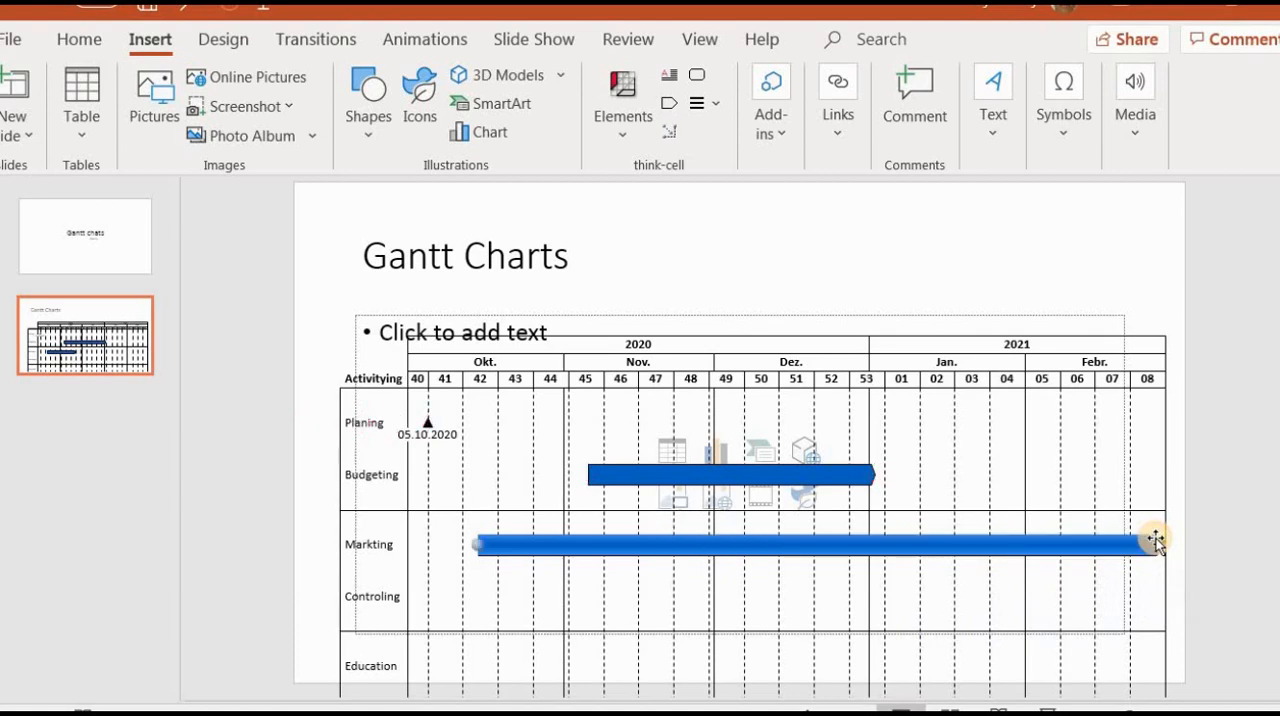
{"action": "mouse_move", "coordinate": [418, 458]}
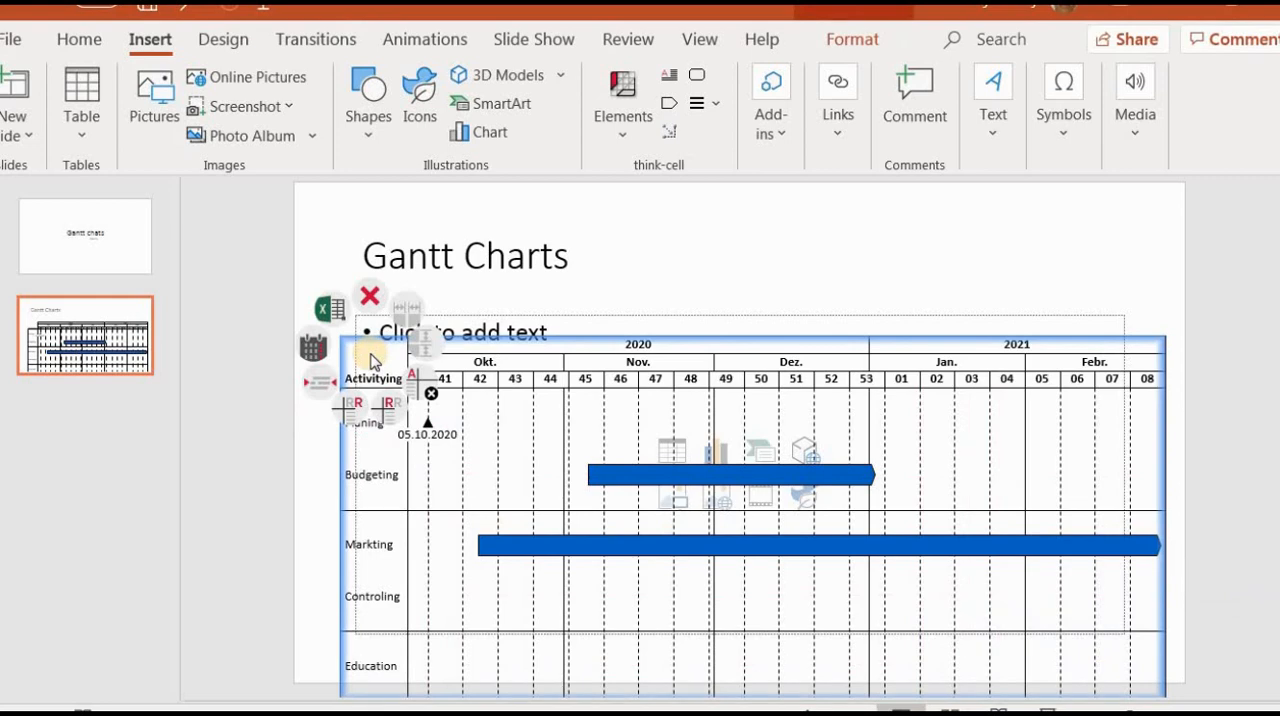
{"action": "mouse_move", "coordinate": [385, 405]}
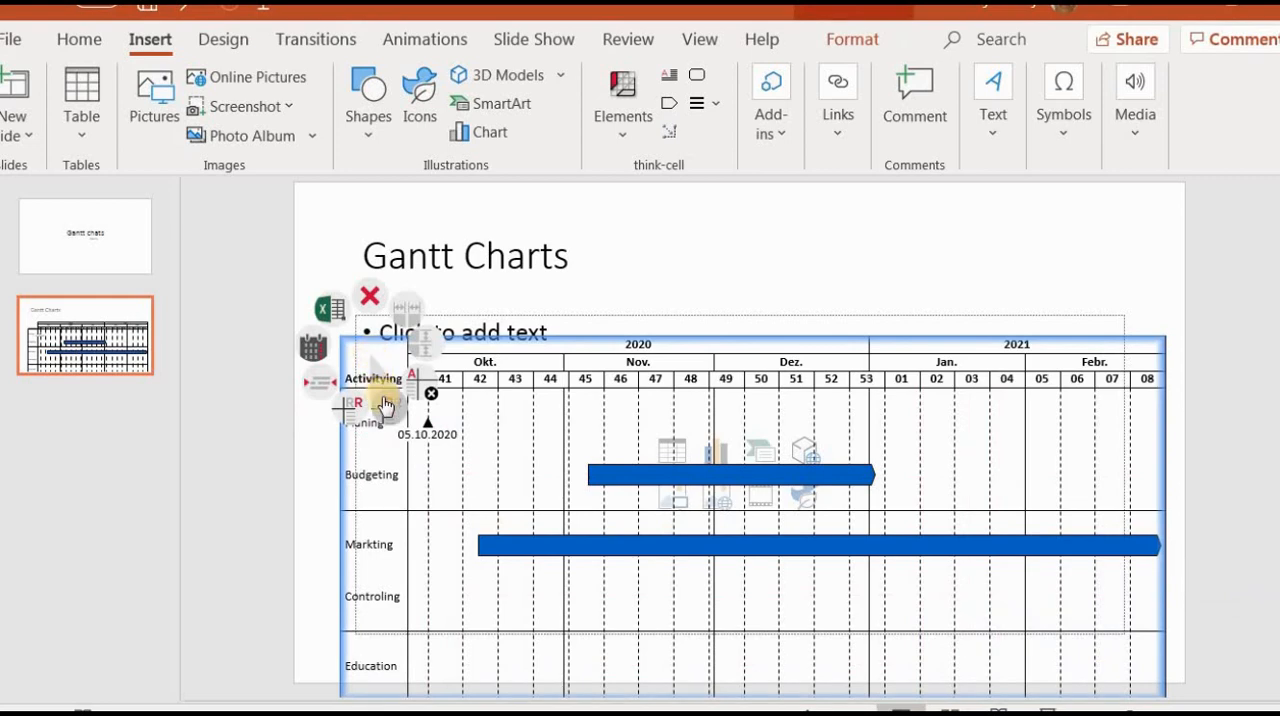
{"action": "mouse_move", "coordinate": [385, 407]}
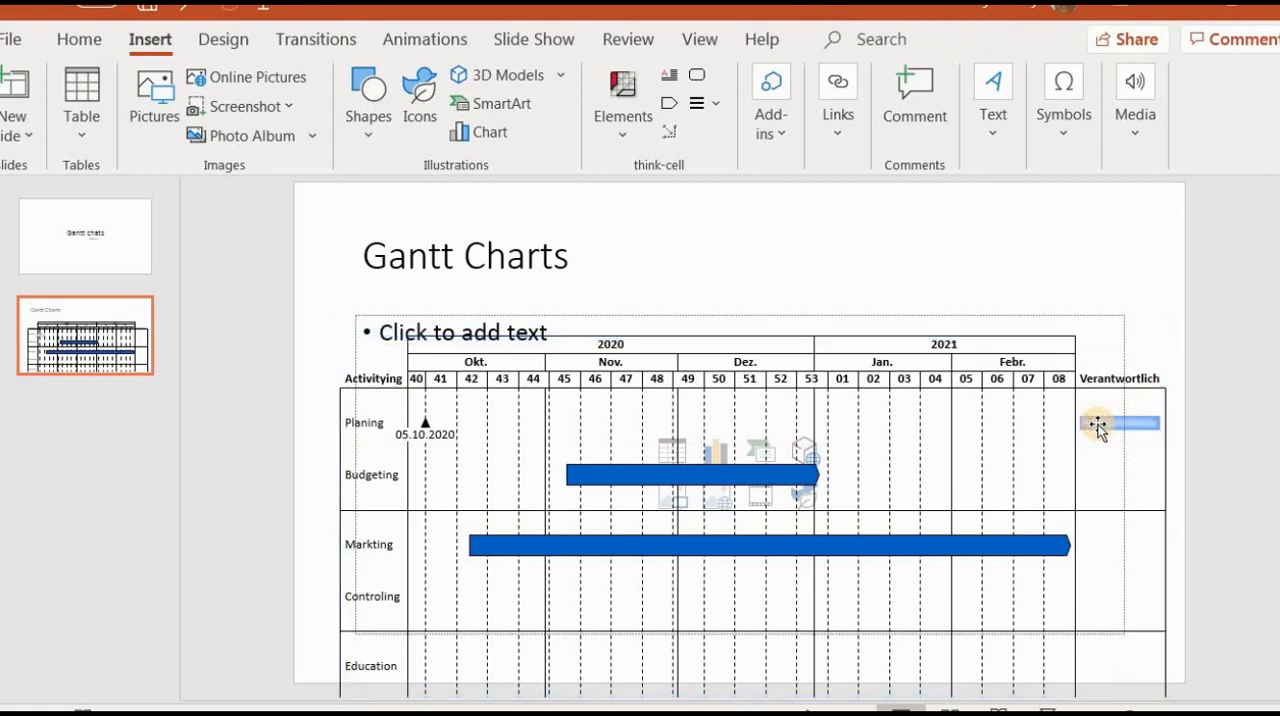
Enter responsible names for the Planing (Maja) and Budgeting rows.
{"action": "left_click", "coordinate": [1118, 424]}
{"action": "type", "text": "Maja"}
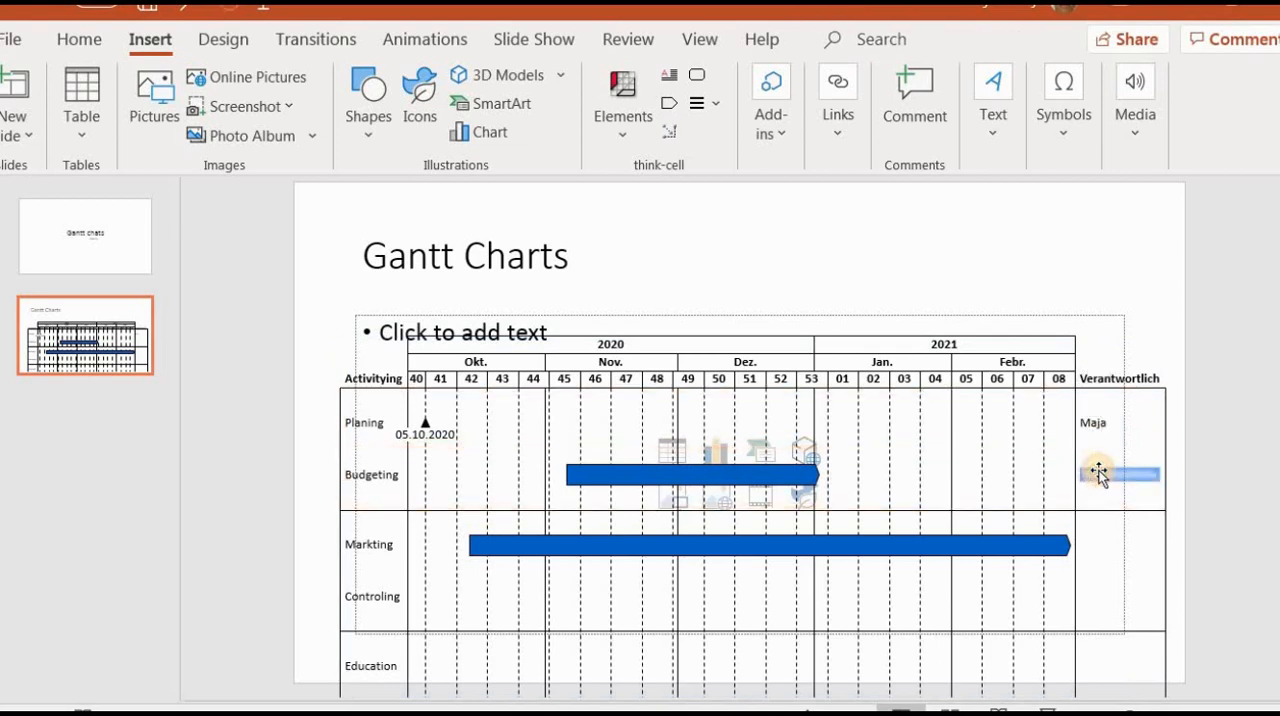
{"action": "left_click", "coordinate": [1095, 475]}
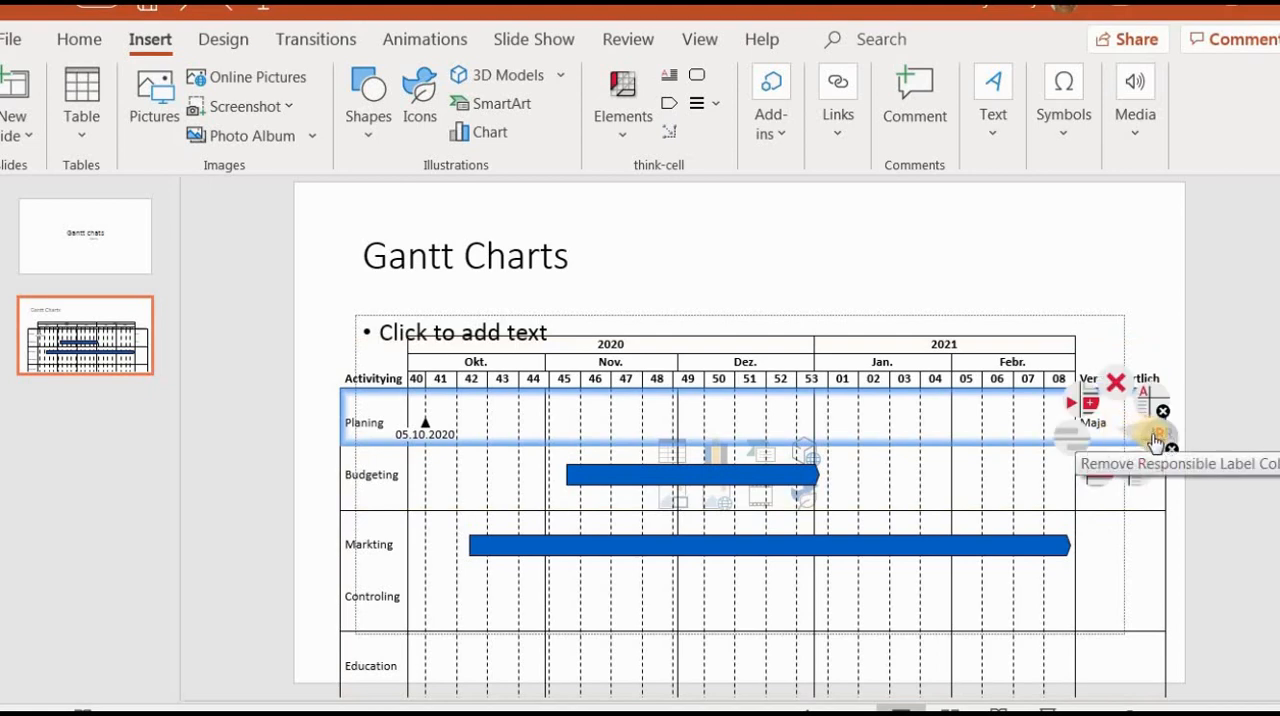
{"action": "mouse_move", "coordinate": [1143, 468]}
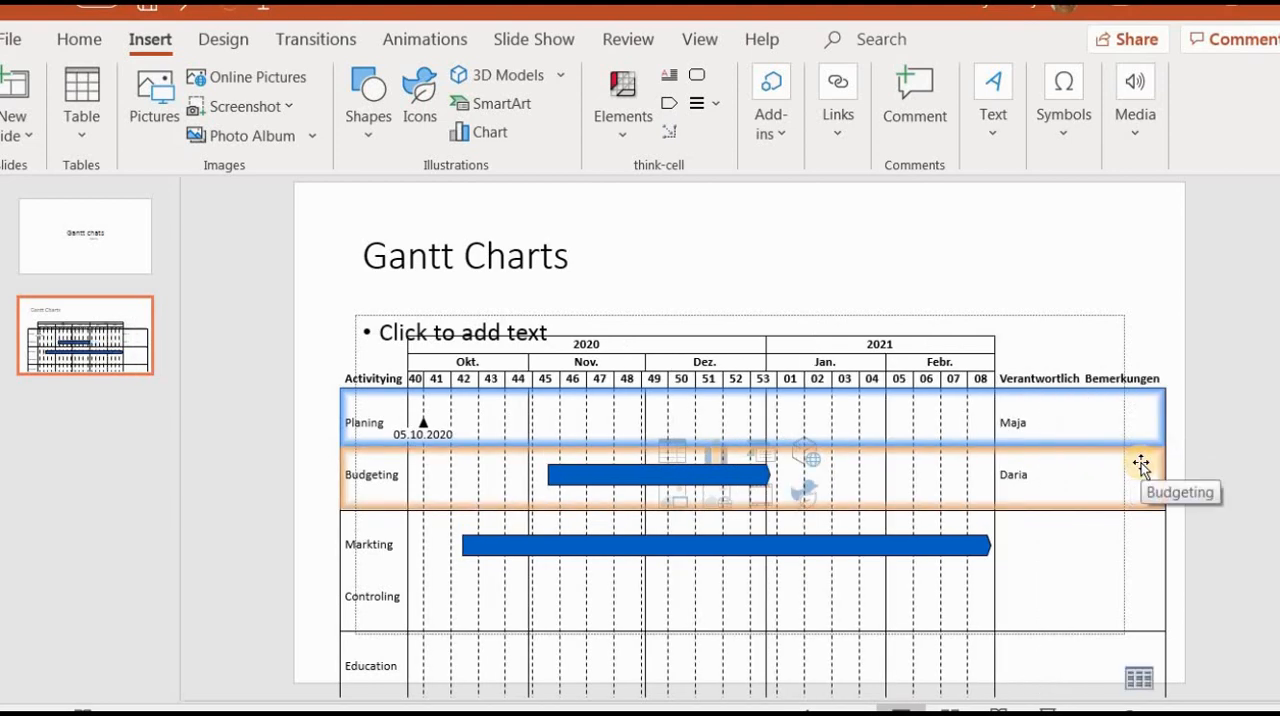
{"action": "mouse_move", "coordinate": [1105, 422]}
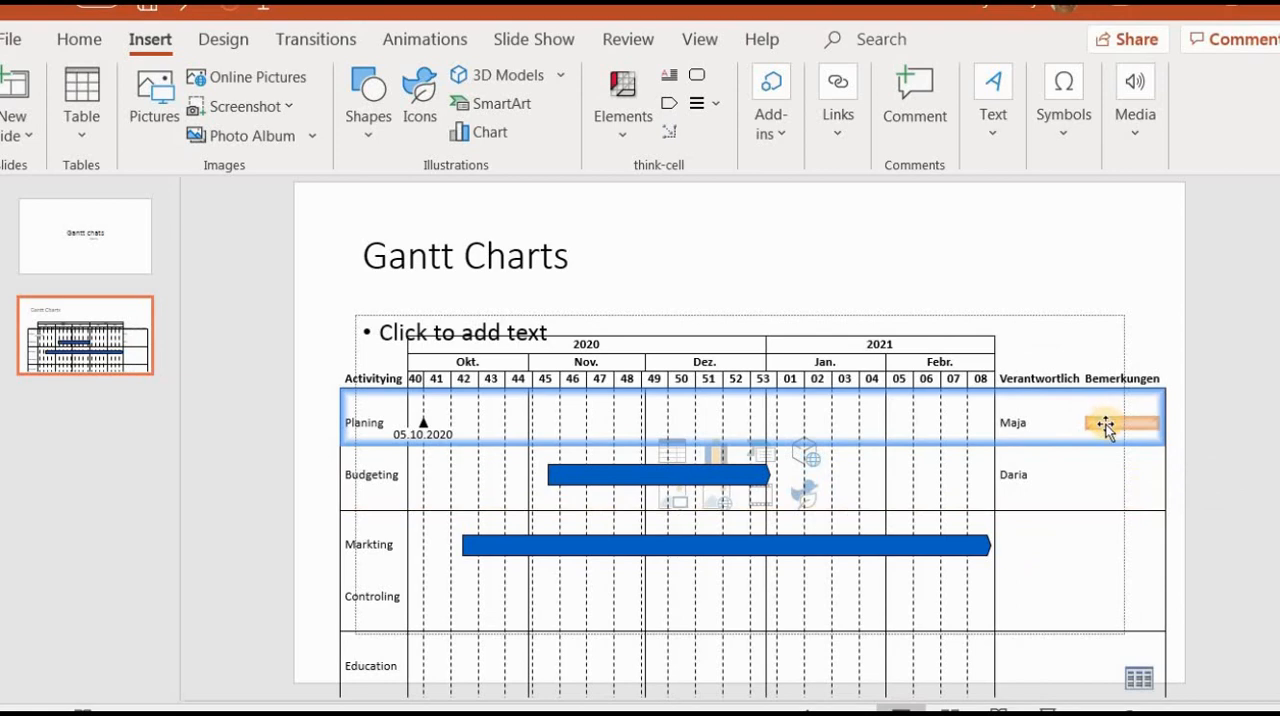
Turn the Planing remark label in the Bemerkungen column into a checkbox.
{"action": "left_click", "coordinate": [1100, 425]}
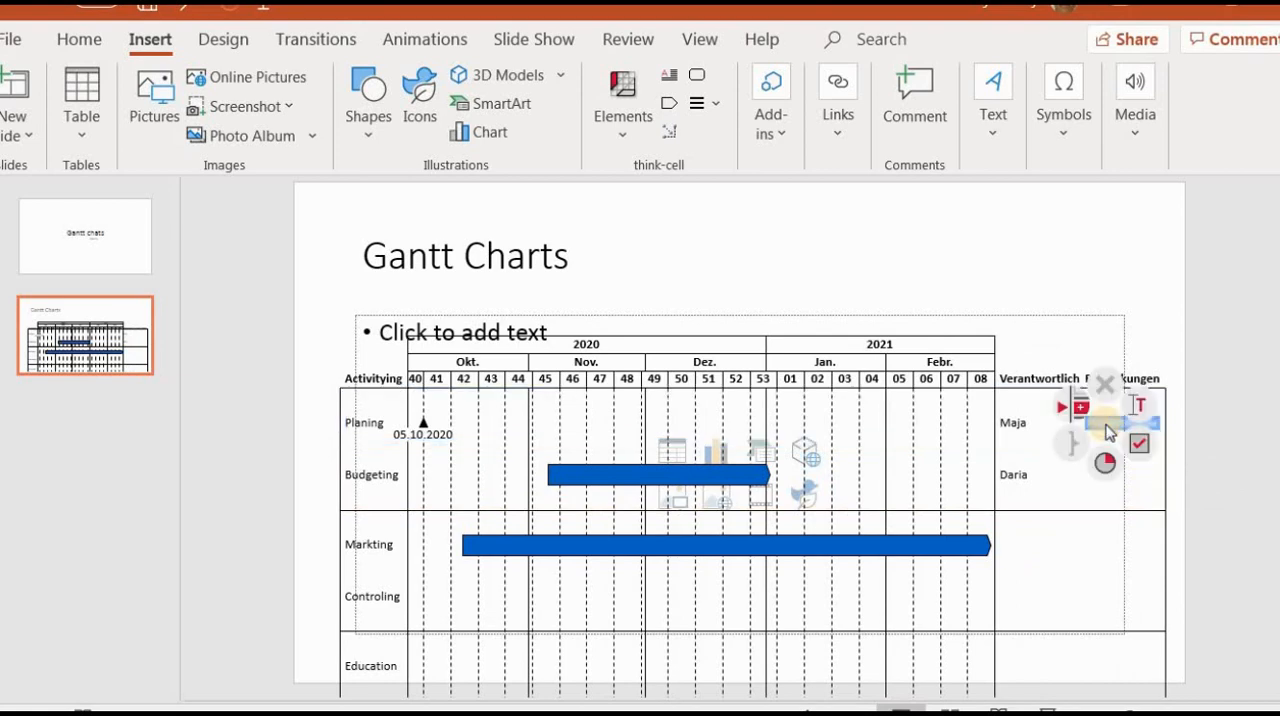
{"action": "mouse_move", "coordinate": [1138, 443]}
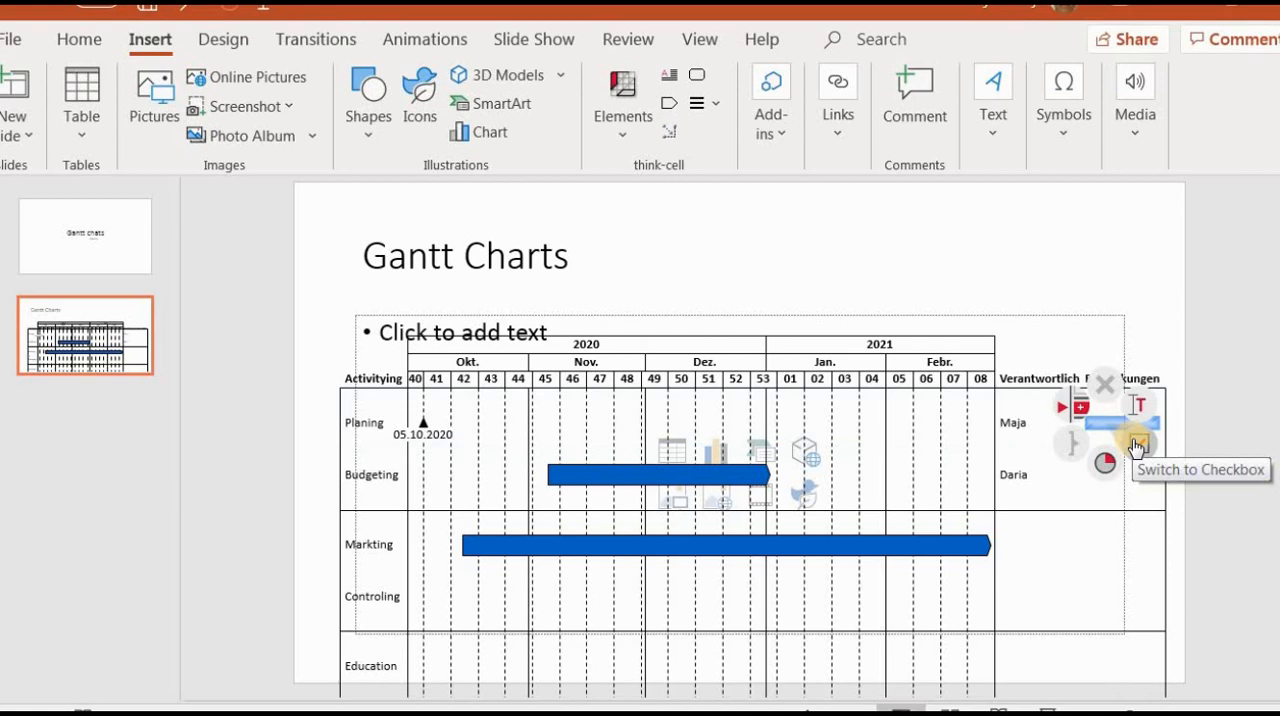
{"action": "mouse_move", "coordinate": [1120, 428]}
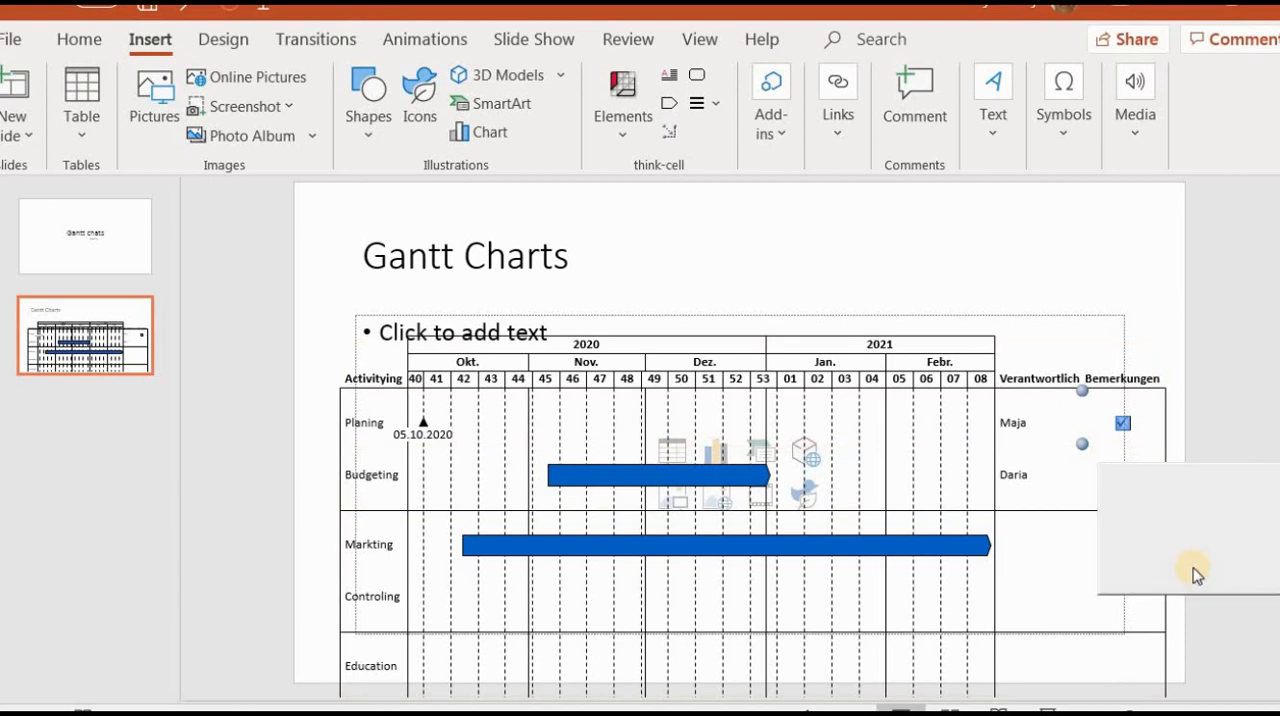
{"action": "left_click", "coordinate": [1155, 442]}
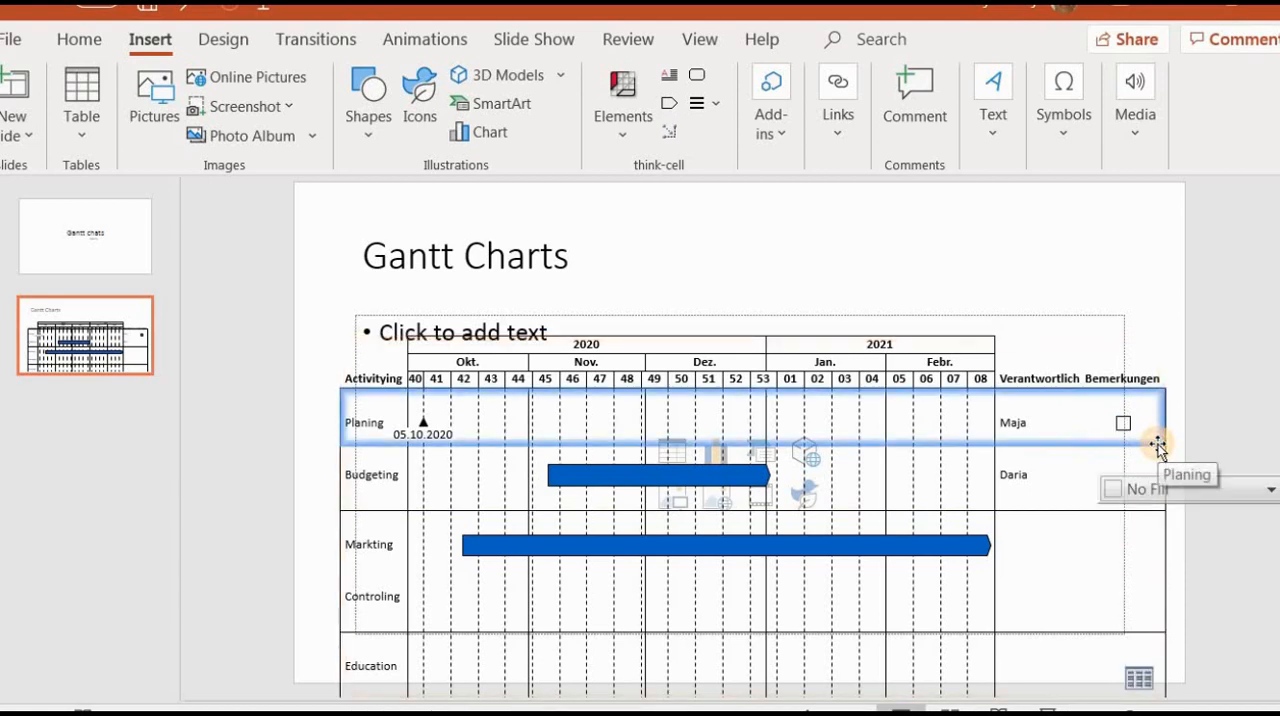